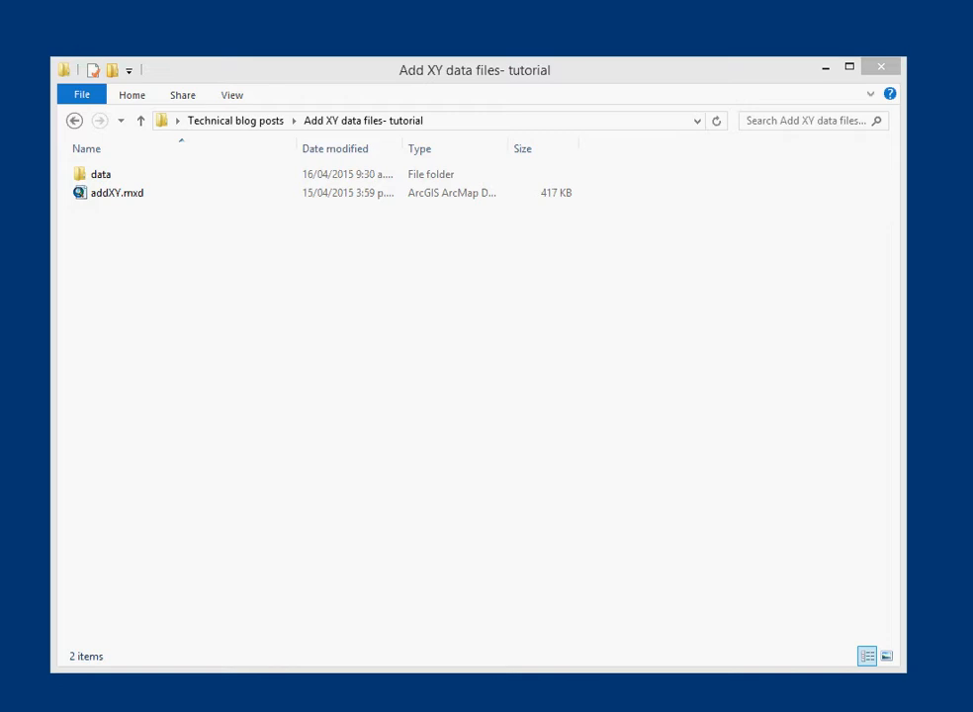
mouse_move(513, 374)
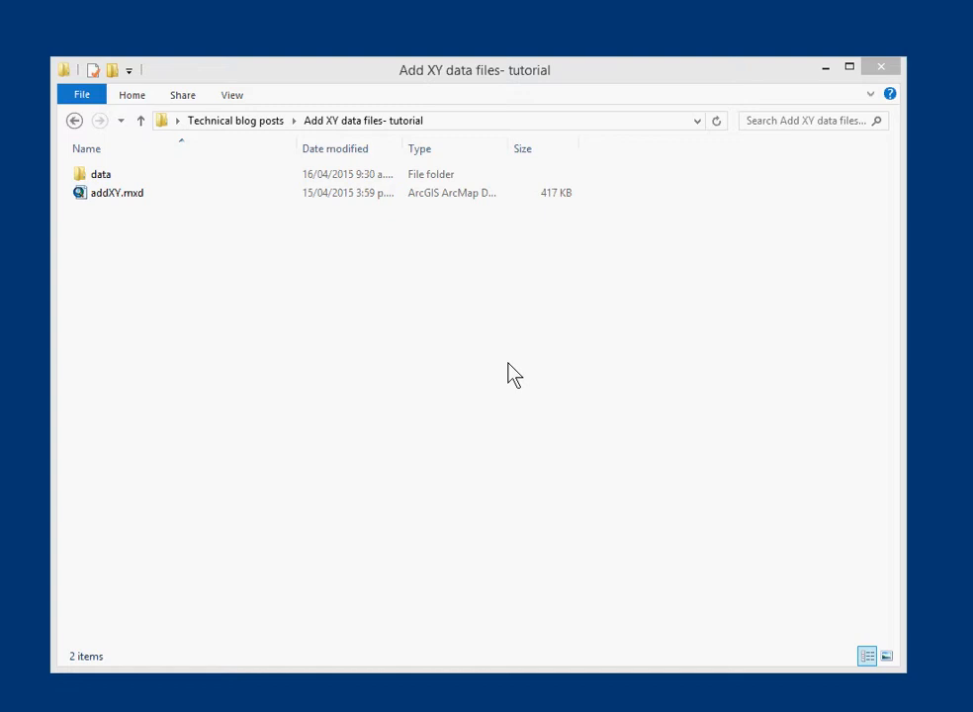
mouse_move(215, 233)
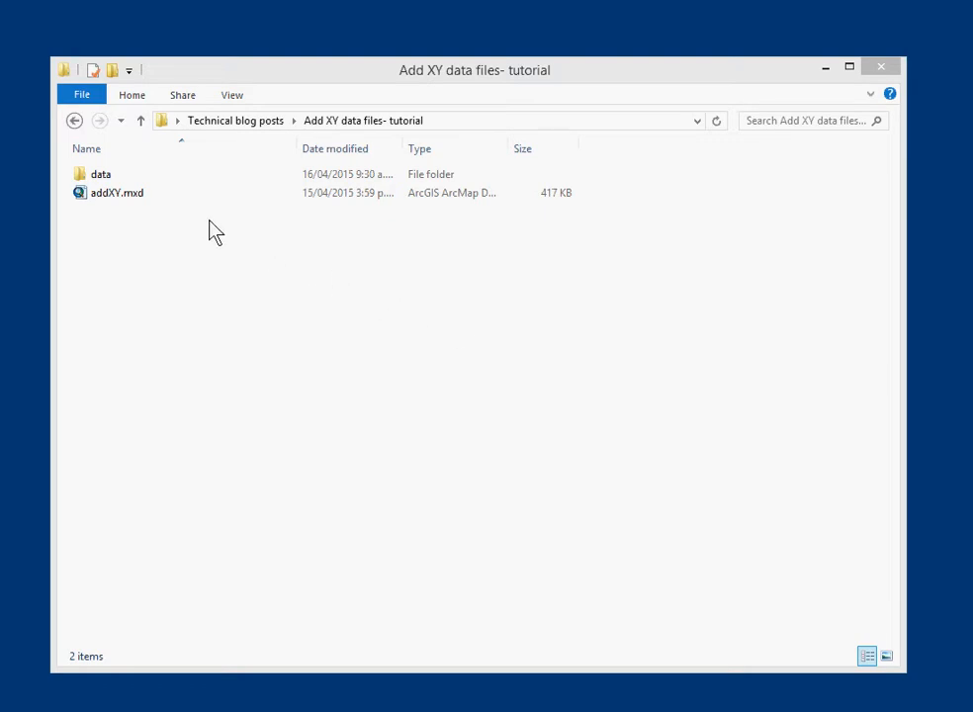
Step: Select addXY.mxd, then enter the data folder and select foliation-wt.xlsx
left_click(101, 174)
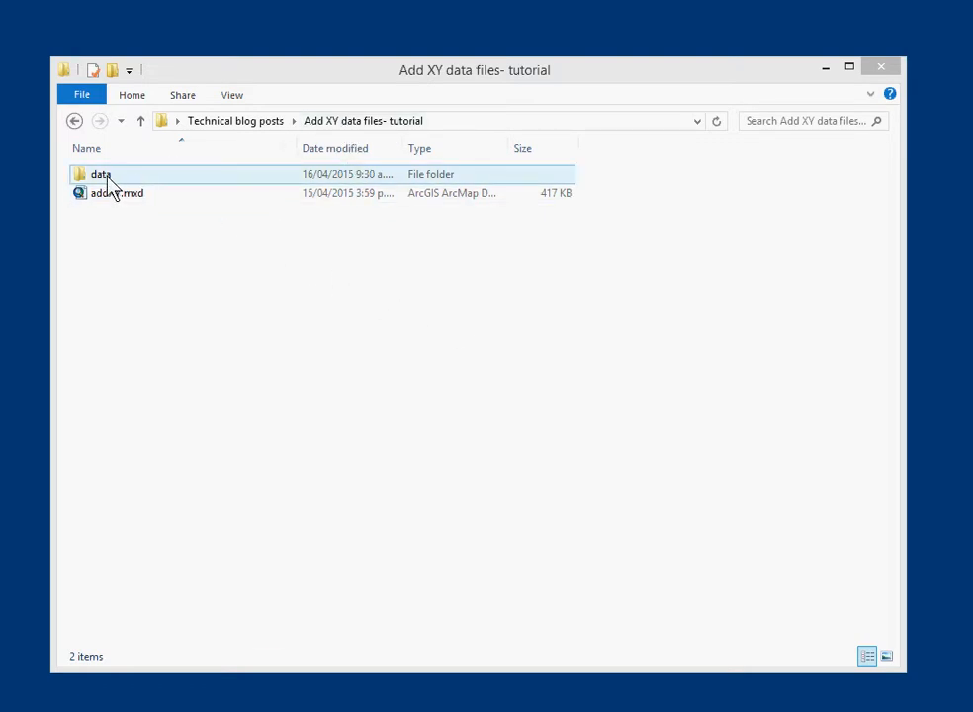
left_click(117, 193)
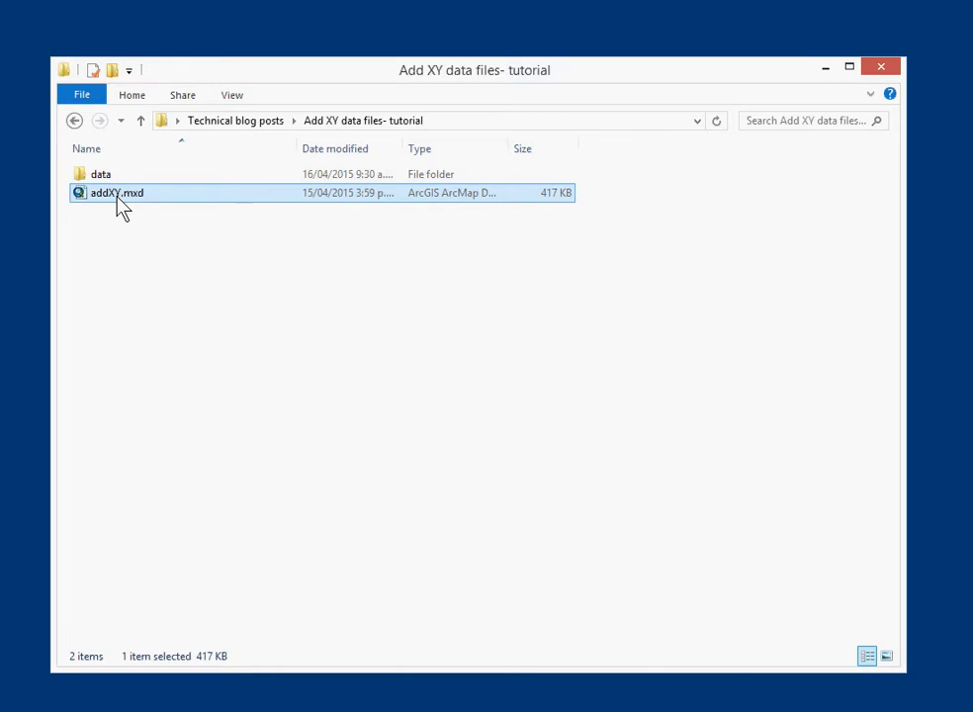
left_click(101, 175)
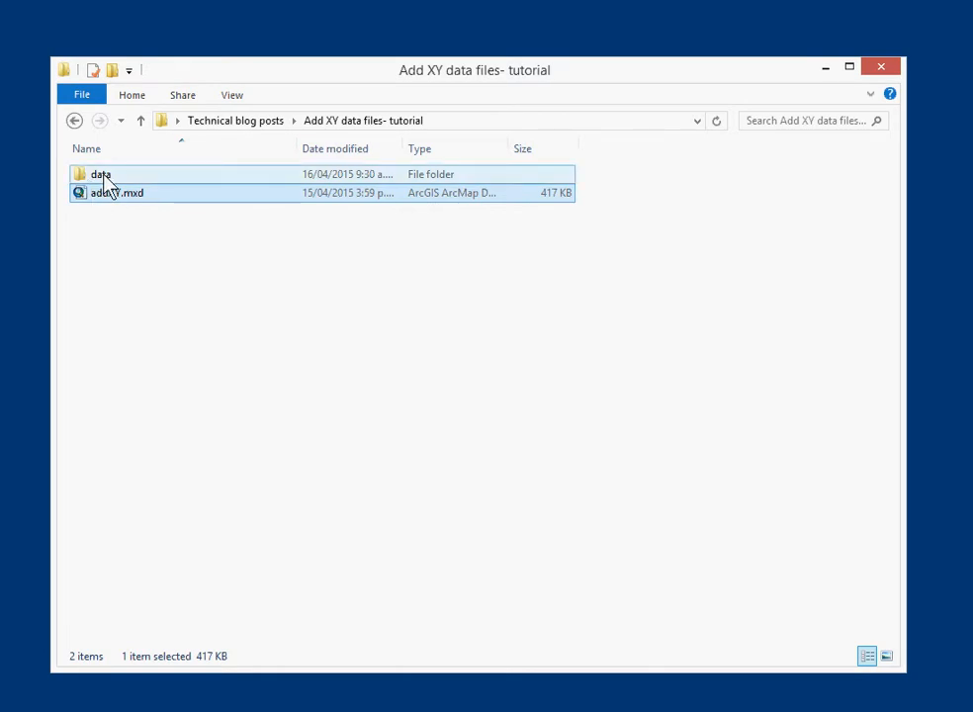
double_click(100, 174)
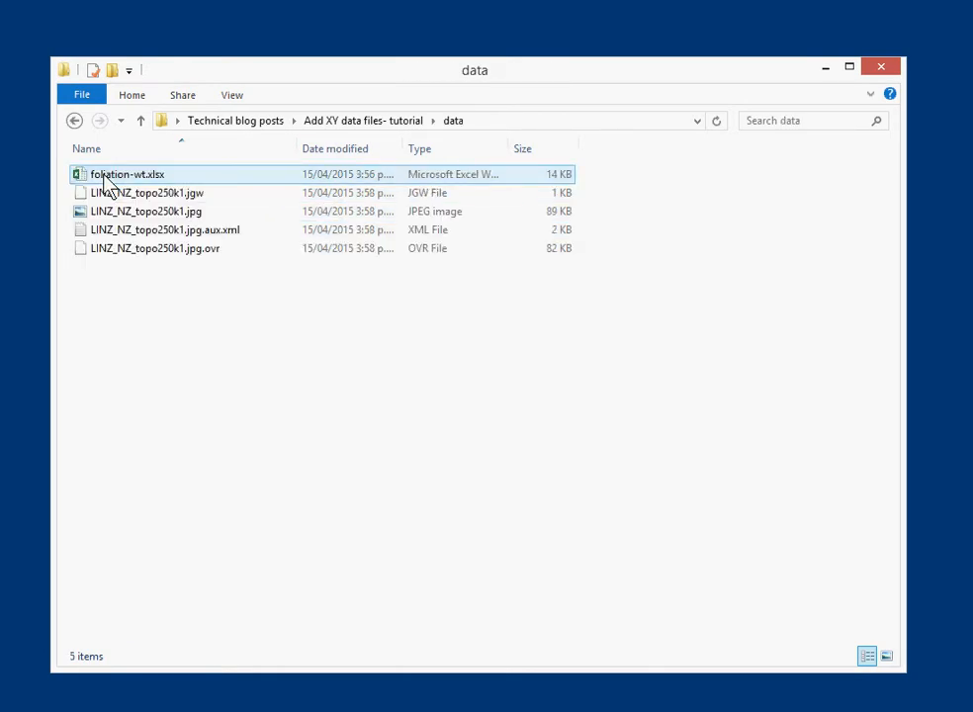
left_click(127, 174)
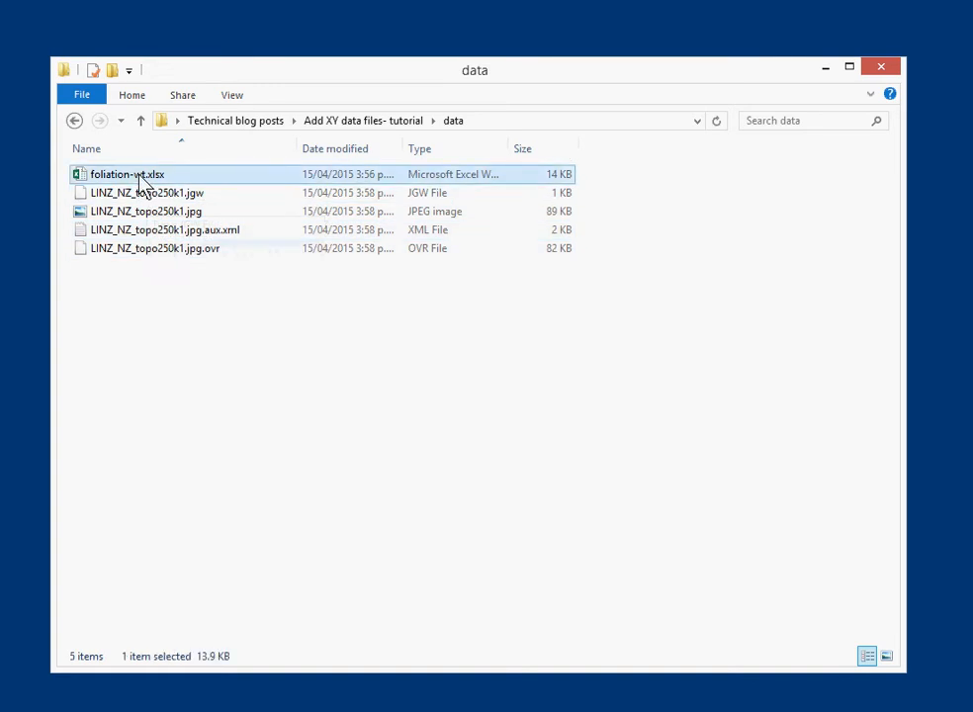
mouse_move(127, 174)
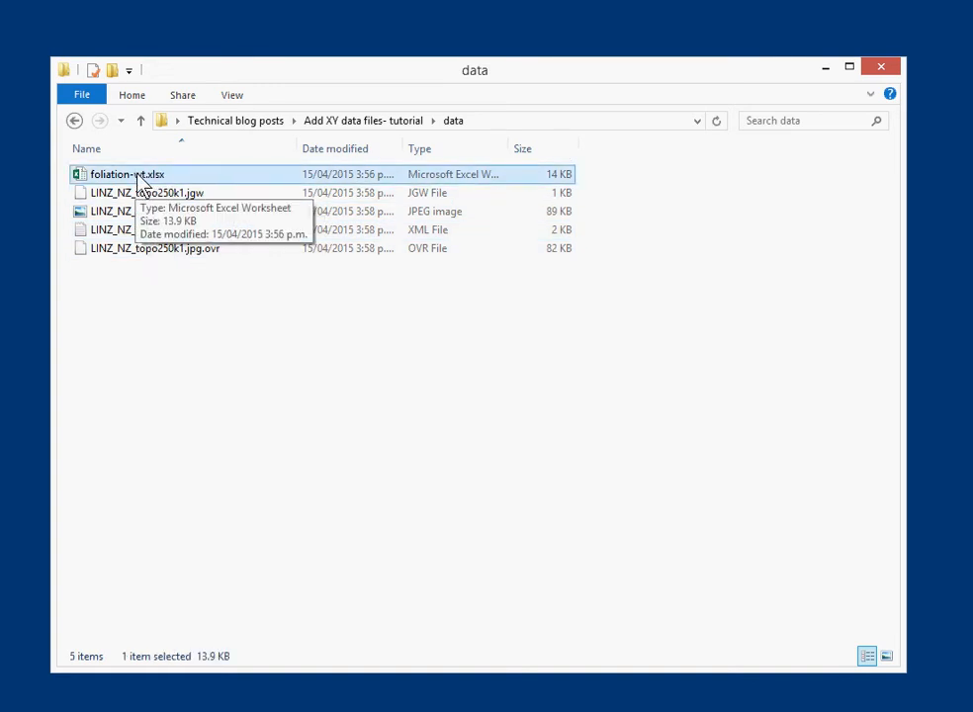
mouse_move(153, 203)
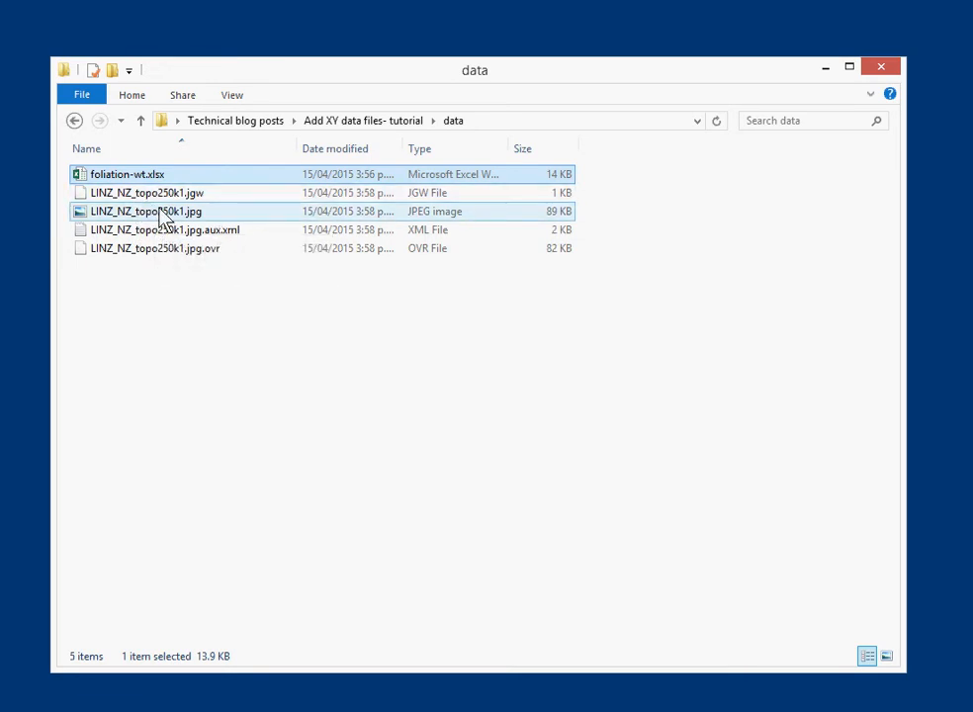
mouse_move(147, 211)
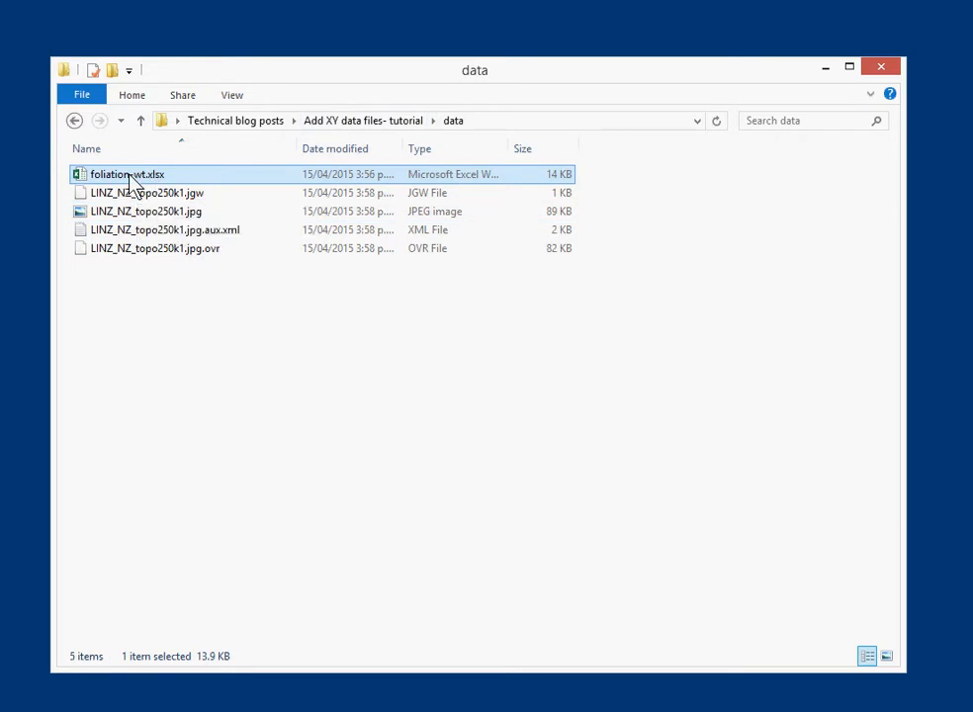
Step: Open foliation-wt.xlsx in Excel and scroll through its NZTM coordinate, elevation and dip columns
double_click(126, 174)
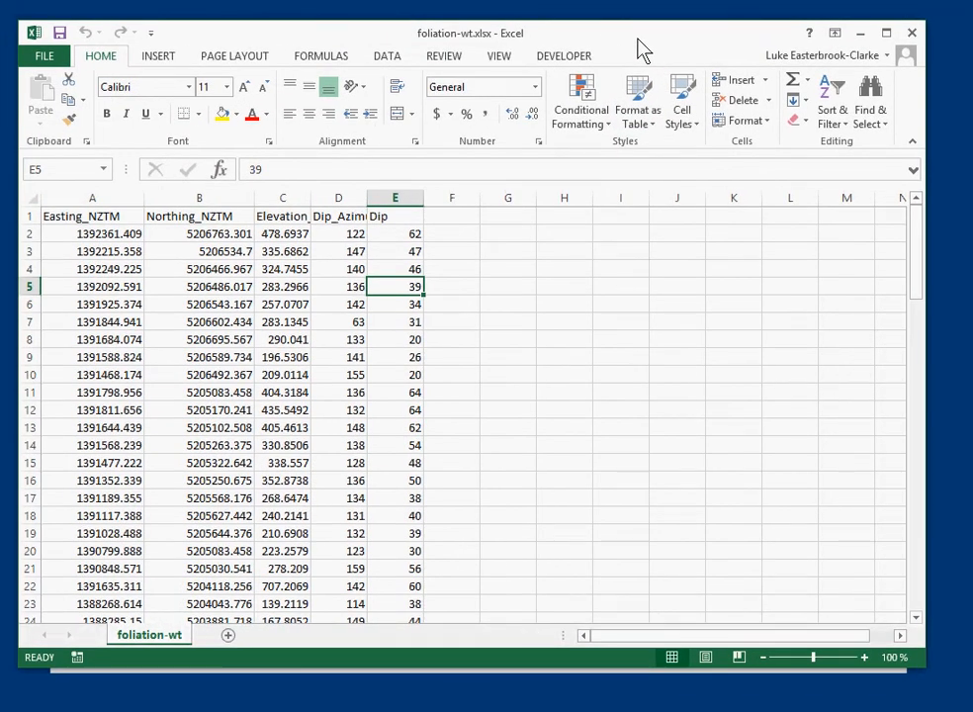
mouse_move(622, 335)
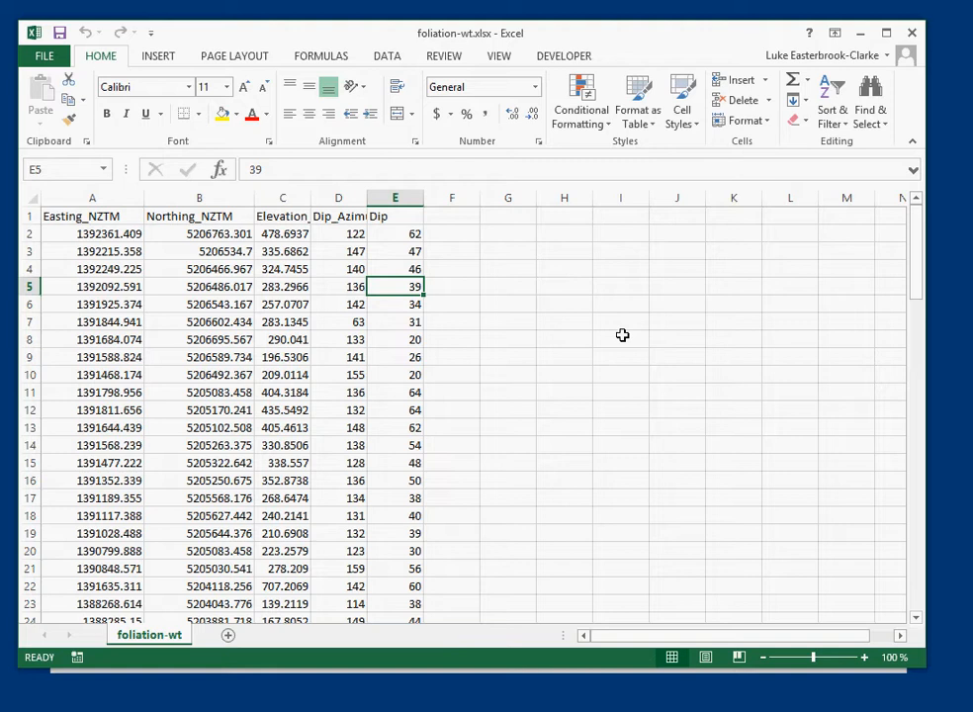
mouse_move(590, 310)
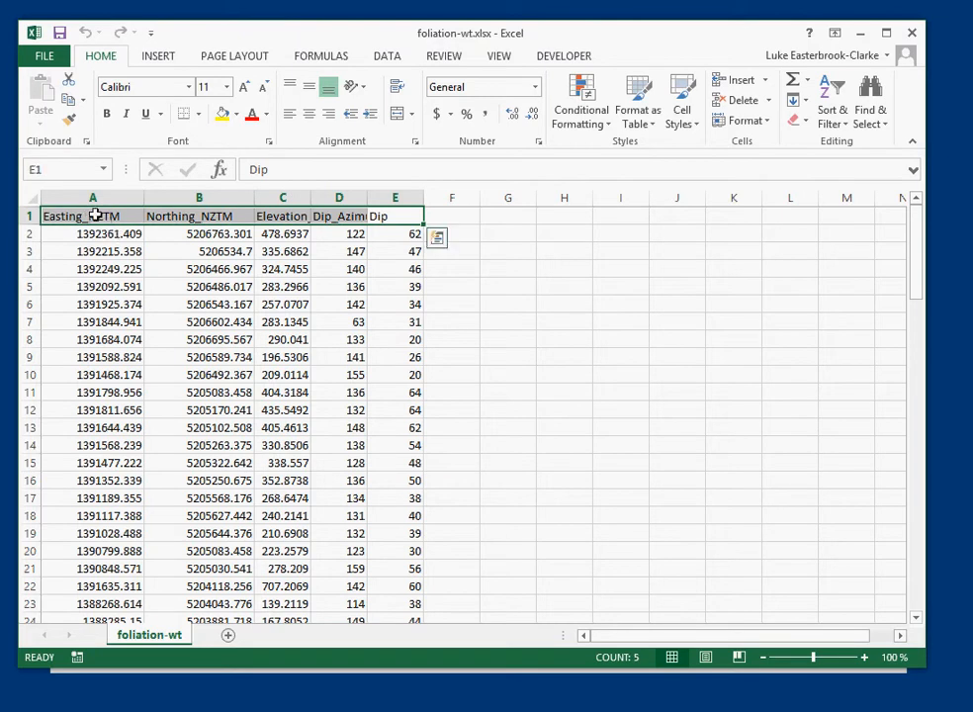
mouse_move(316, 214)
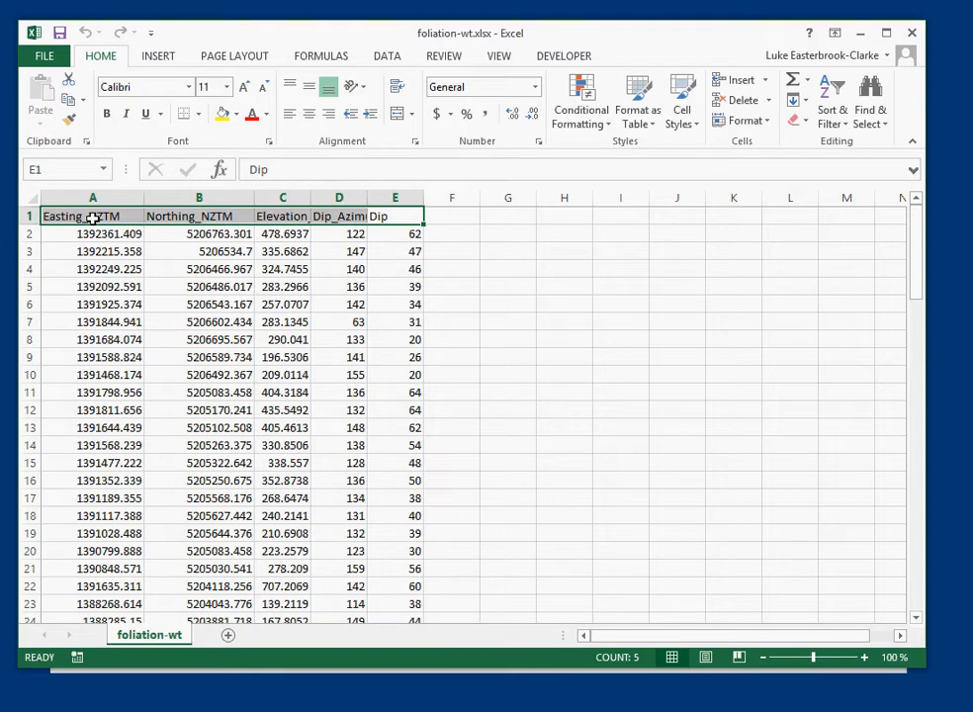
mouse_move(104, 235)
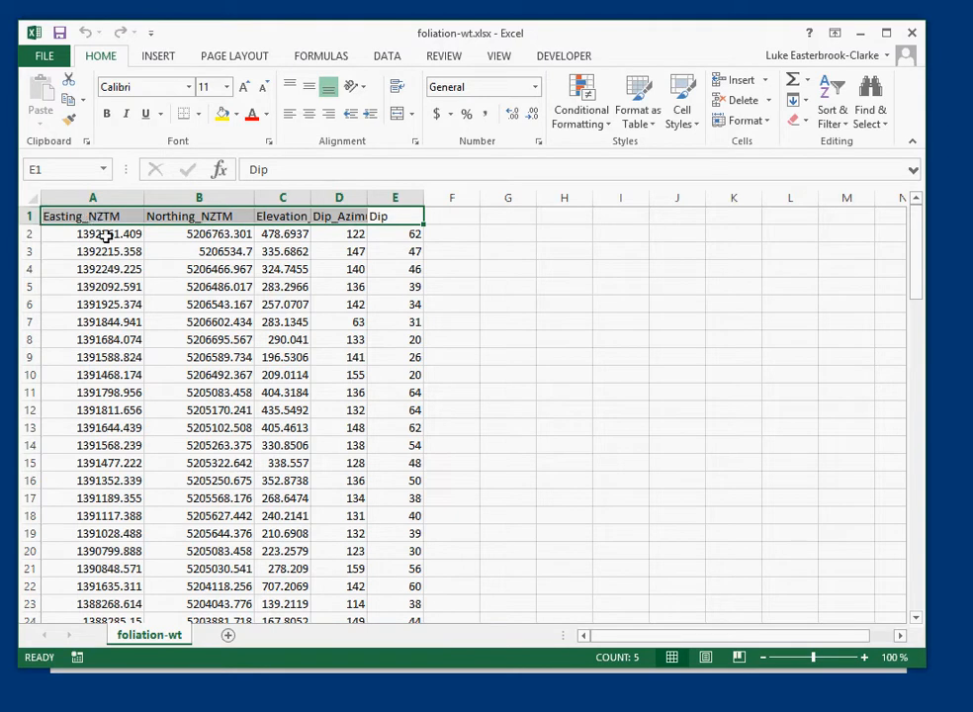
mouse_move(223, 215)
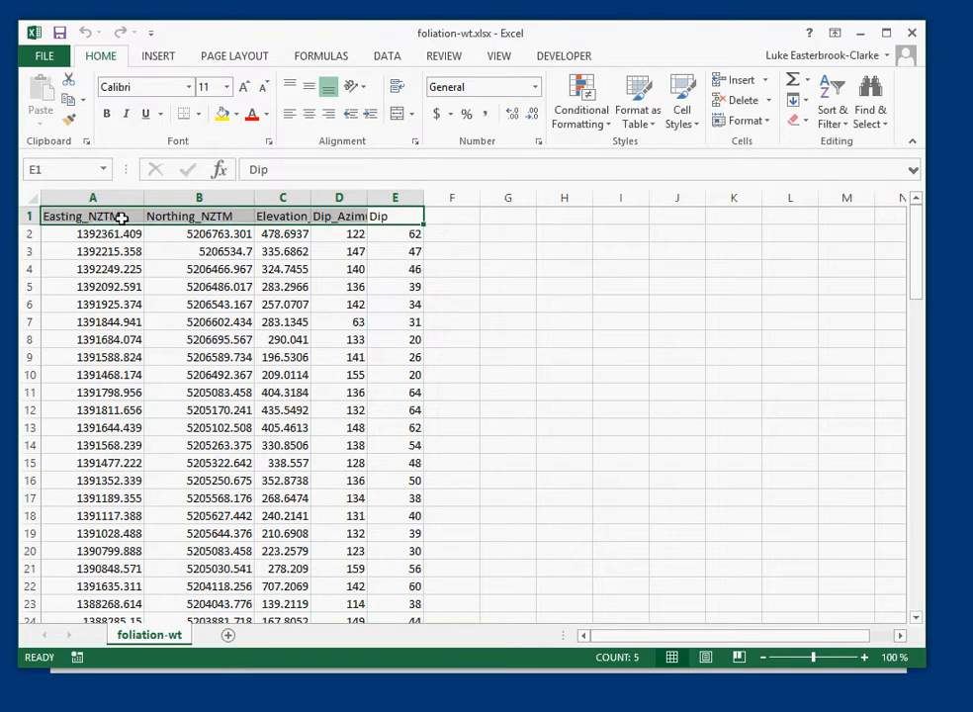
mouse_move(215, 215)
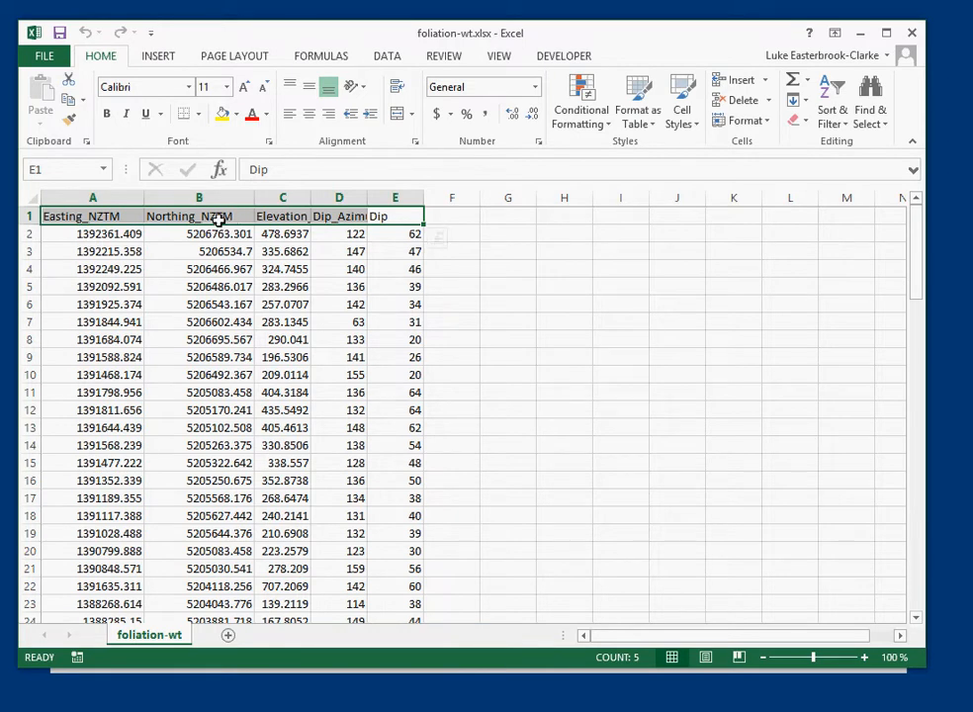
mouse_move(213, 216)
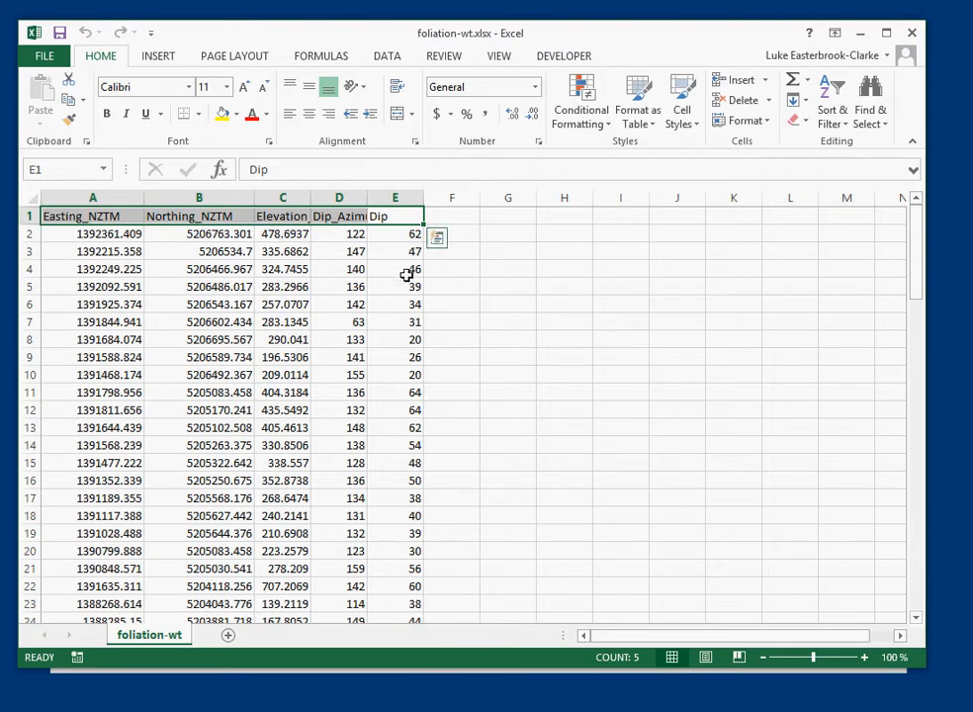
mouse_move(341, 314)
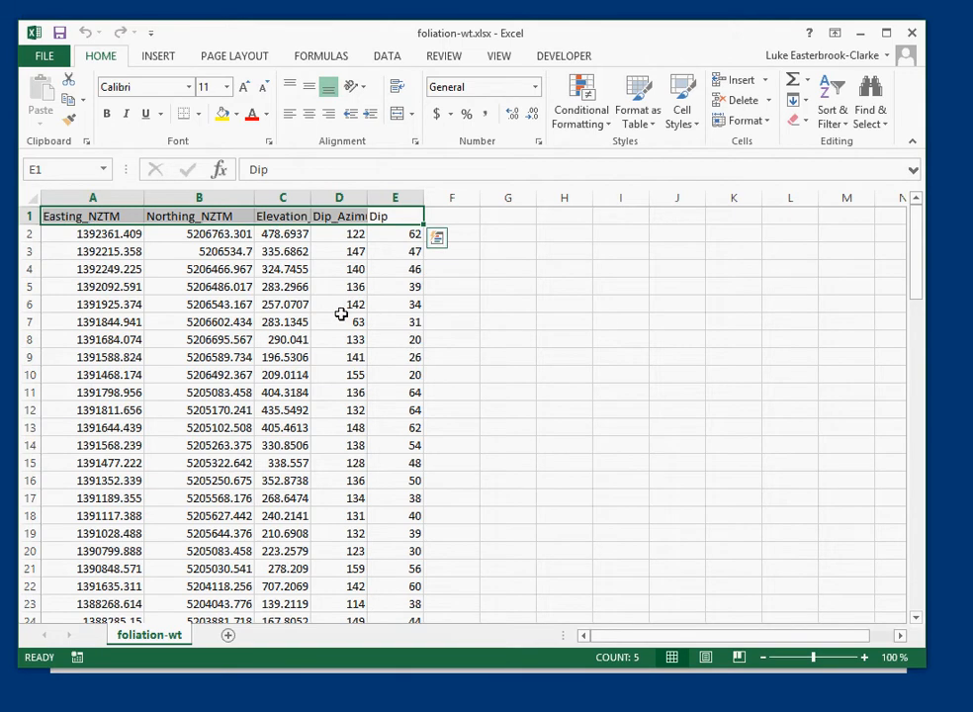
scroll("down", 3)
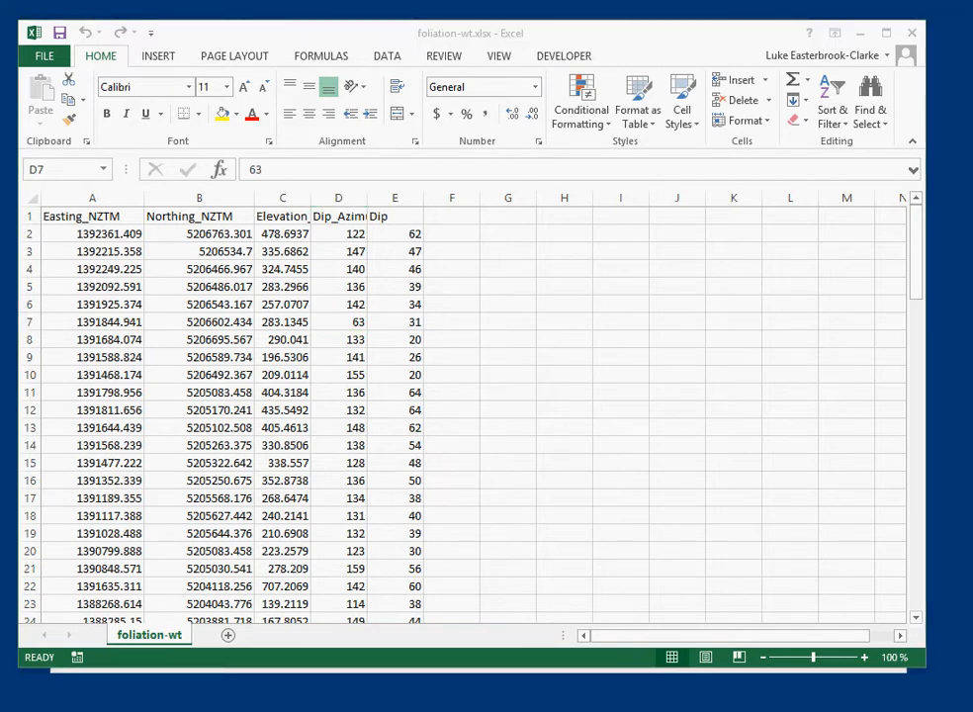
mouse_move(614, 393)
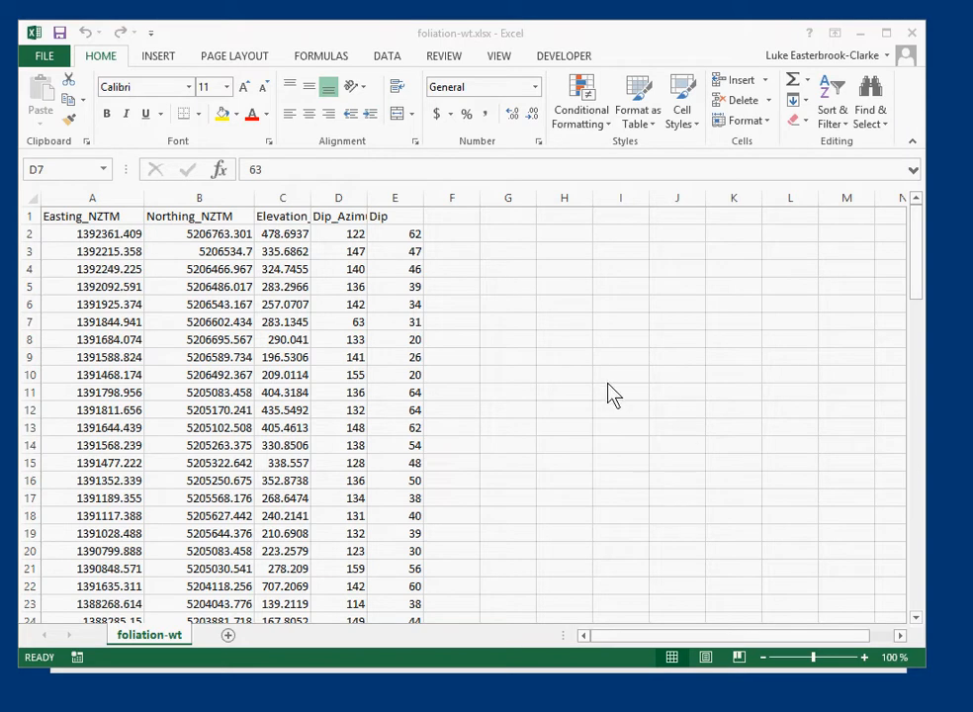
mouse_move(508, 354)
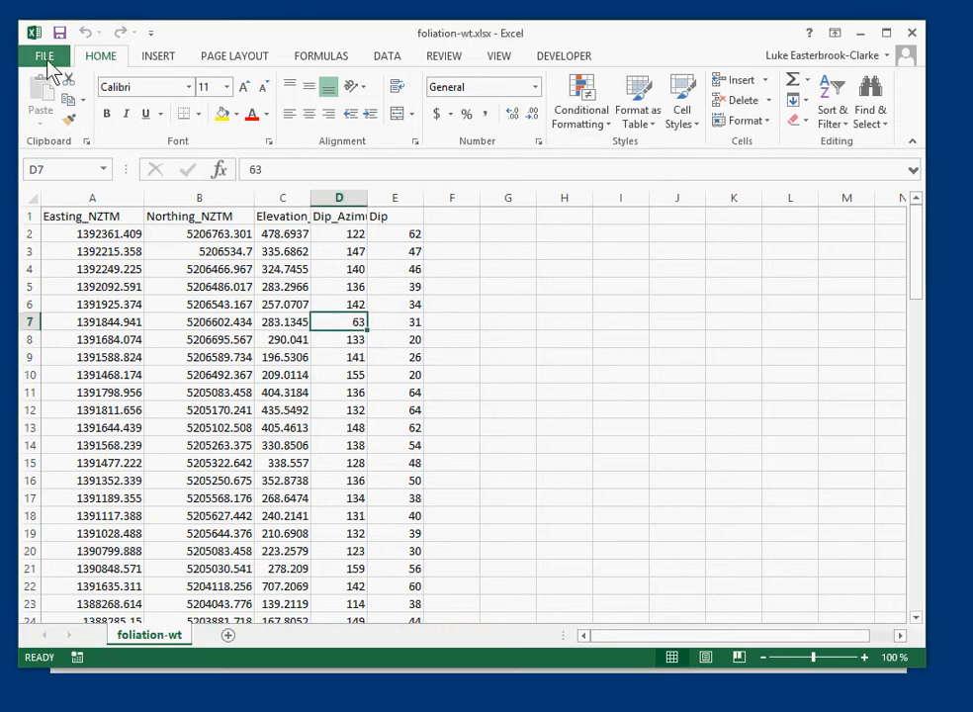
Step: Save the sheet as foliation-wt.csv with type CSV (Comma delimited)
left_click(45, 55)
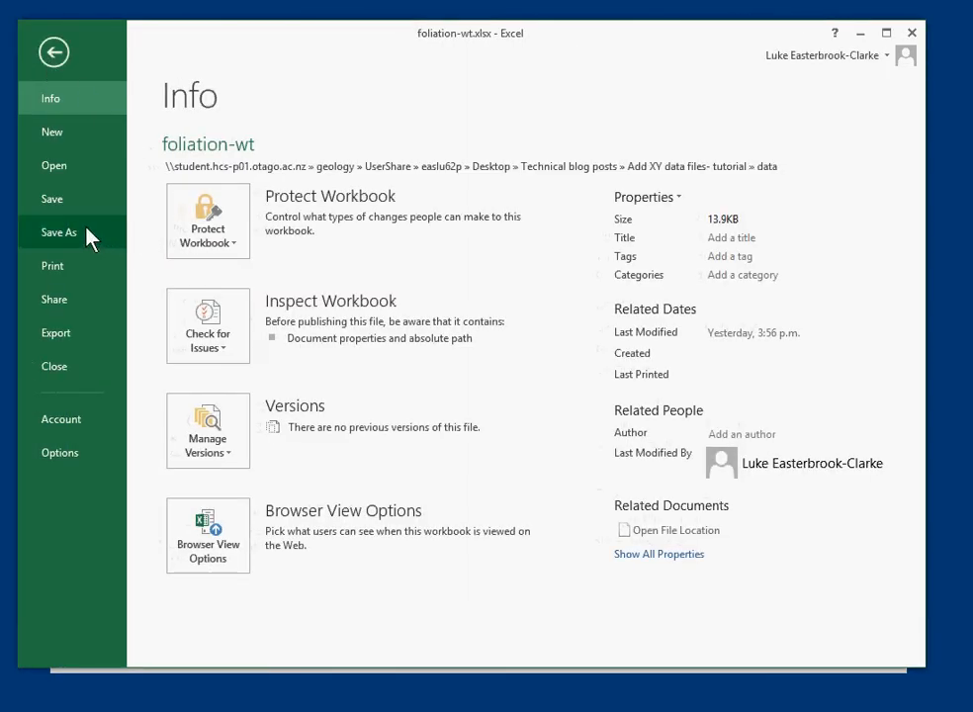
left_click(58, 232)
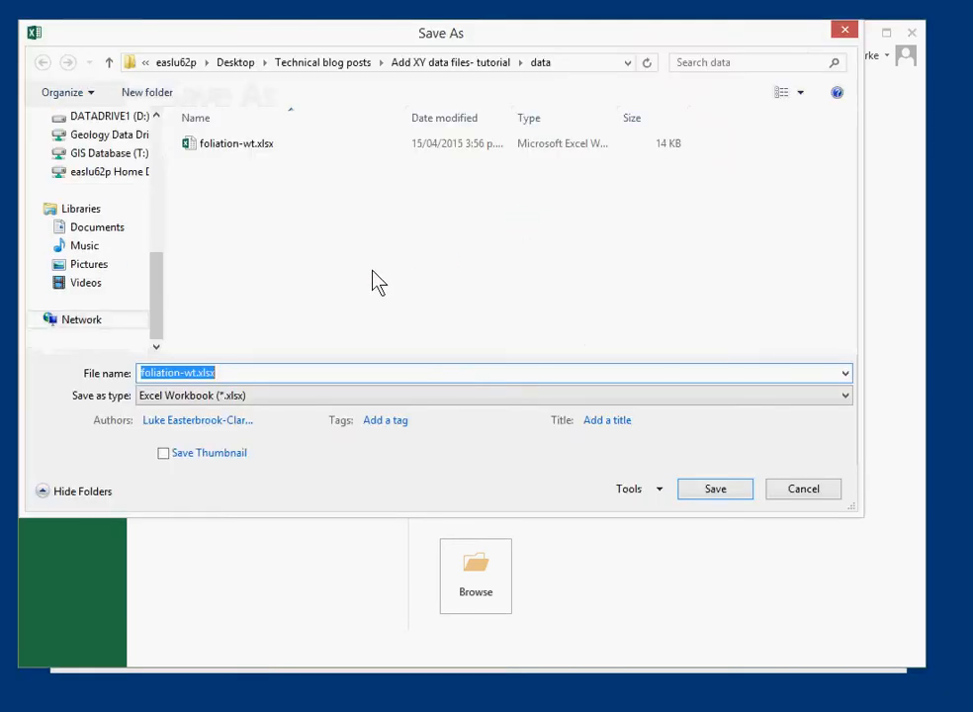
mouse_move(391, 404)
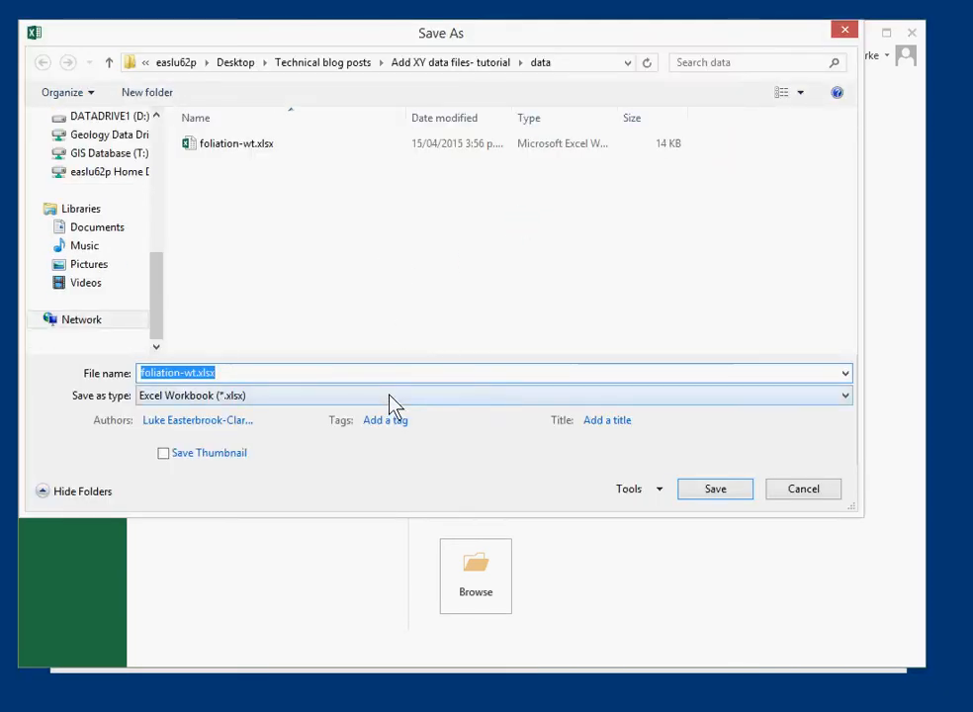
left_click(841, 395)
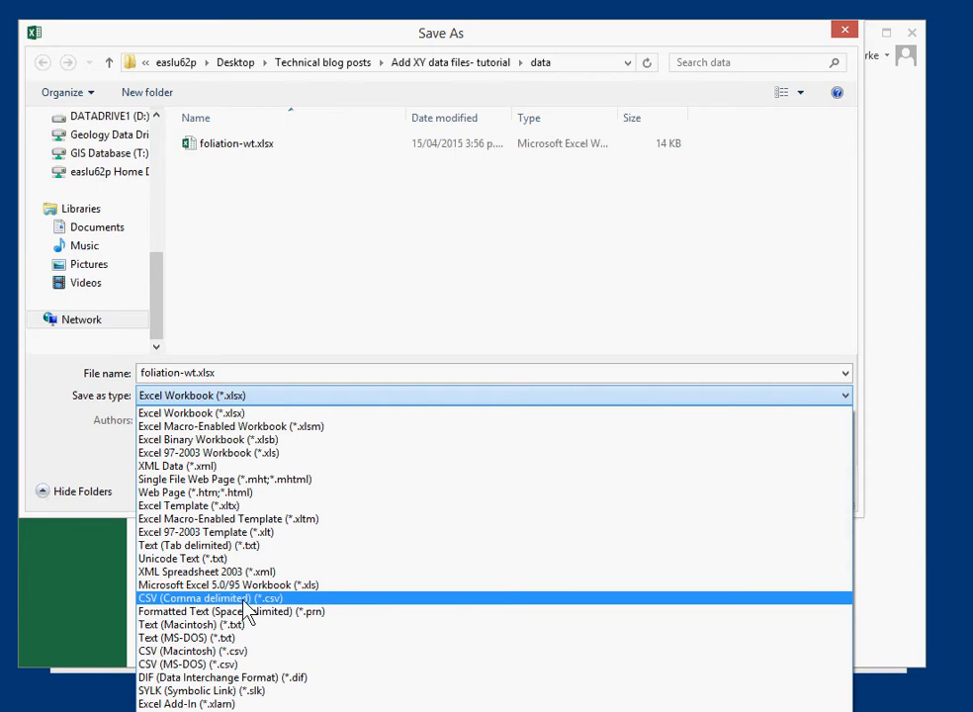
left_click(211, 599)
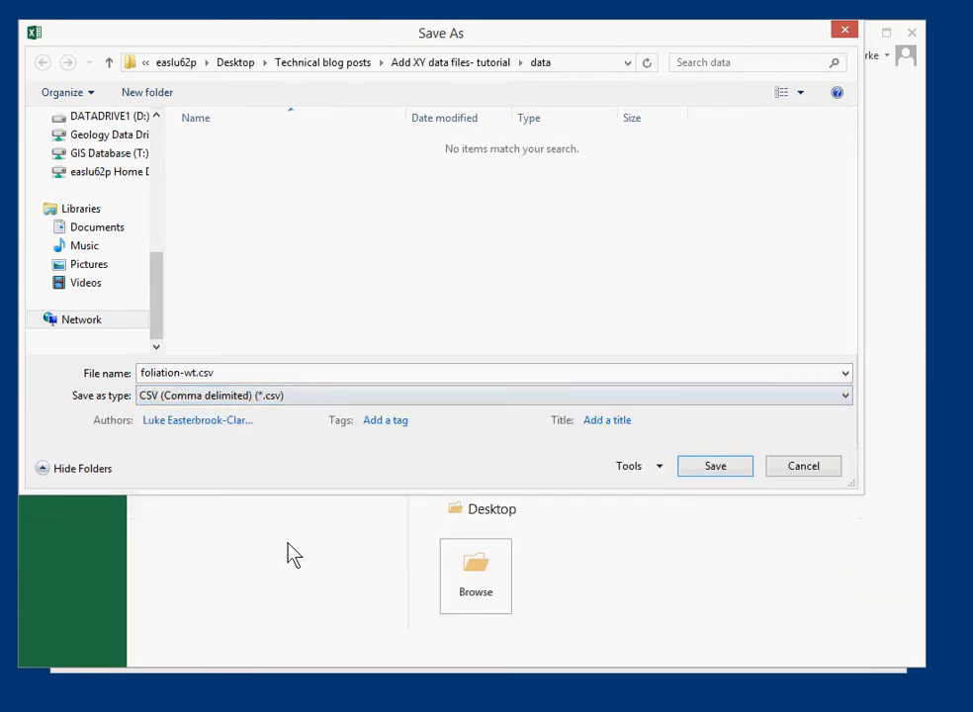
left_click(248, 373)
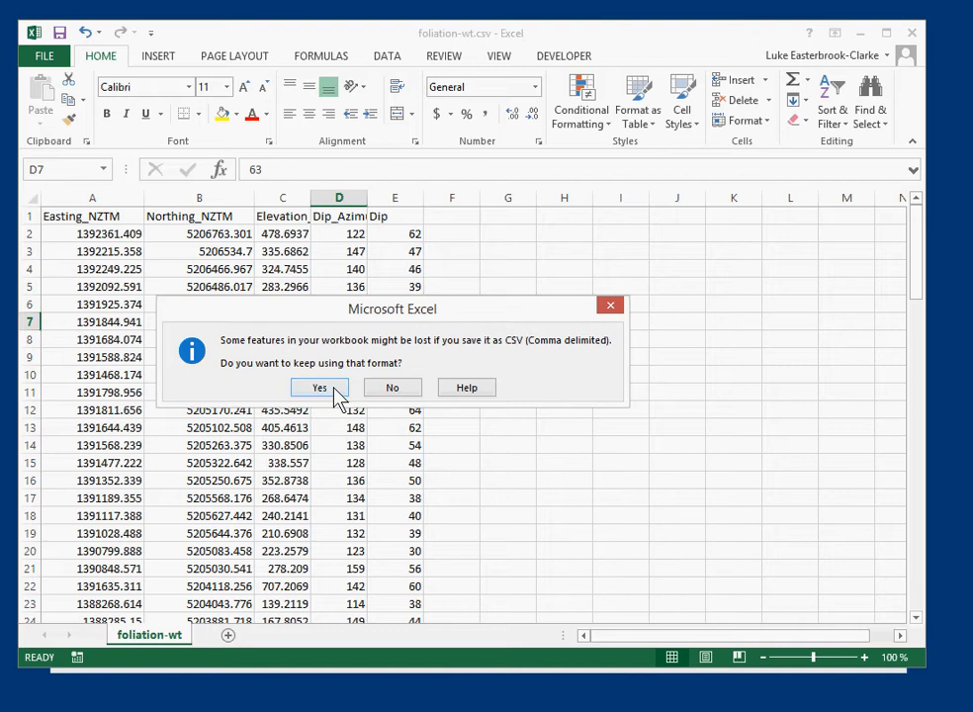
mouse_move(329, 349)
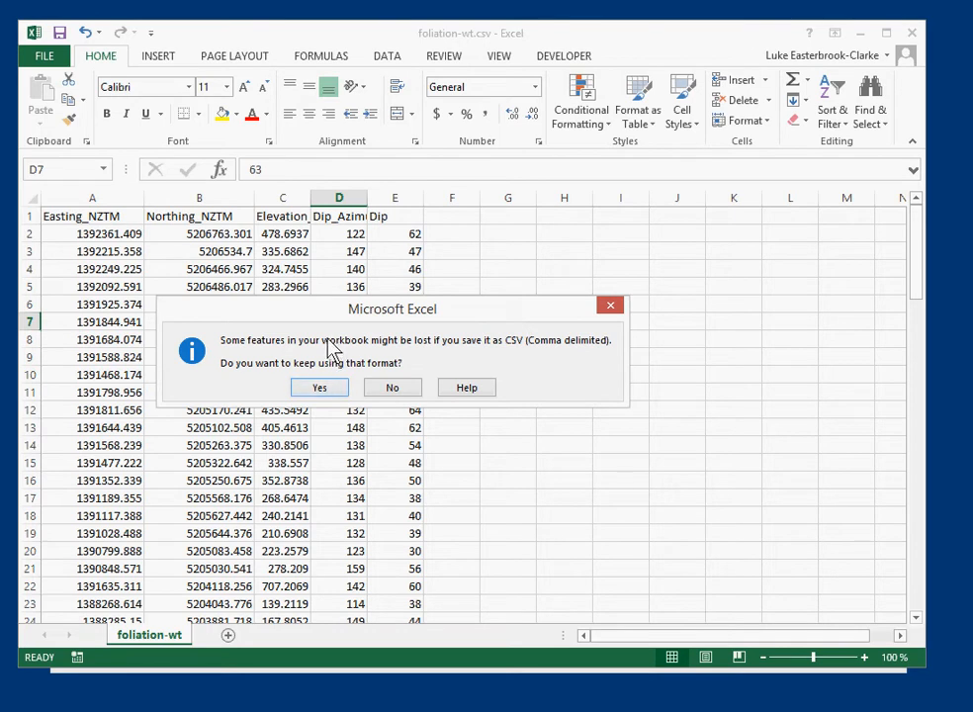
mouse_move(413, 353)
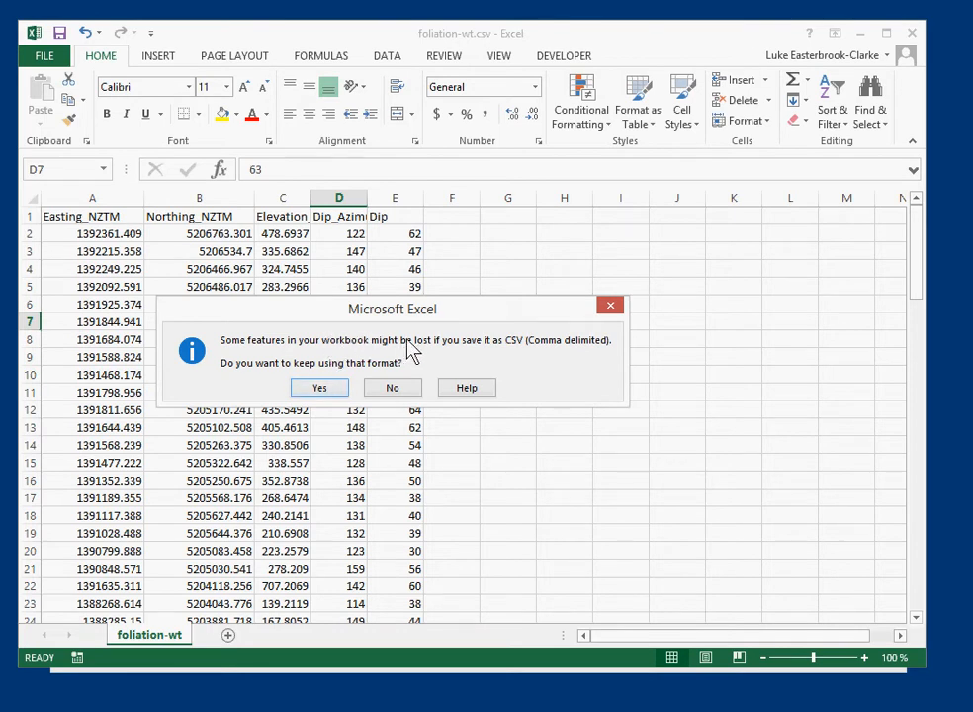
mouse_move(493, 354)
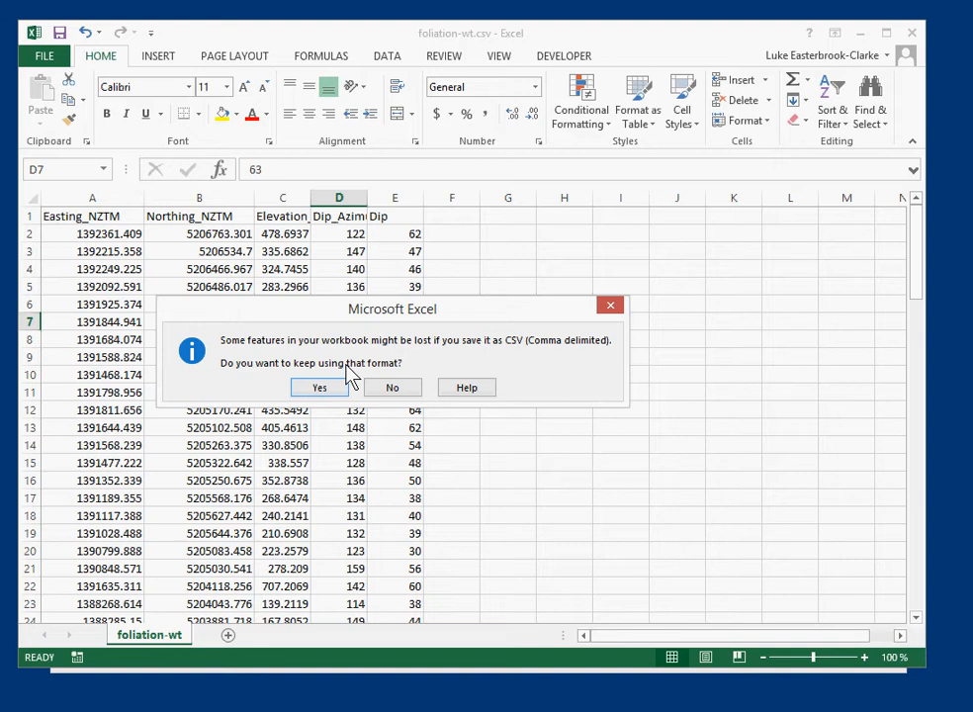
mouse_move(183, 571)
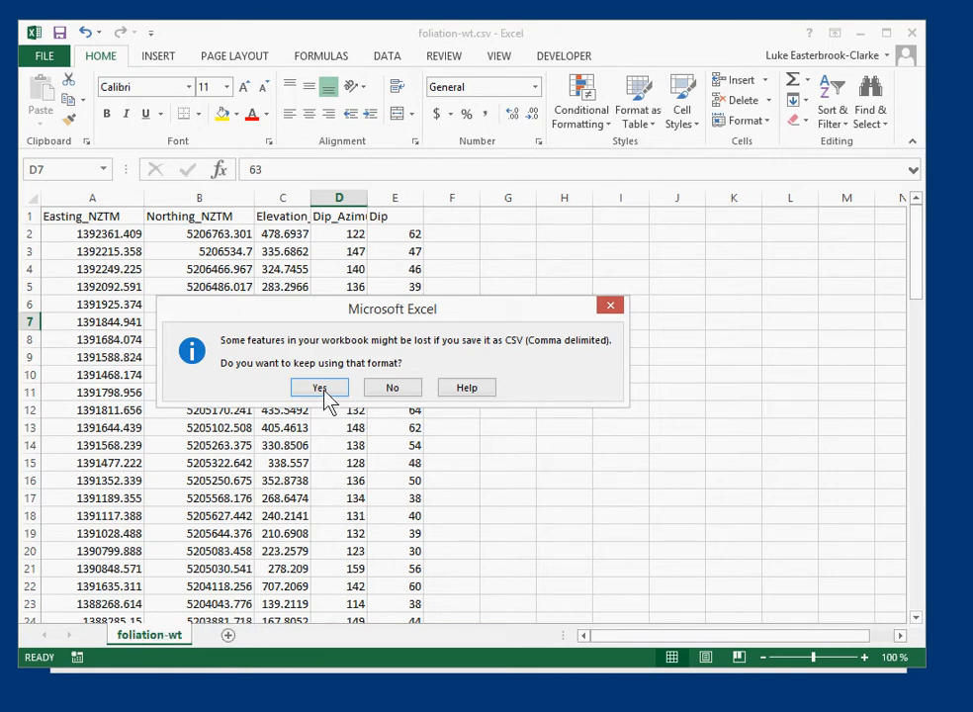
Step: Answer Yes to keep the CSV (Comma delimited) format
left_click(318, 386)
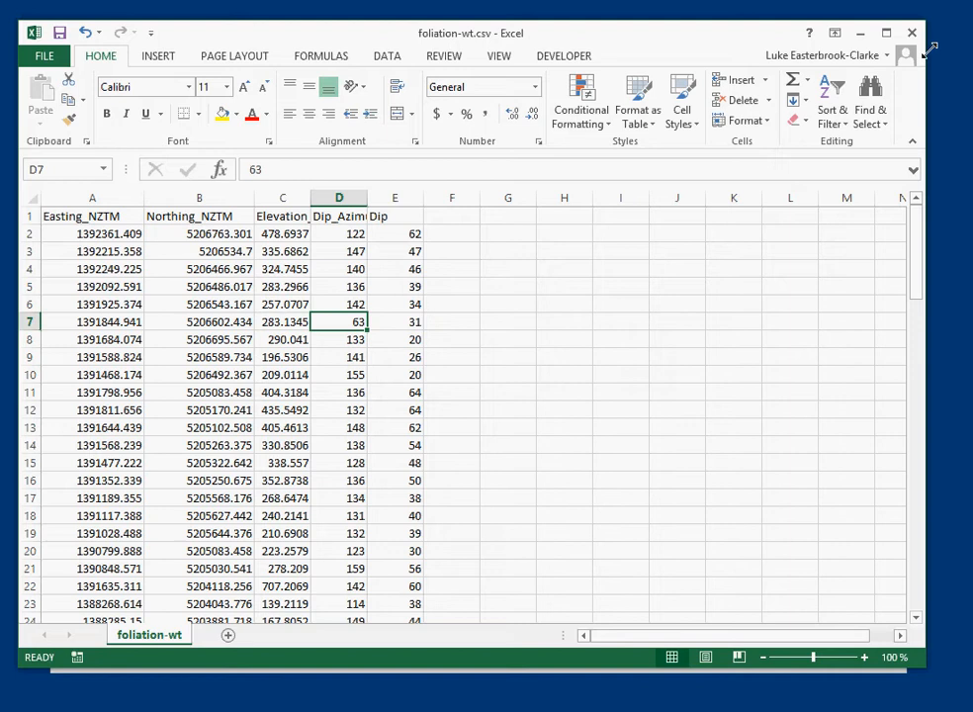
mouse_move(912, 33)
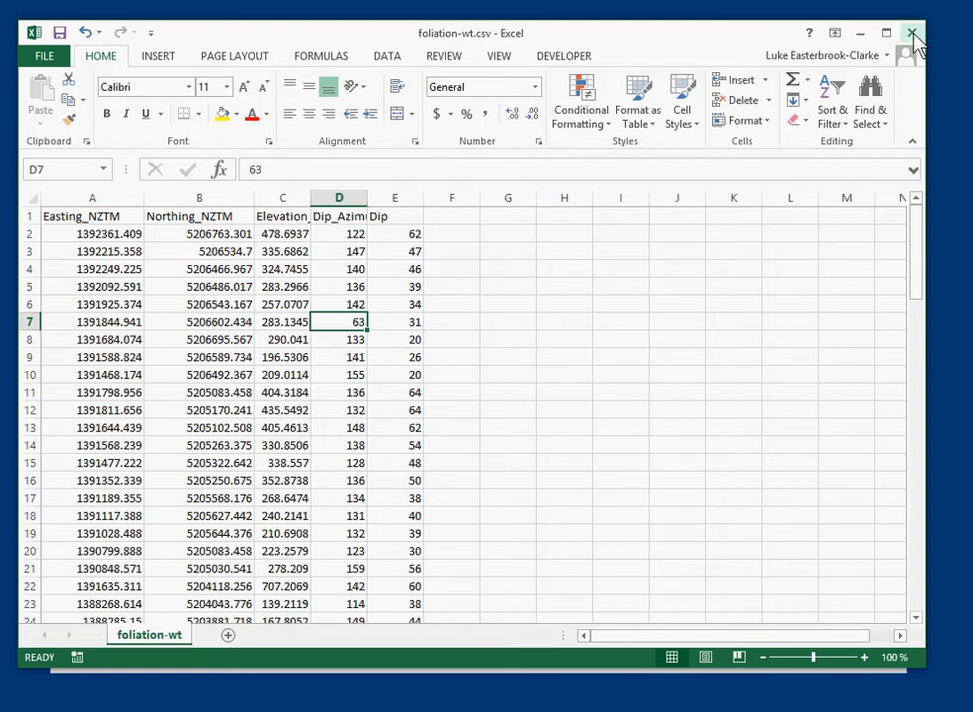
mouse_move(913, 33)
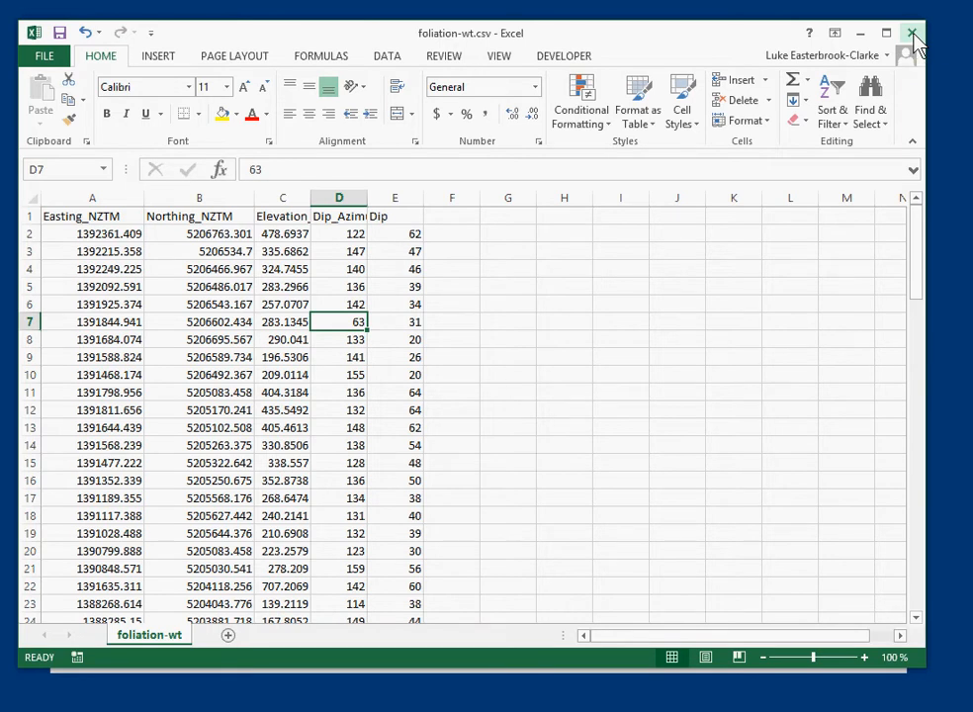
Step: Close foliation-wt.csv in Excel, choosing Don't Save
left_click(912, 33)
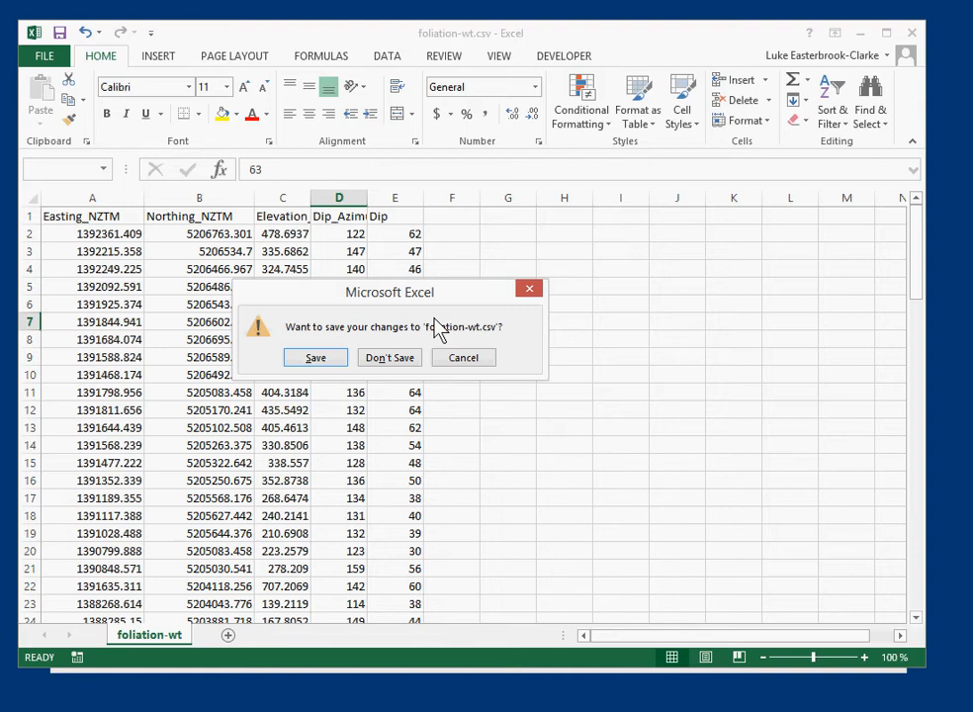
mouse_move(393, 594)
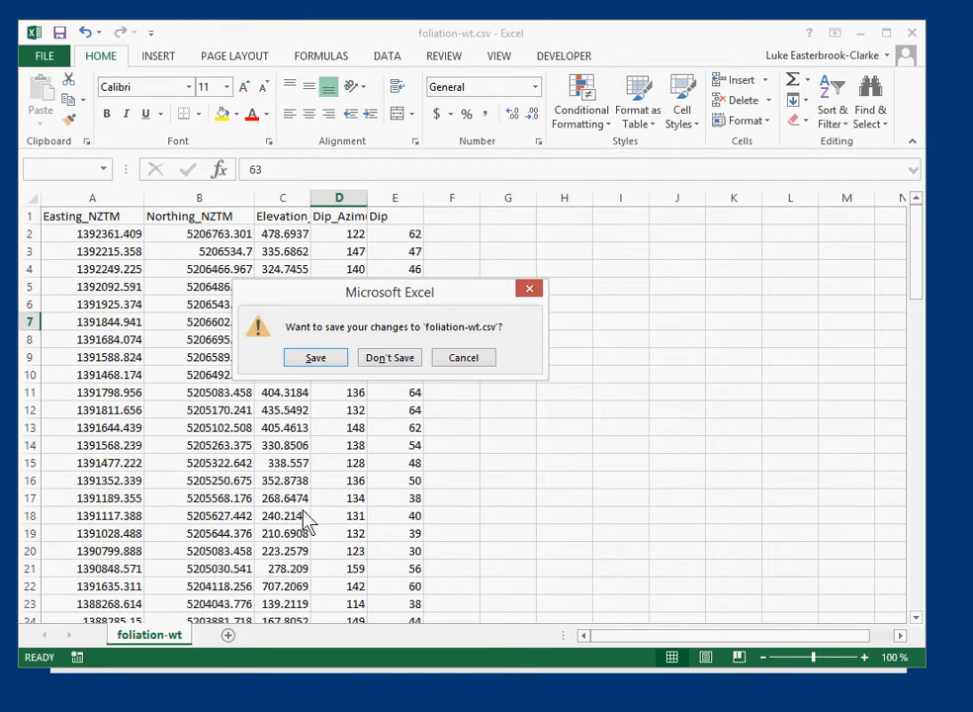
mouse_move(318, 508)
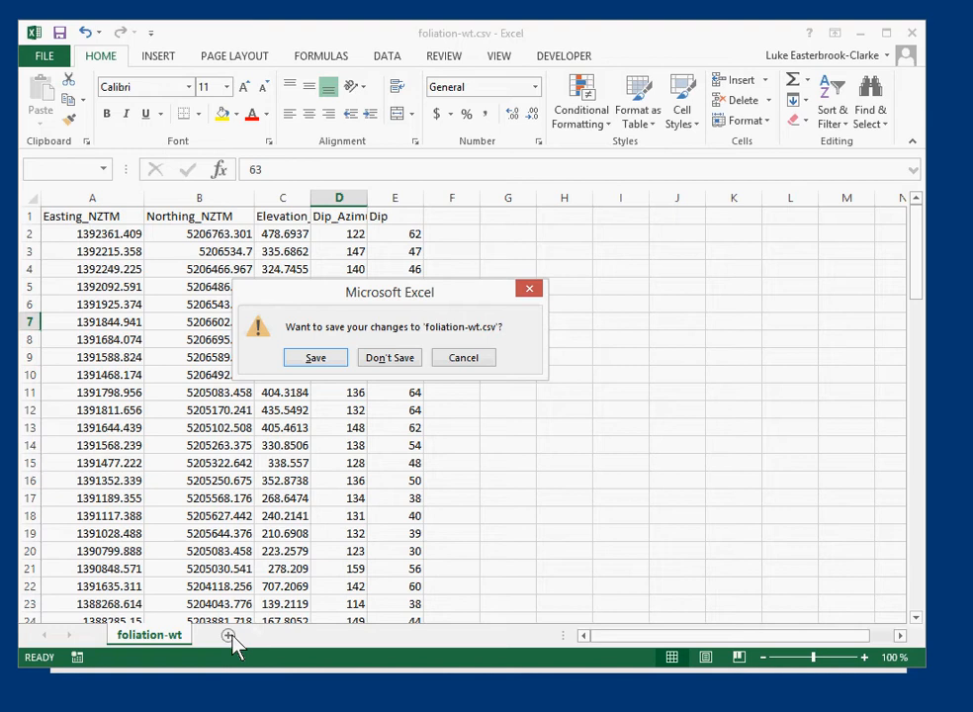
mouse_move(173, 638)
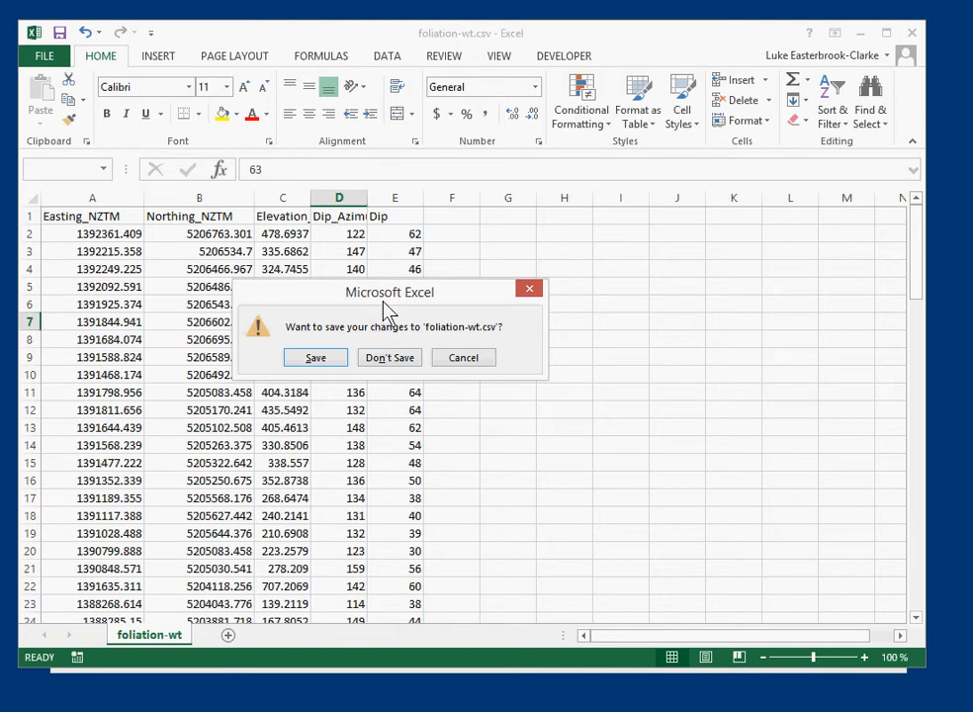
mouse_move(394, 315)
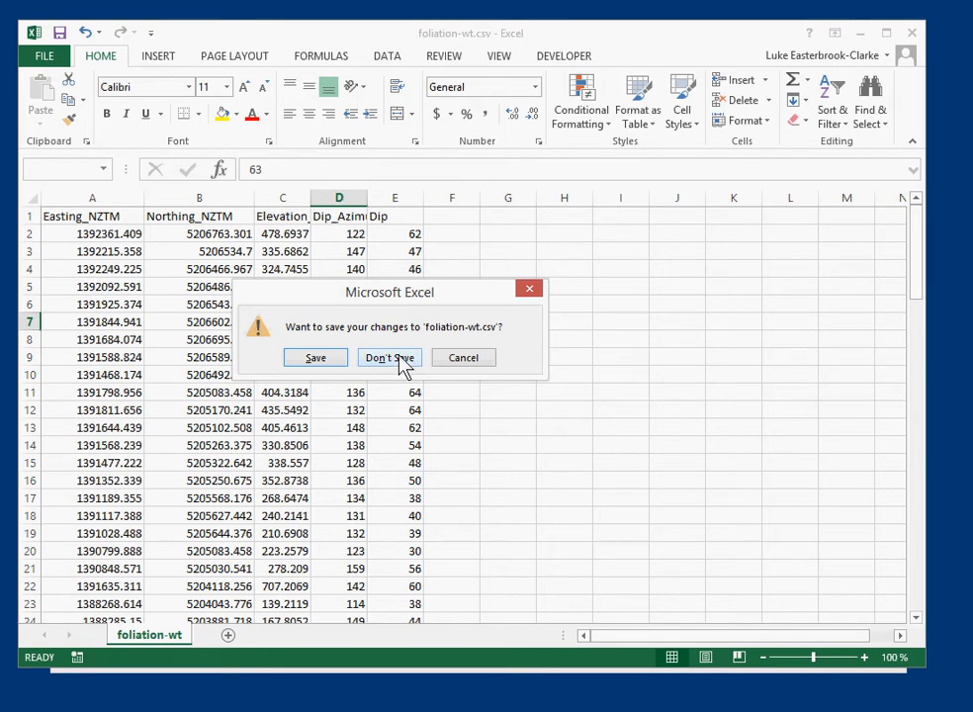
left_click(389, 357)
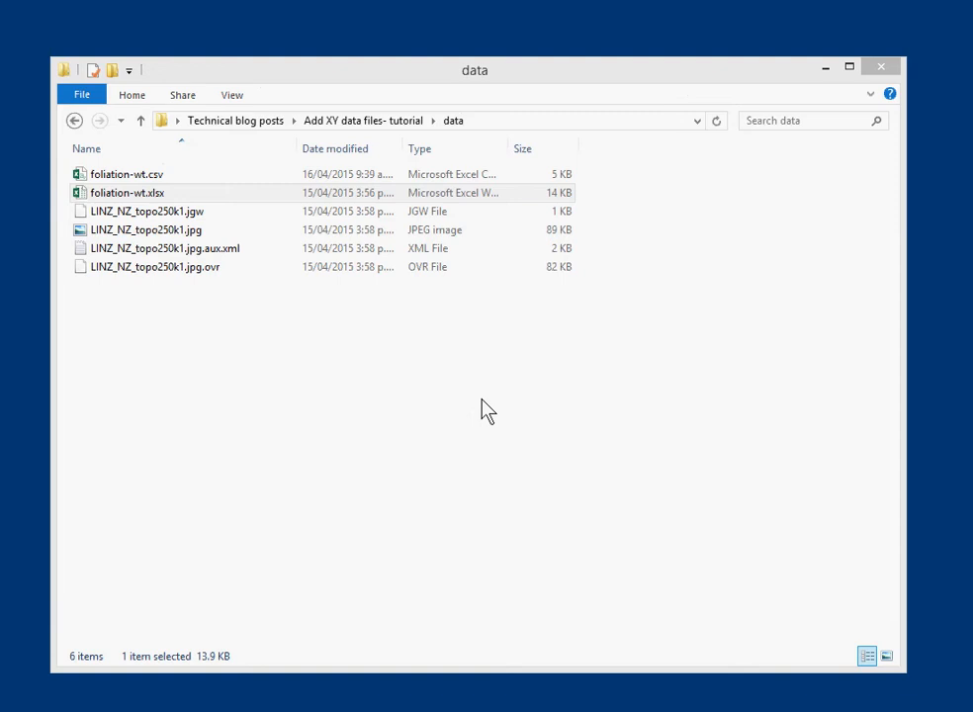
Step: Go back up to the tutorial folder and open addXY.mxd in ArcMap
left_click(127, 174)
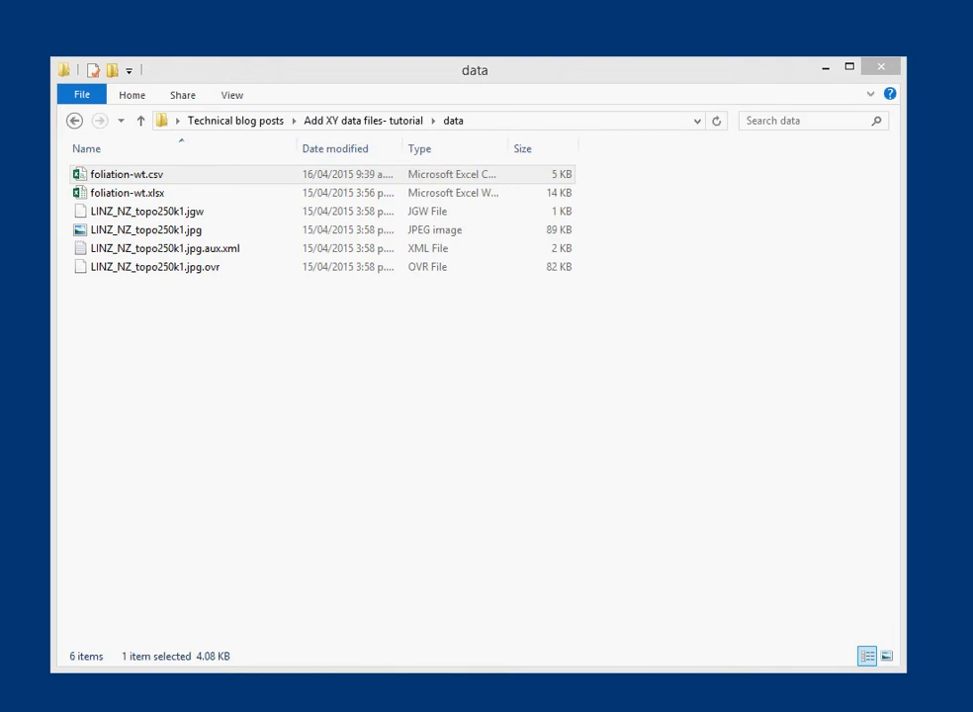
mouse_move(650, 423)
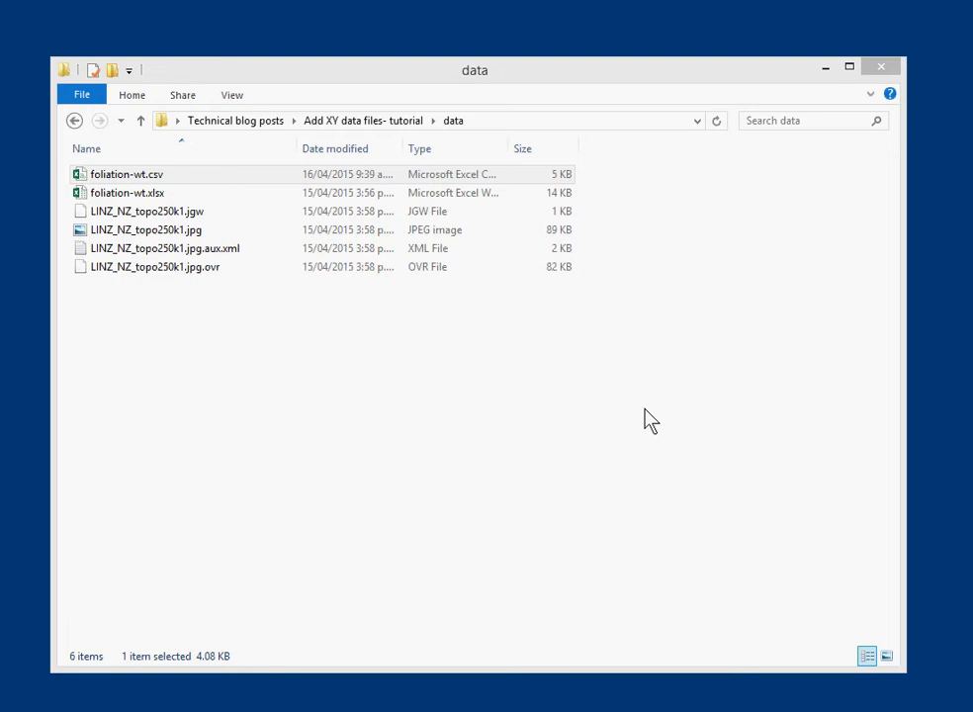
mouse_move(645, 424)
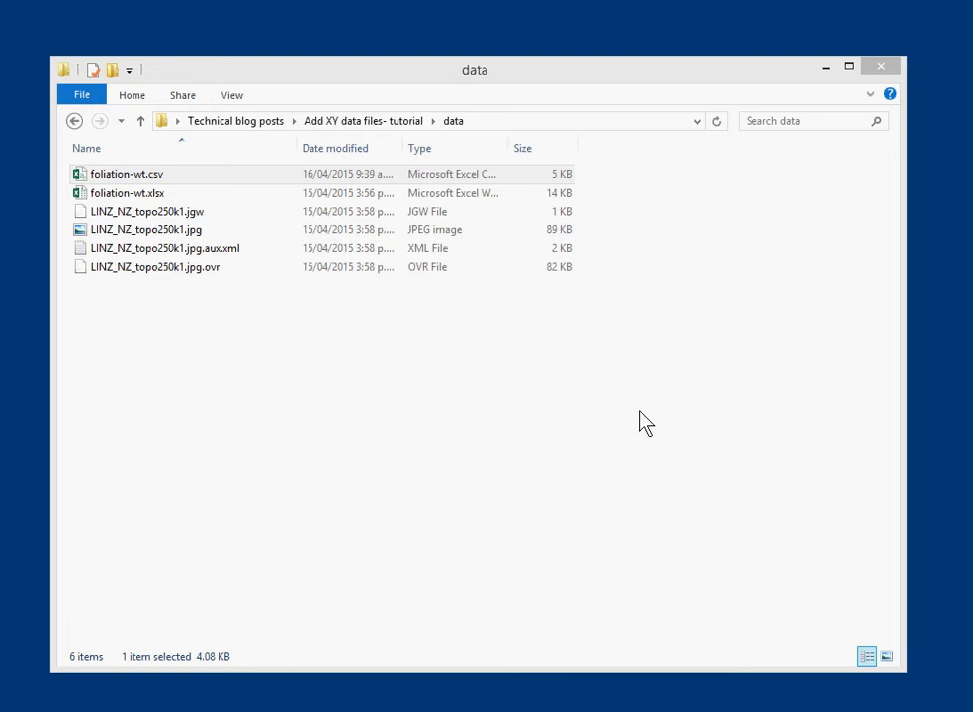
left_click(149, 211)
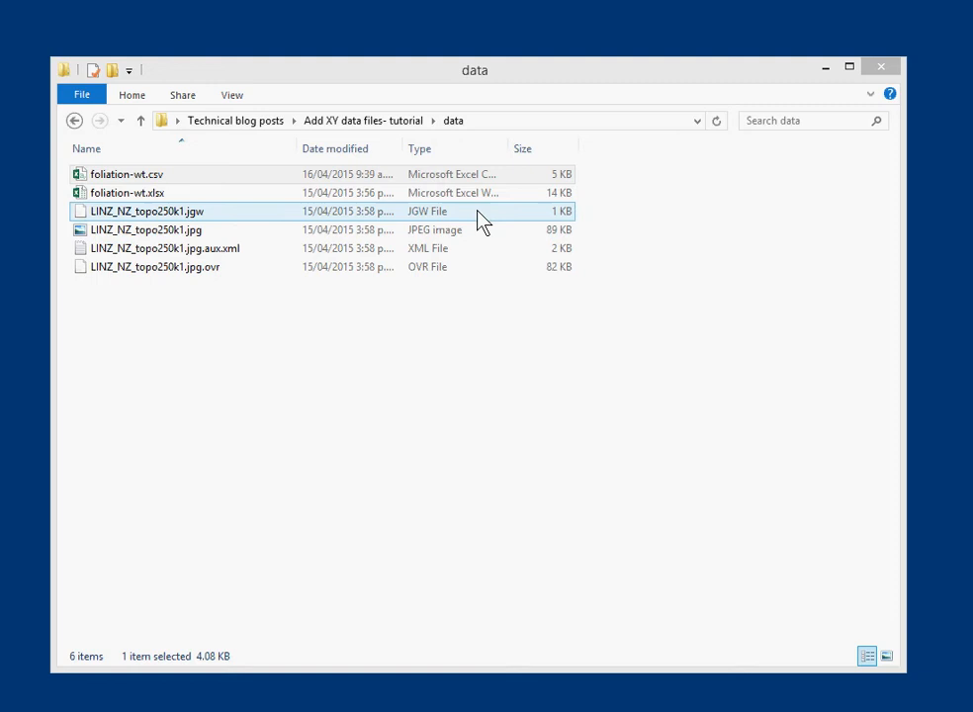
left_click(140, 119)
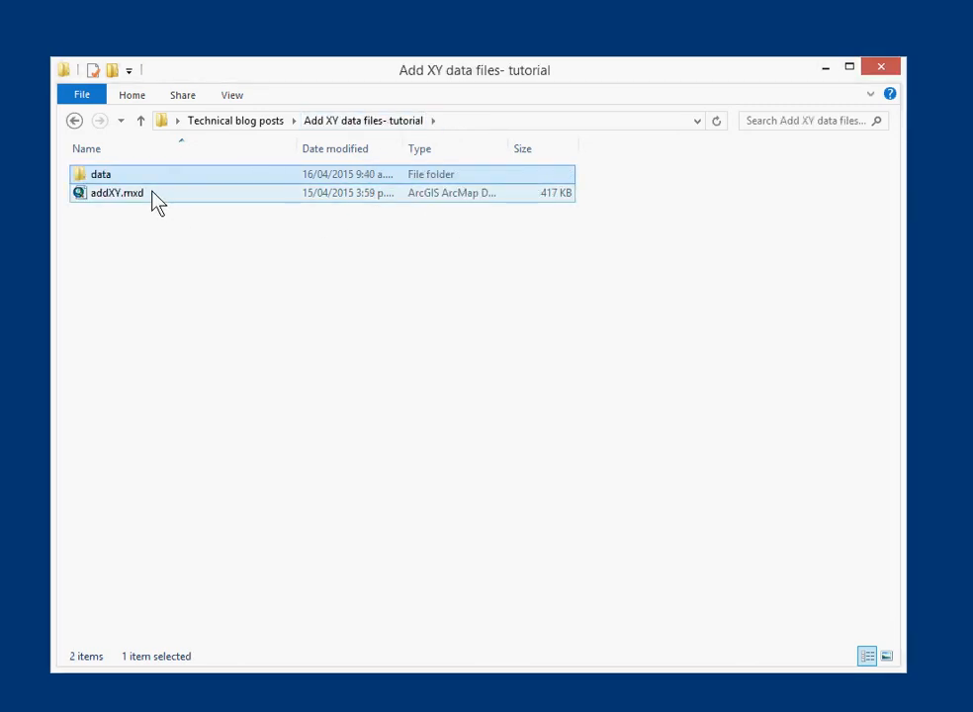
left_click(117, 193)
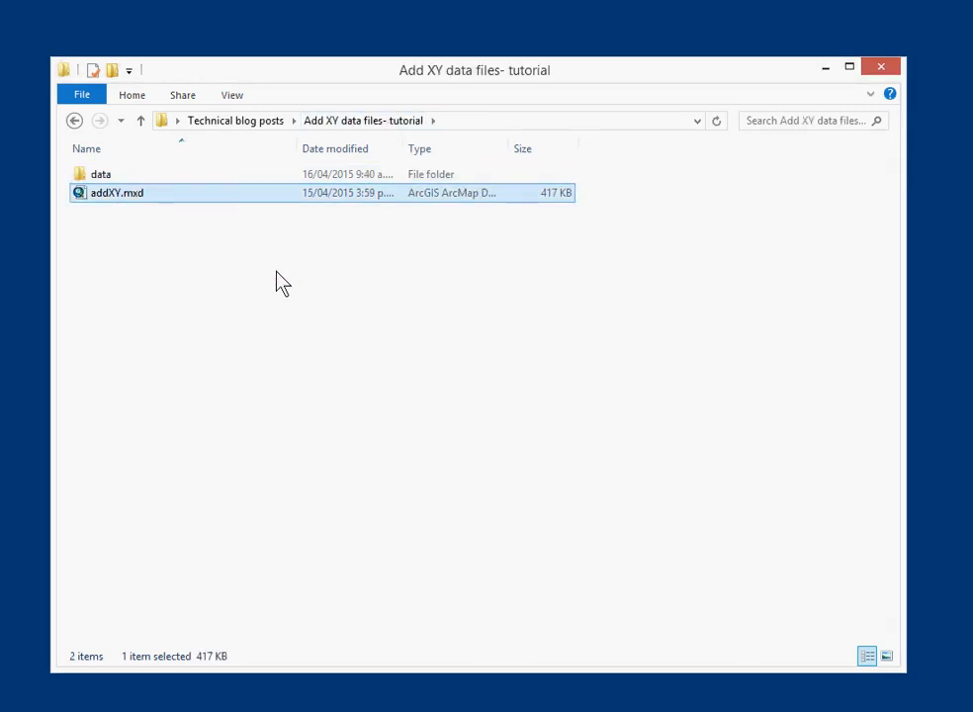
double_click(118, 192)
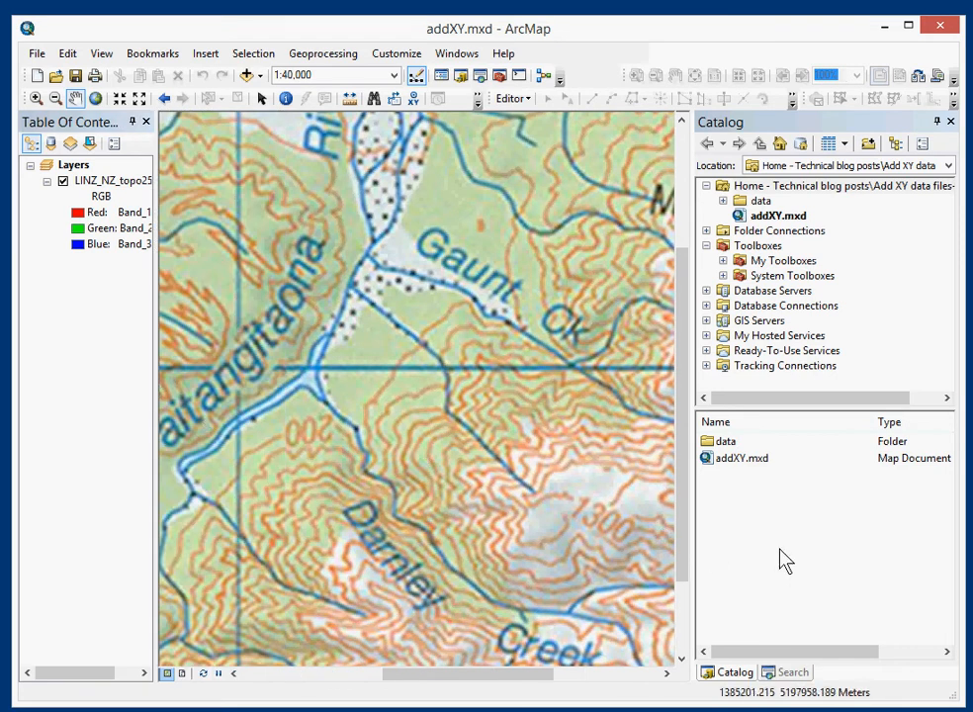
mouse_move(762, 610)
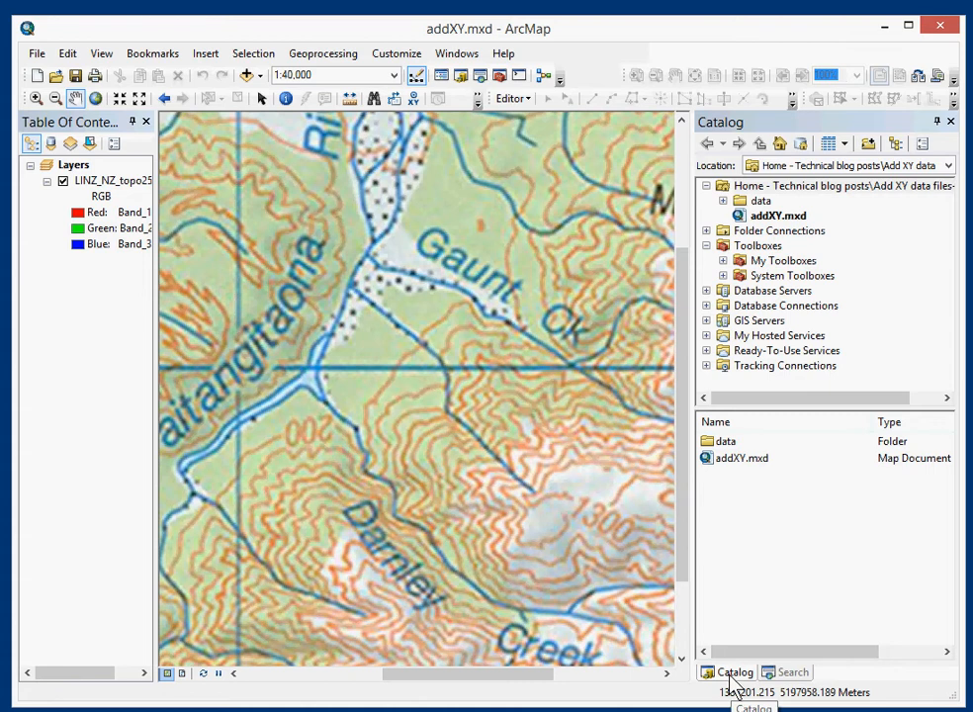
mouse_move(761, 643)
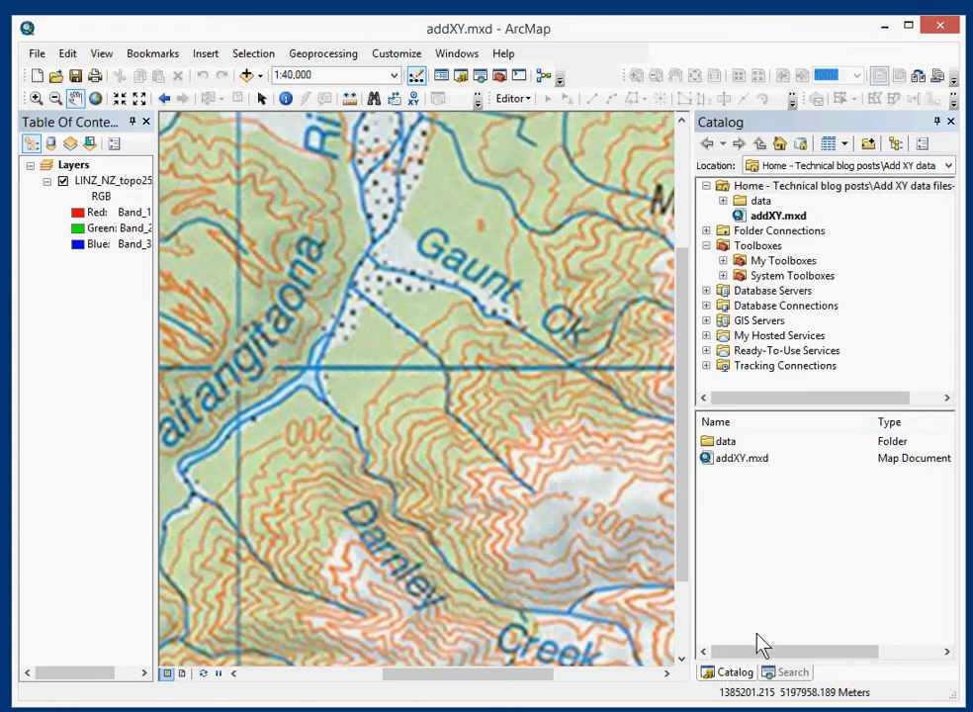
mouse_move(763, 623)
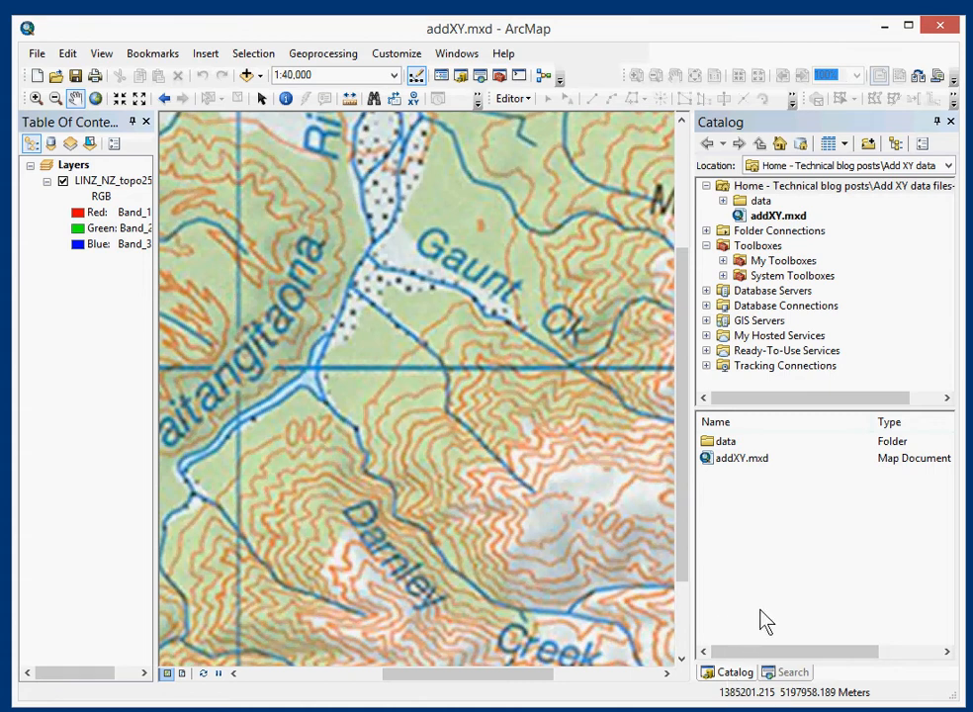
mouse_move(811, 374)
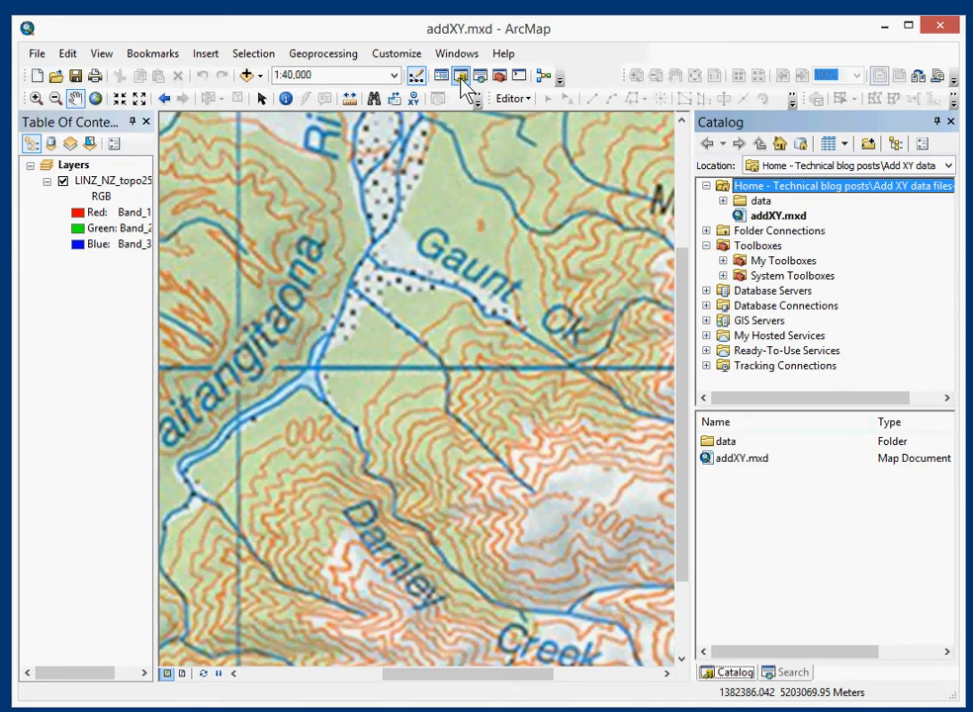
Step: Expand the data folder in the Catalog to show foliation-wt.csv, foliation-wt.xlsx and LINZ_NZ_topo250k1.jpg
left_click(456, 54)
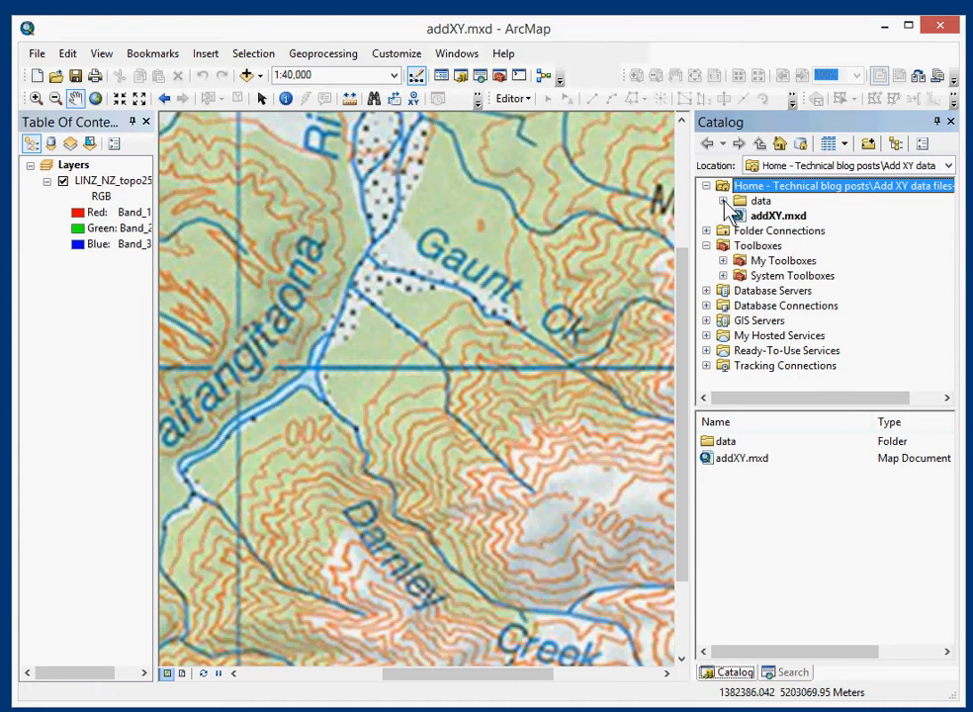
left_click(725, 201)
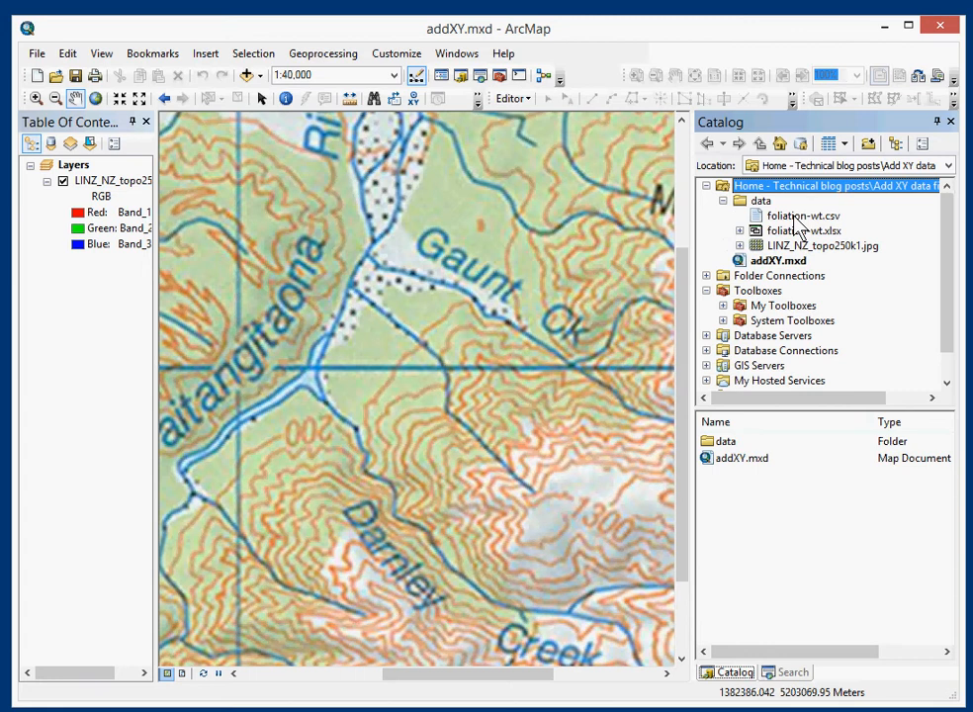
Step: Select foliation-wt.csv in the Catalog and open its context menu
left_click(803, 215)
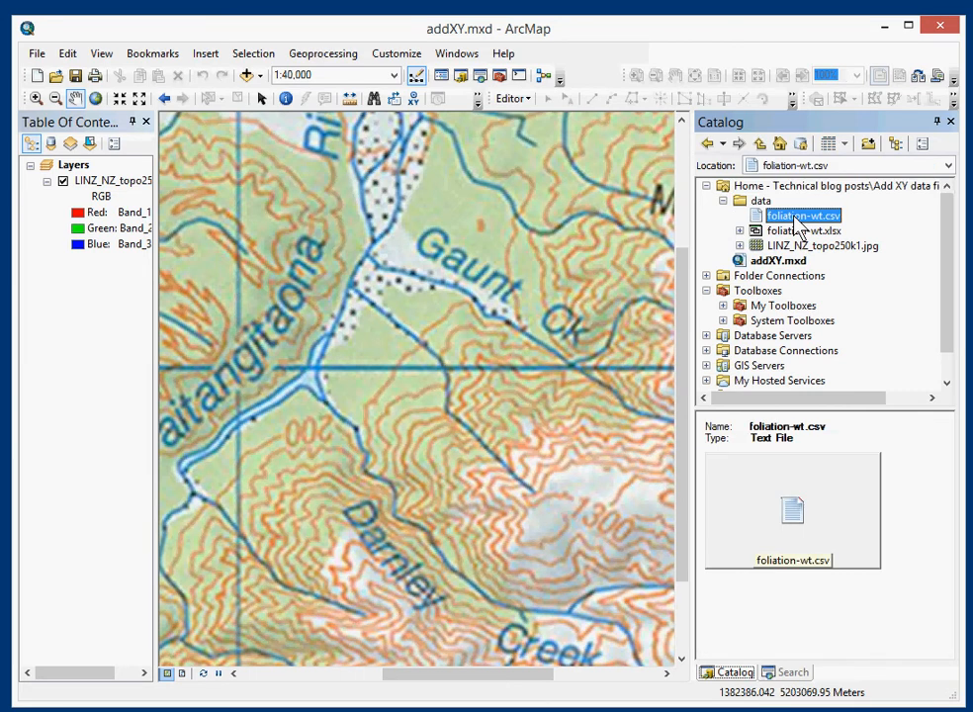
mouse_move(771, 220)
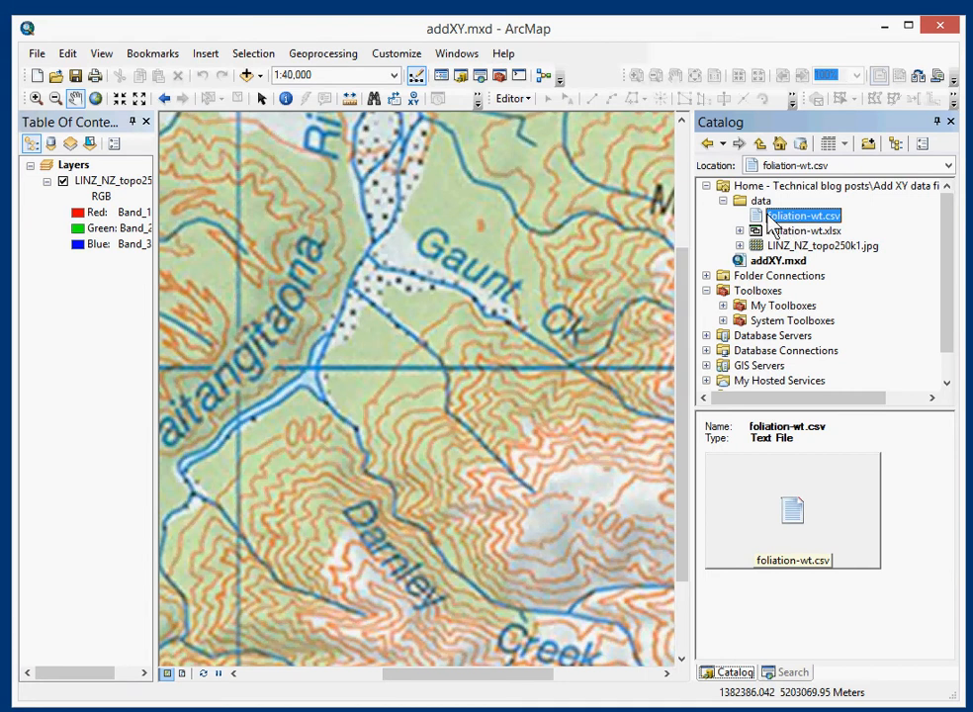
mouse_move(809, 240)
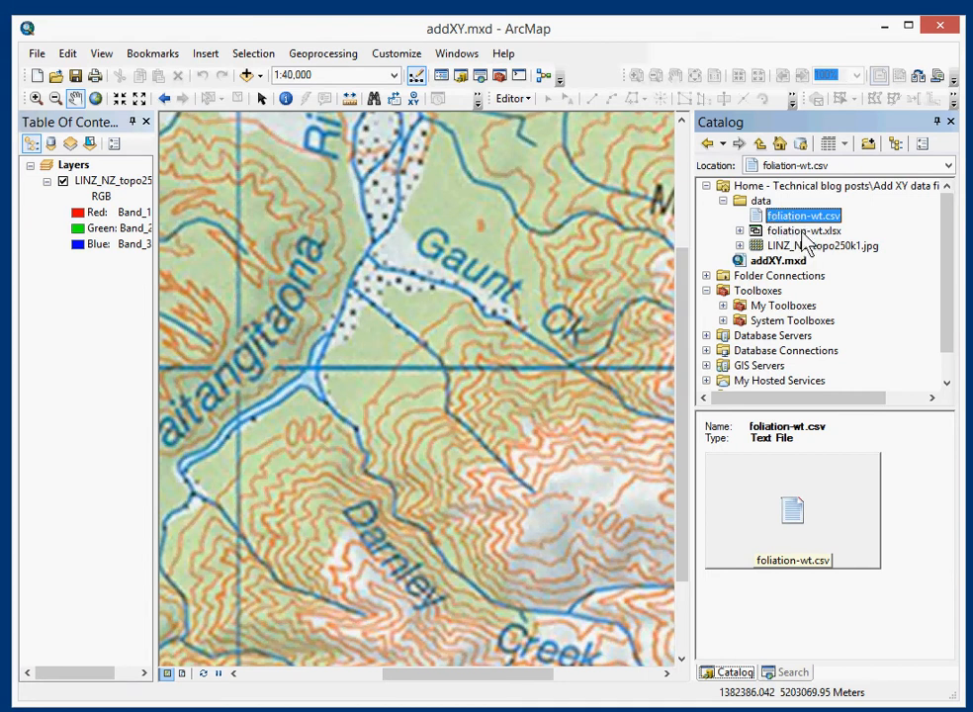
mouse_move(806, 245)
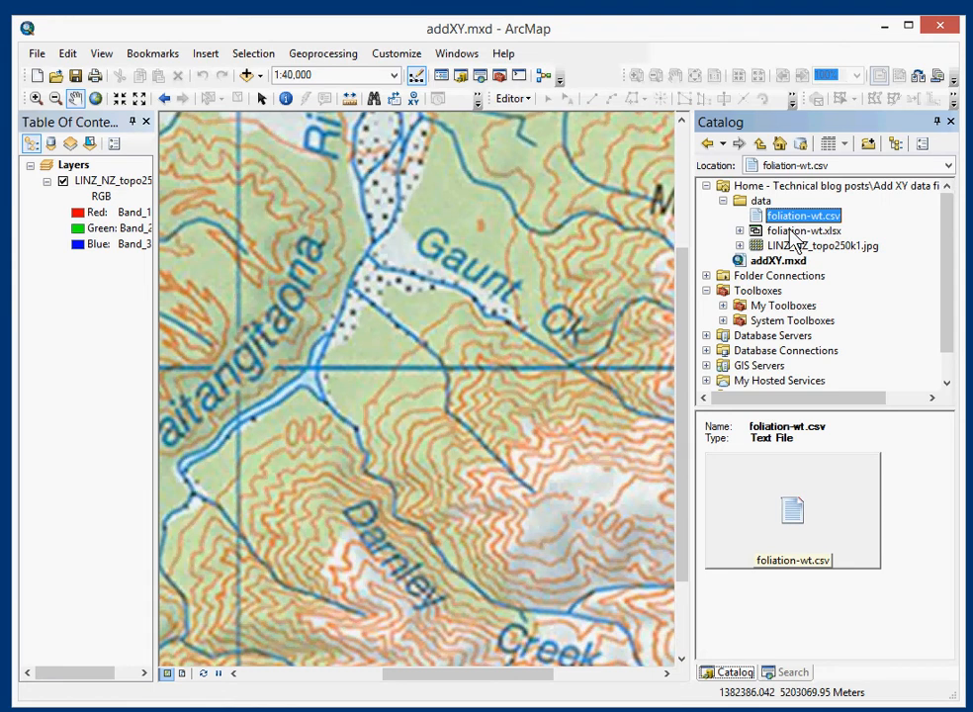
mouse_move(799, 245)
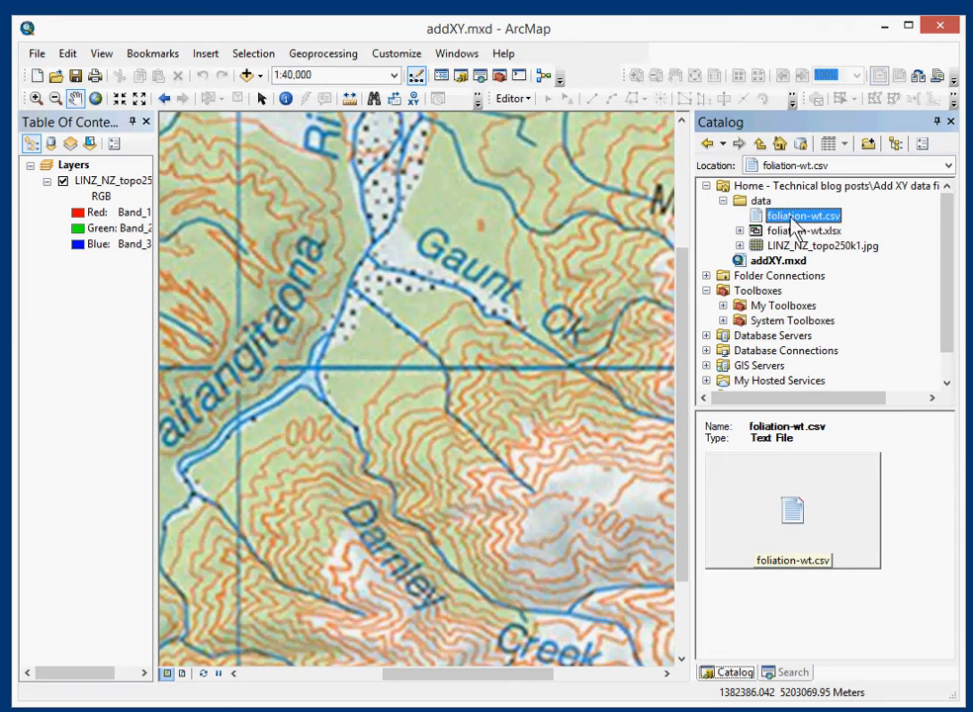
left_click(760, 201)
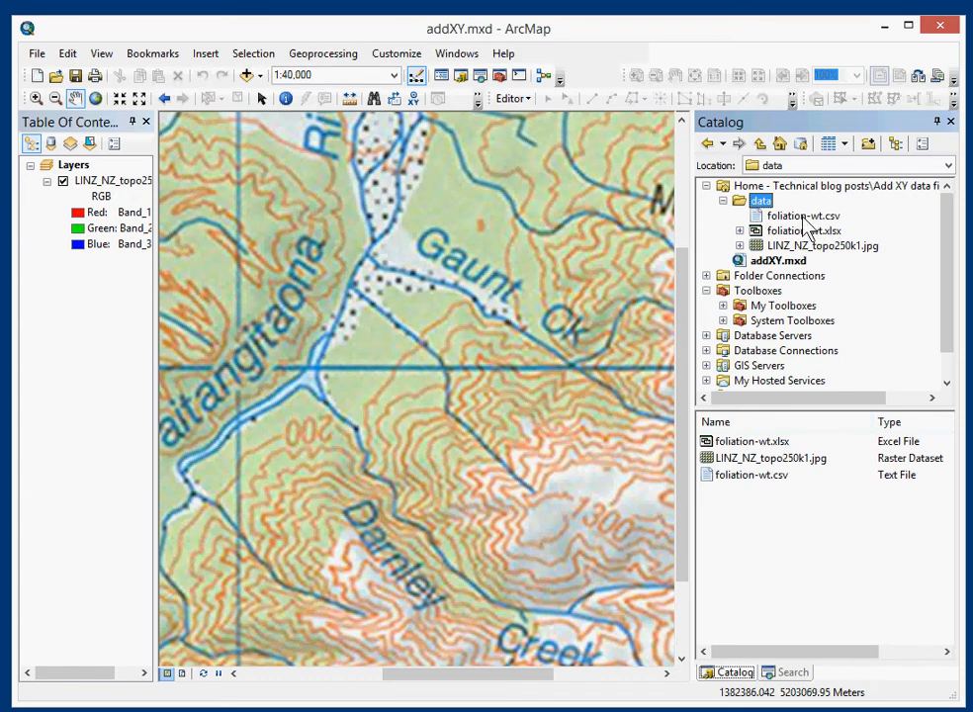
mouse_move(801, 235)
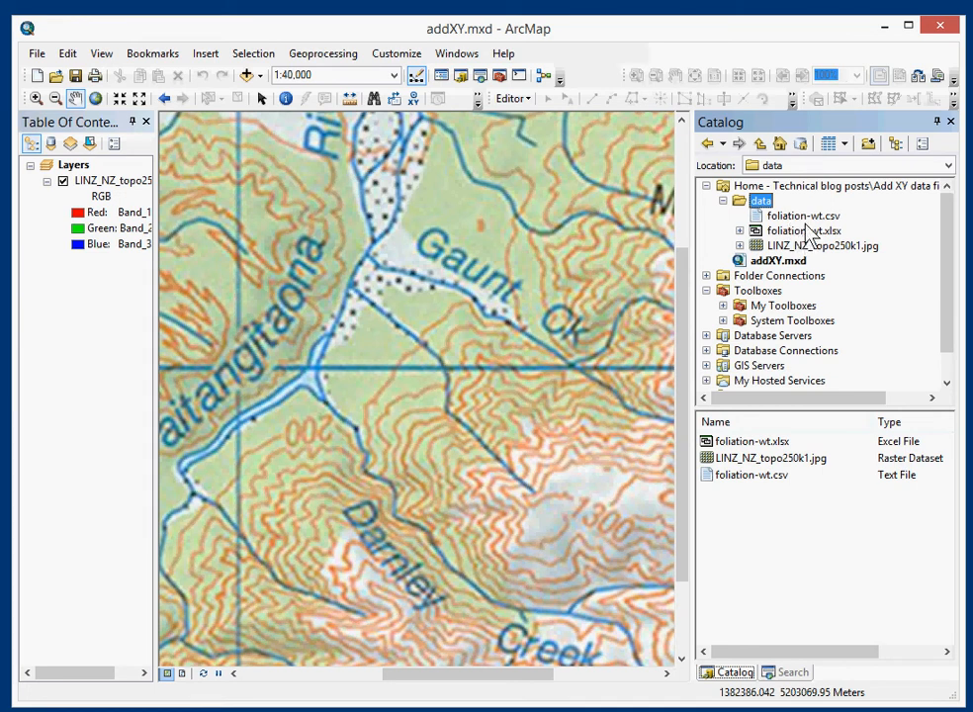
left_click(803, 216)
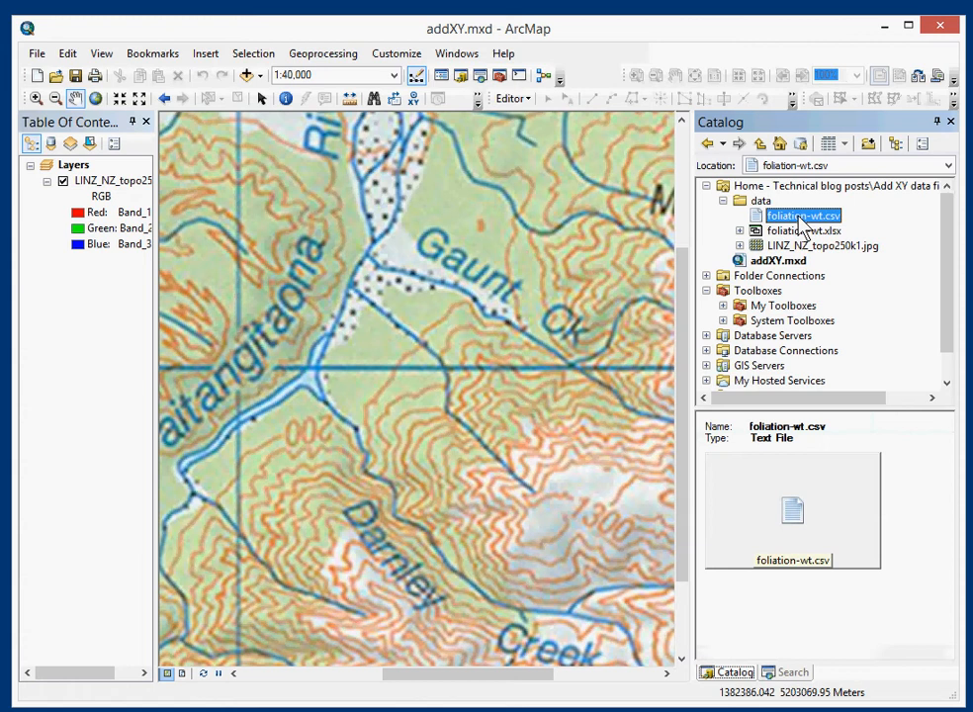
right_click(803, 215)
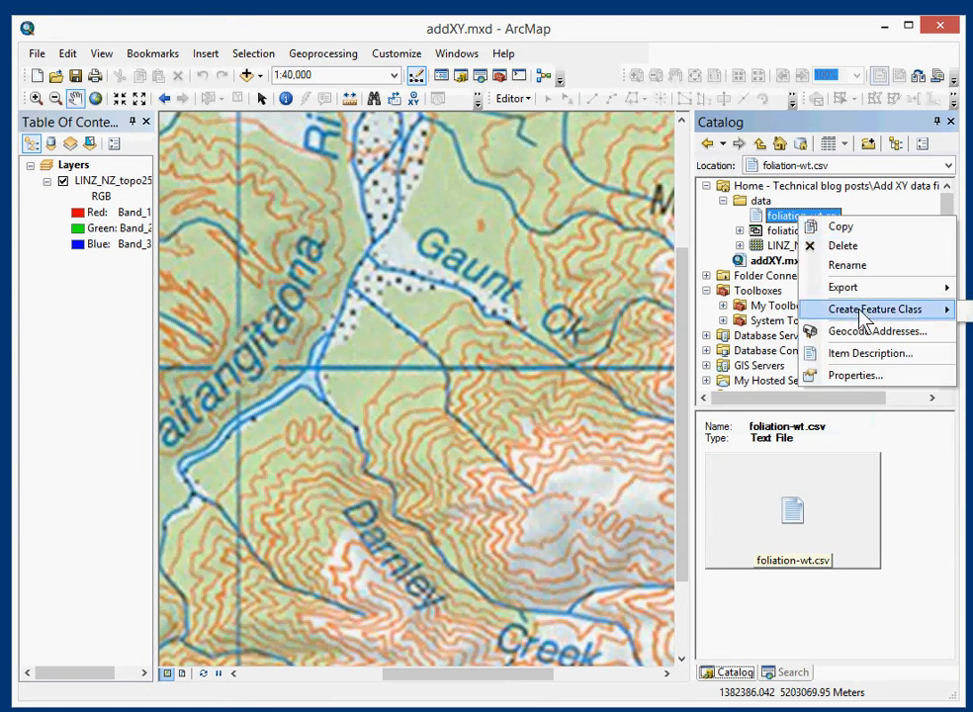
mouse_move(867, 321)
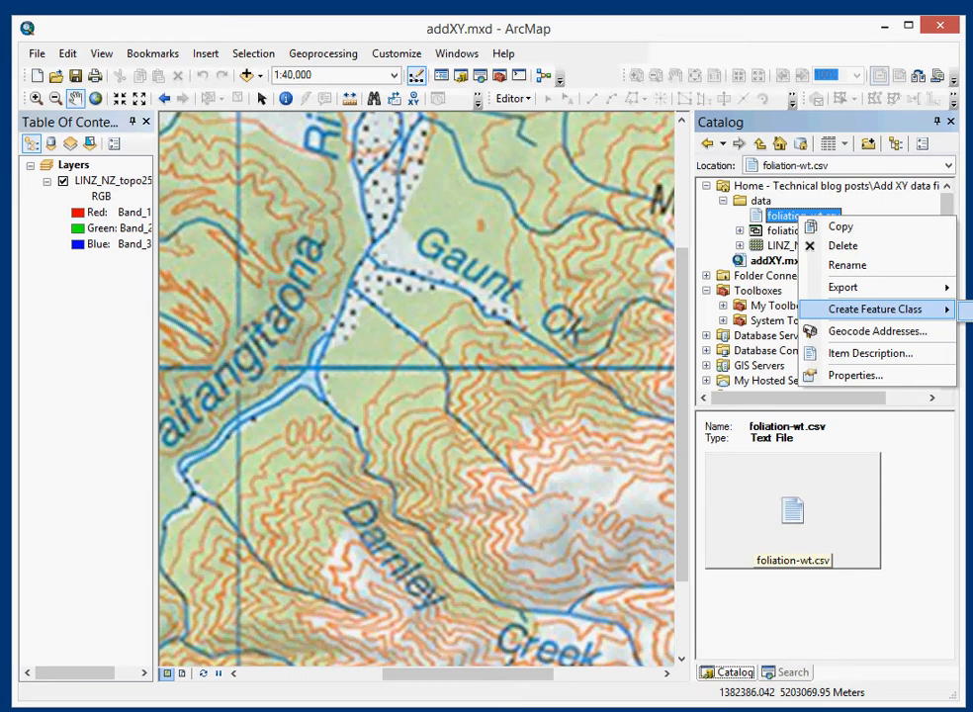
Step: Choose Create Feature Class From XY Table for foliation-wt.csv
left_click(875, 308)
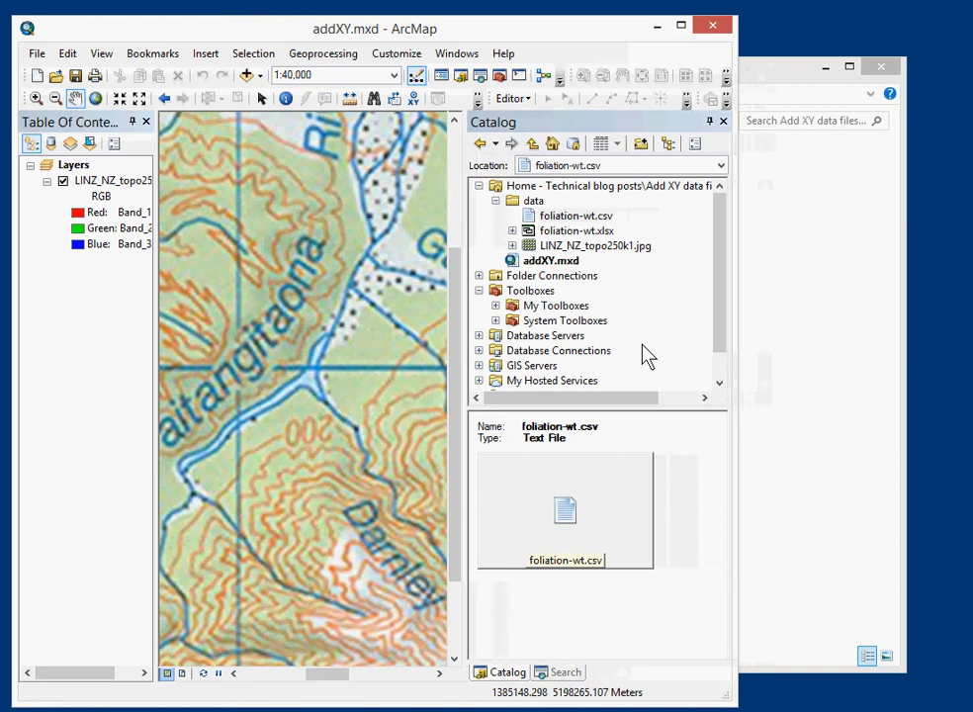
right_click(575, 216)
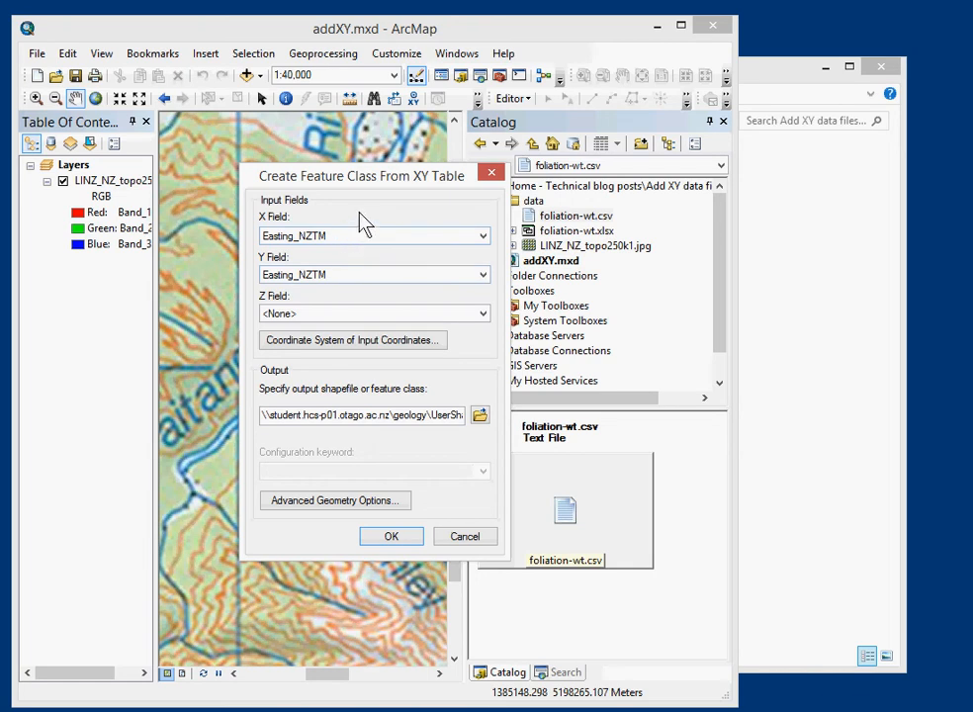
mouse_move(365, 220)
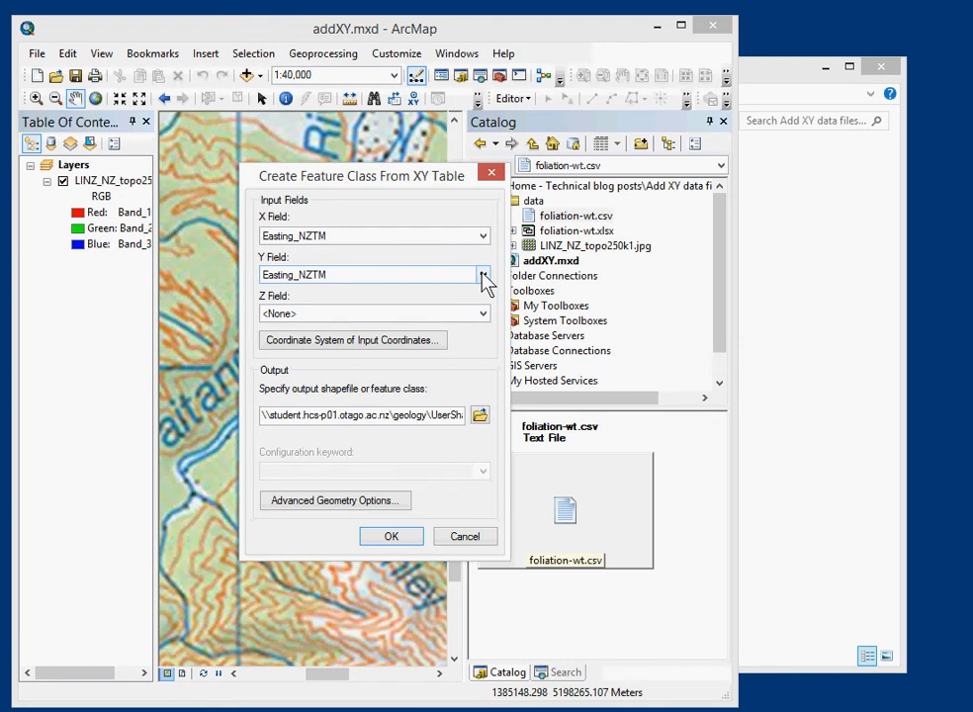
Step: Set the Y Field to Northing_NZTM and open the input coordinate system settings
left_click(484, 274)
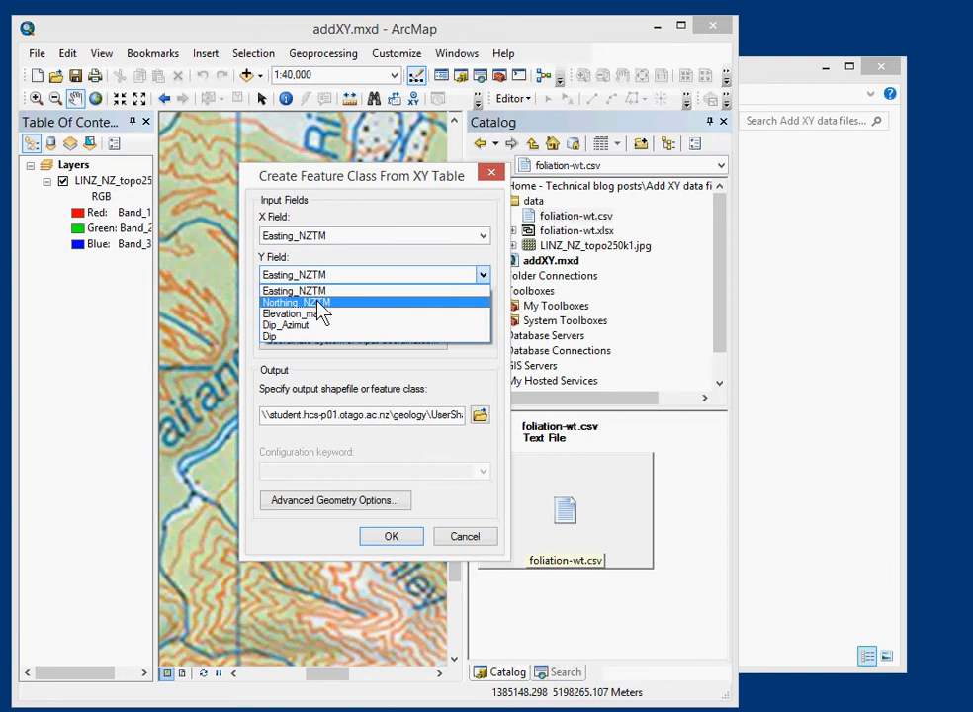
left_click(295, 302)
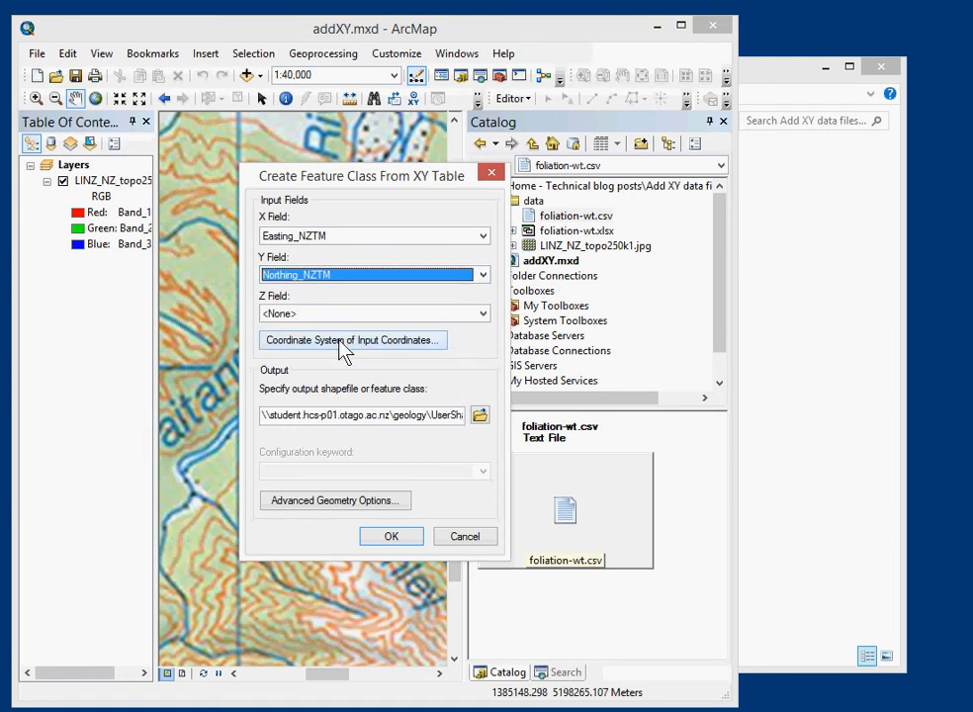
left_click(352, 339)
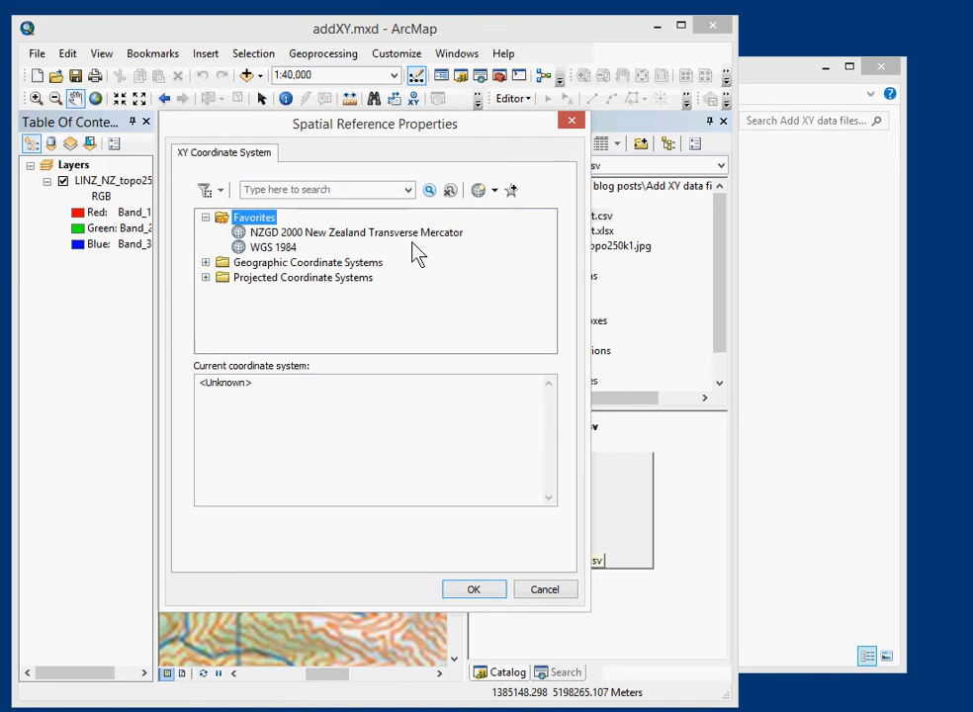
Step: Pick NZGD 2000 New Zealand Transverse Mercator from National Grids > New Zealand as input coordinates
left_click(206, 277)
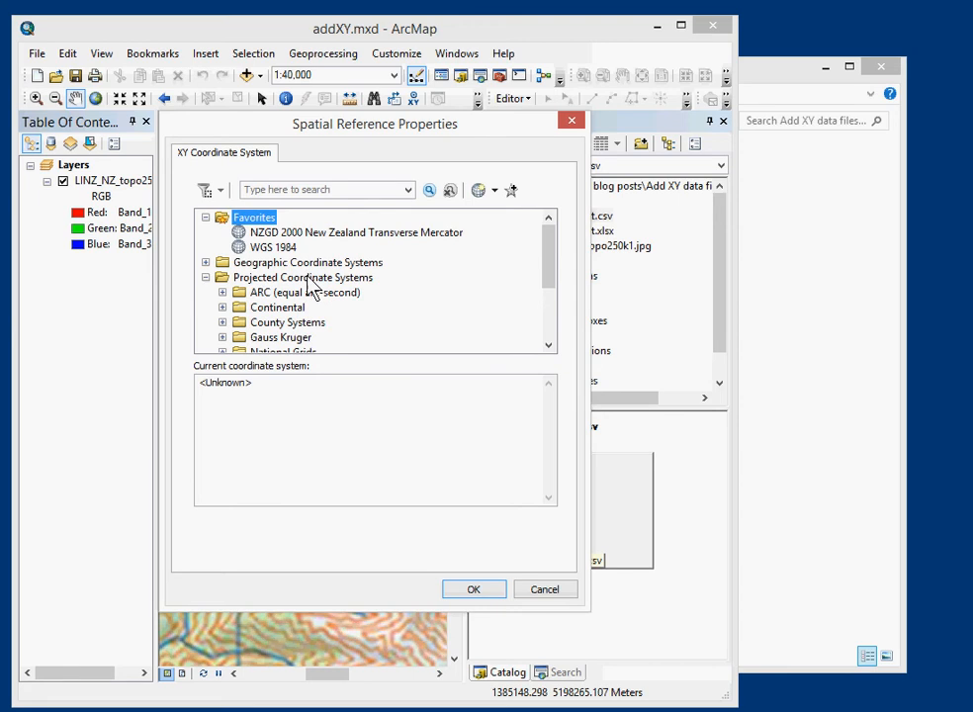
left_click(308, 262)
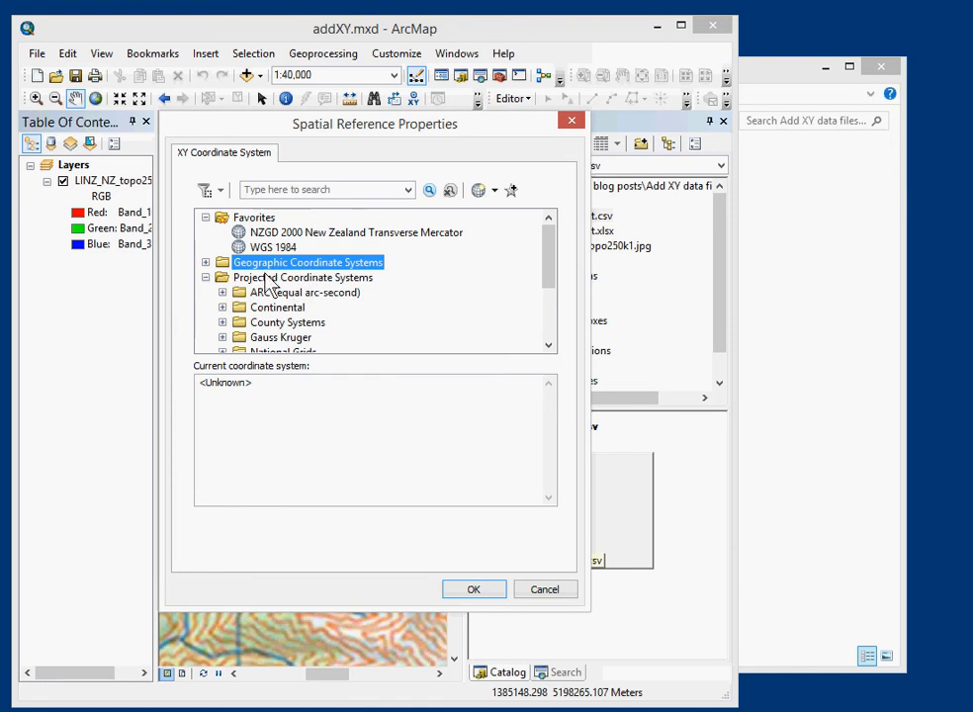
left_click(303, 277)
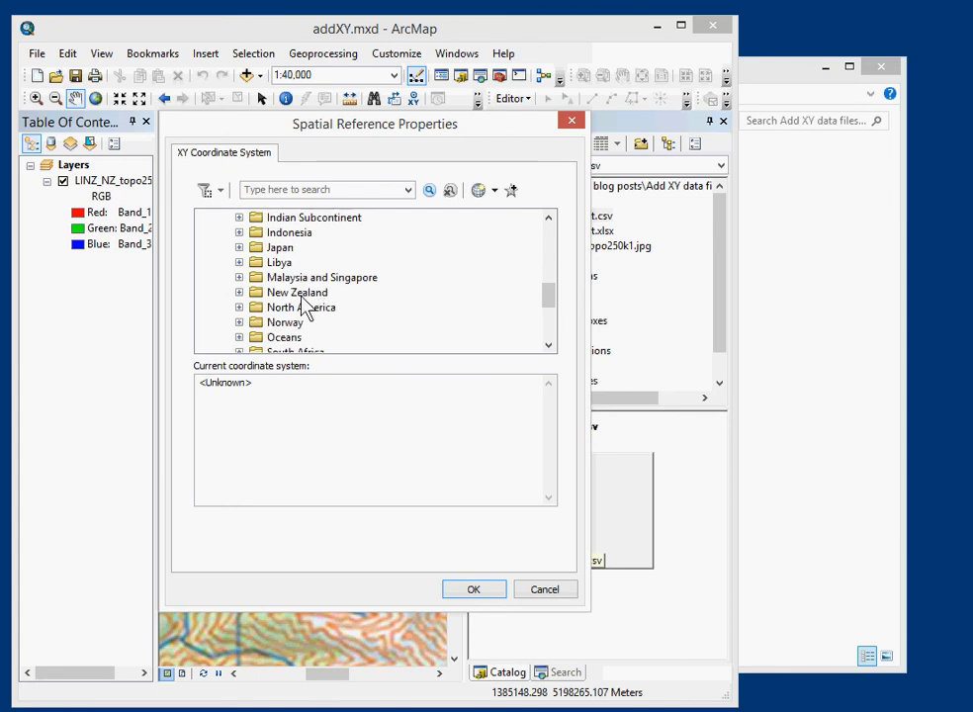
left_click(296, 292)
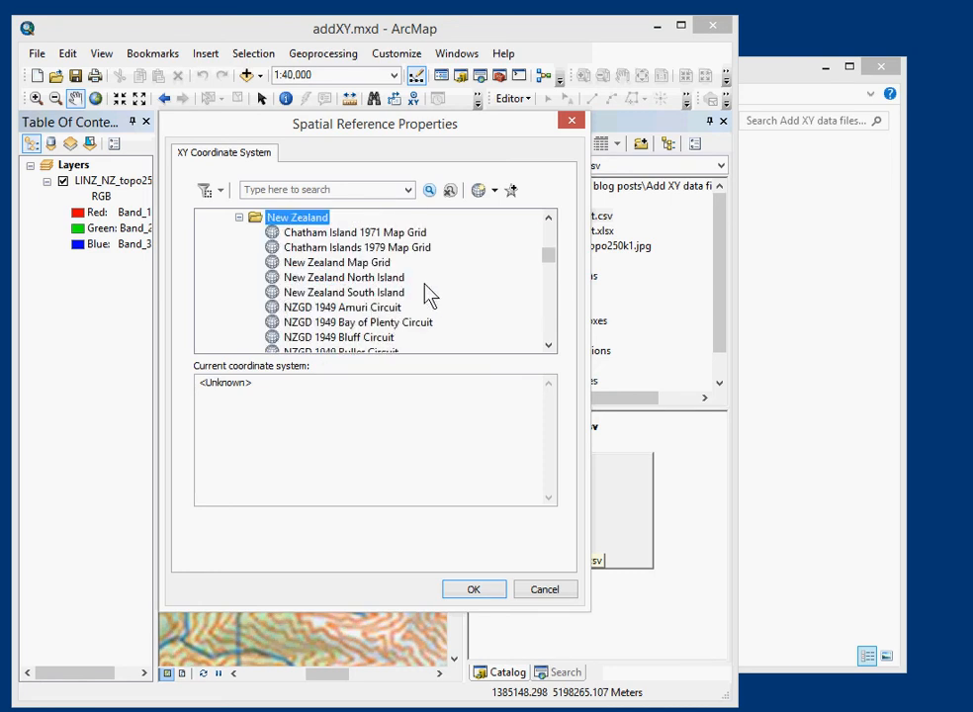
scroll("down", 3)
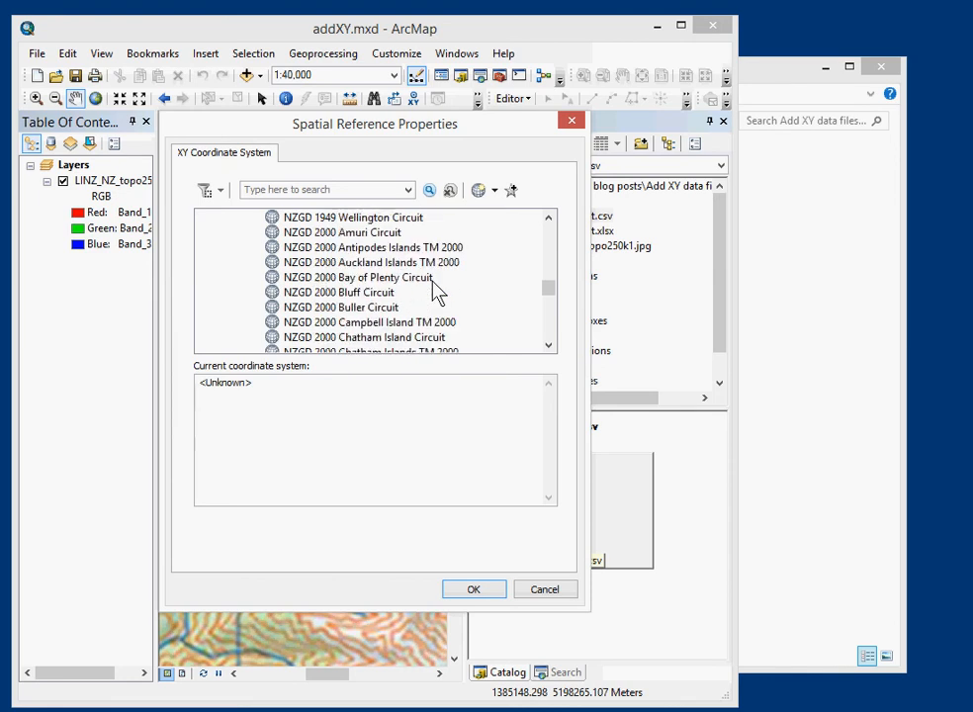
scroll("down", 3)
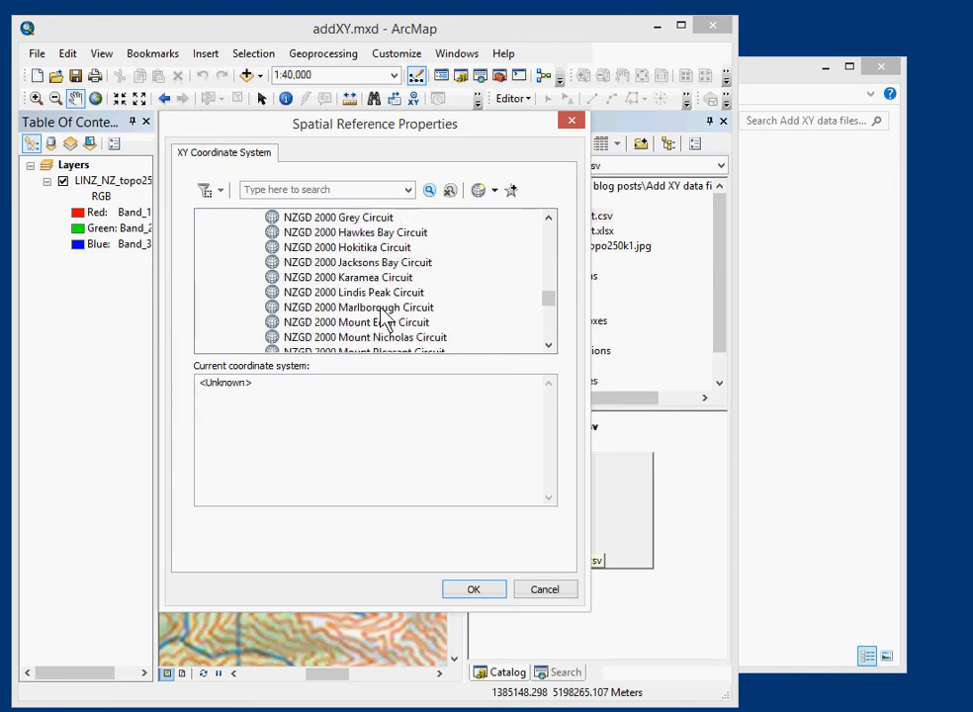
scroll("down", 3)
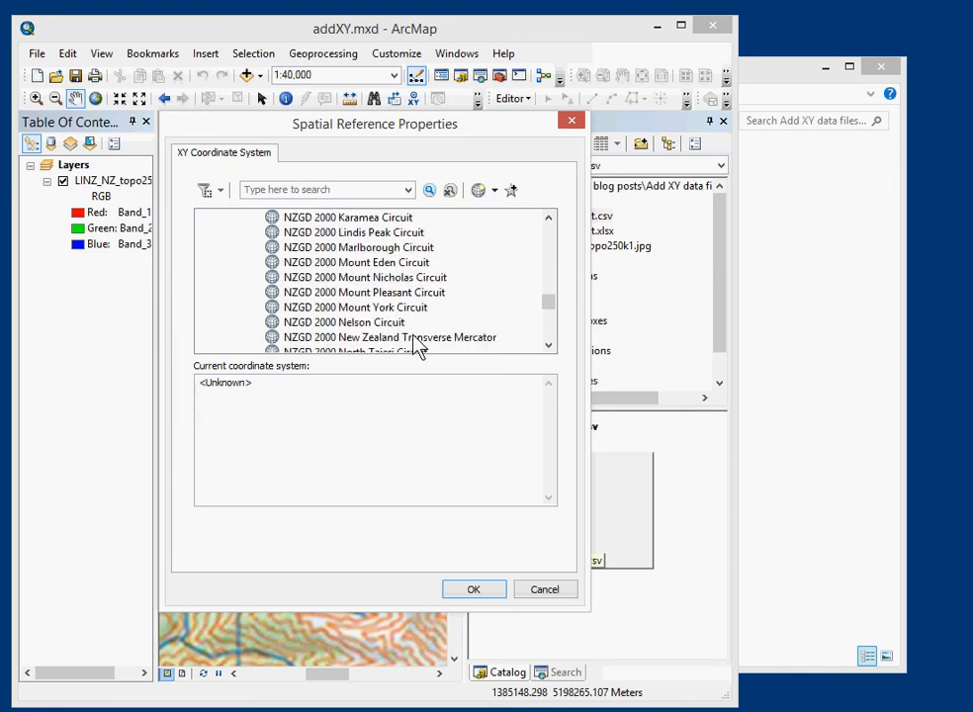
left_click(388, 338)
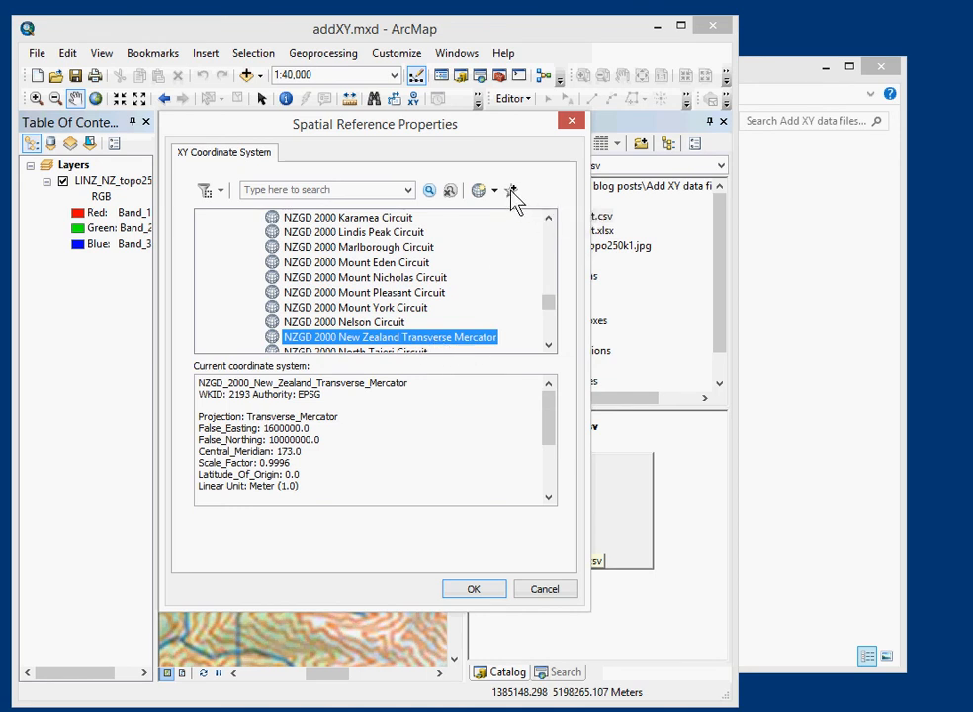
mouse_move(534, 544)
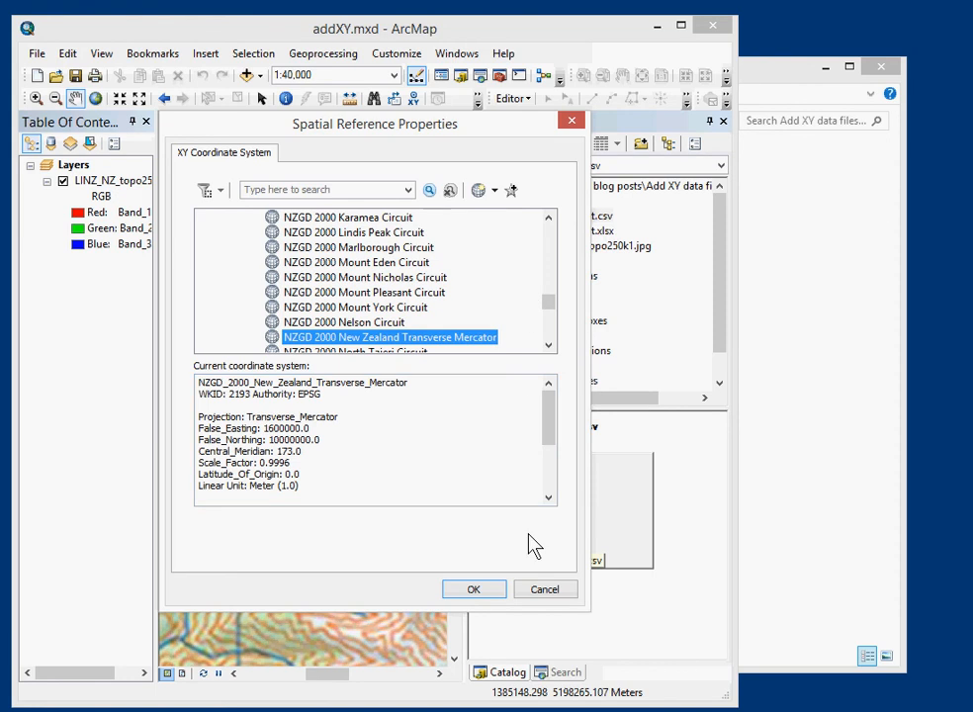
left_click(473, 588)
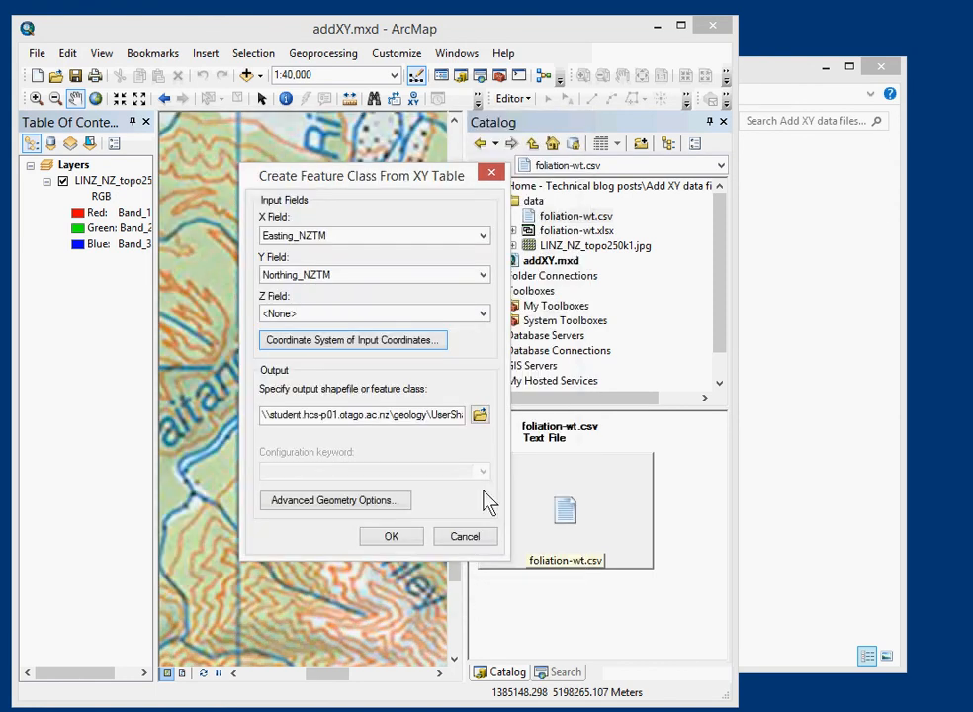
Step: Save the output as XYfoliation-wt.shp in the data folder and create the point shapefile
left_click(481, 414)
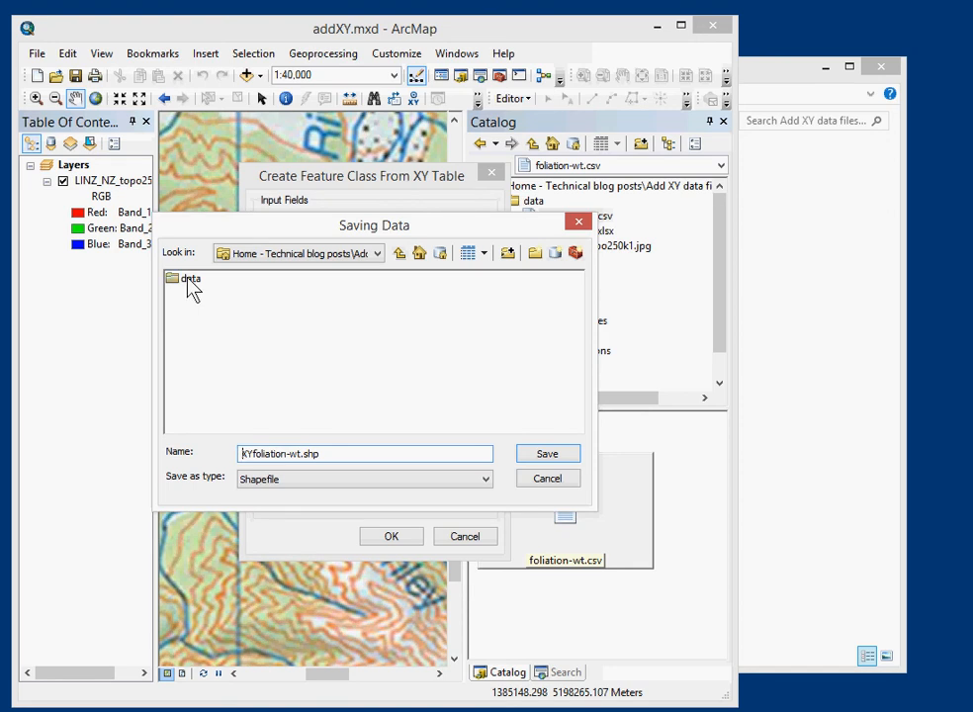
double_click(190, 278)
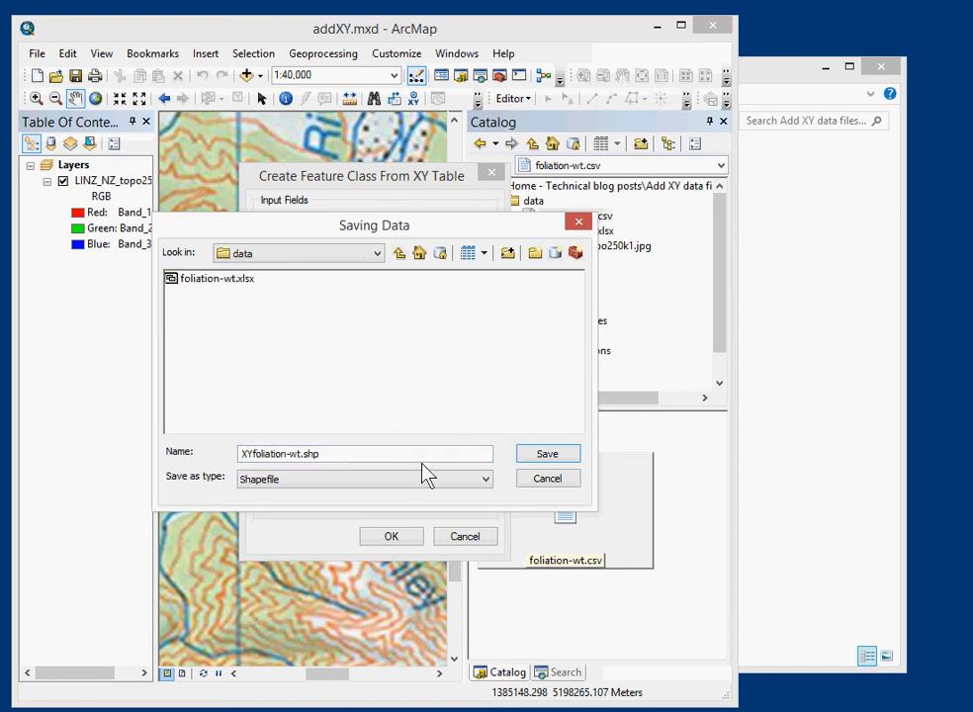
left_click(292, 454)
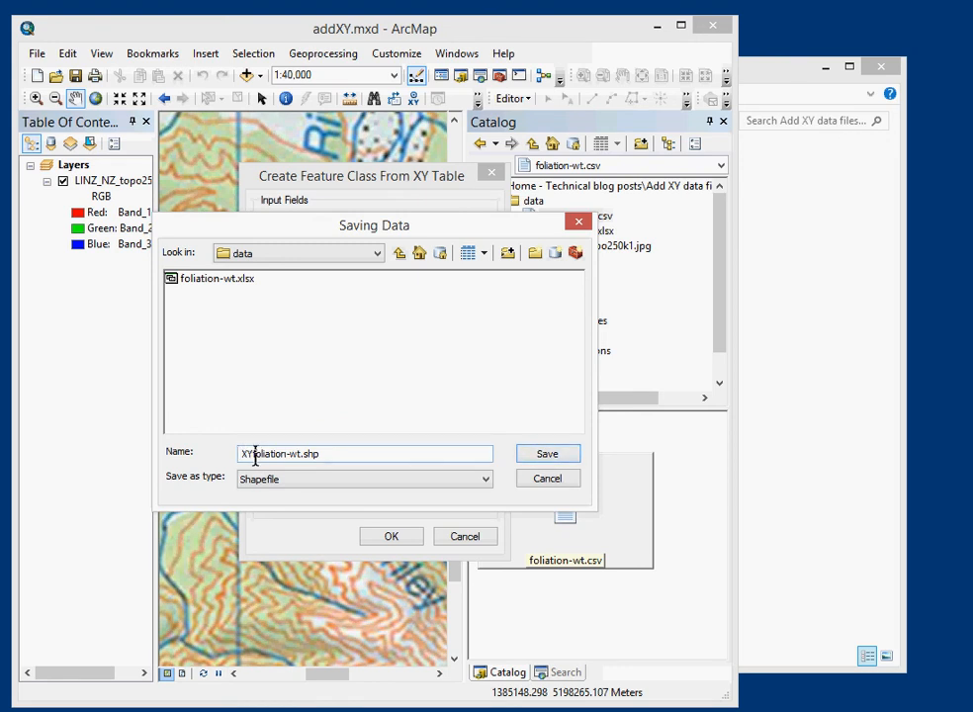
left_click(547, 453)
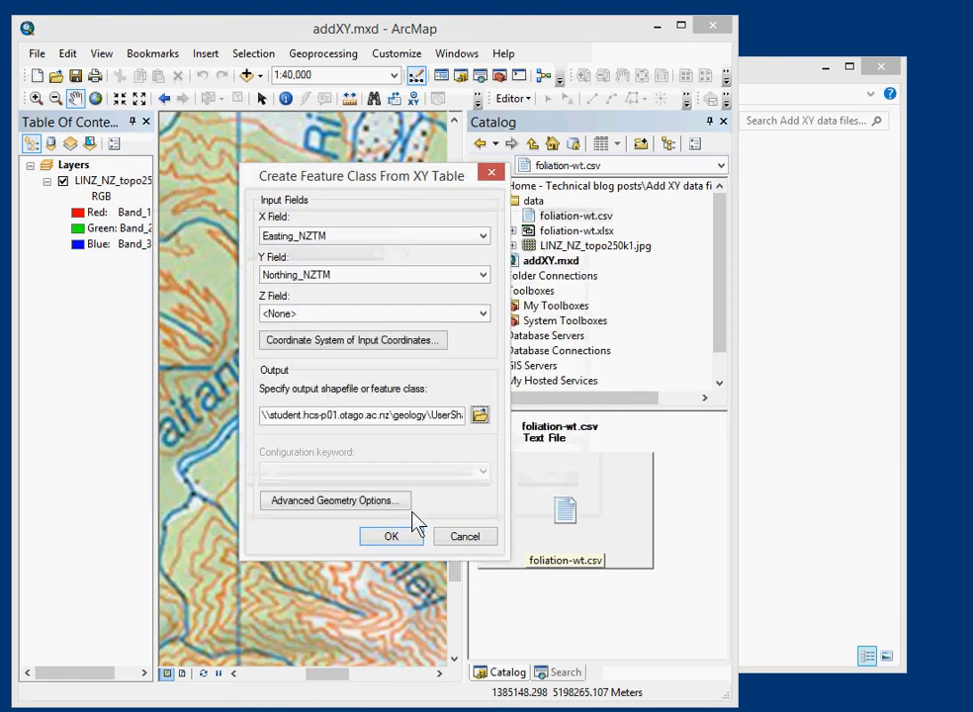
left_click(391, 535)
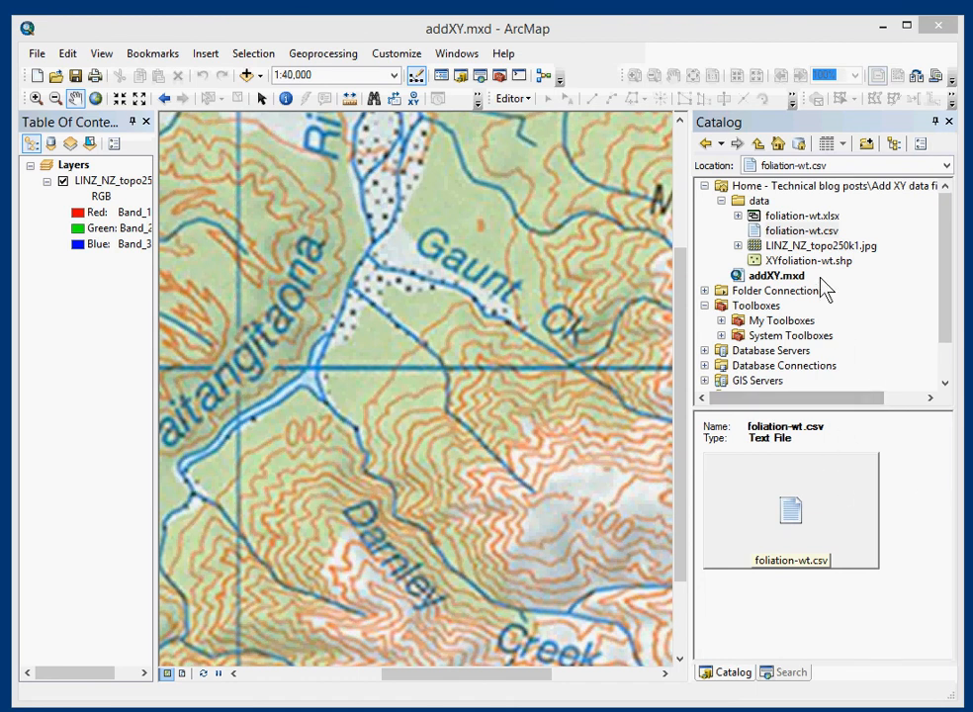
Step: Add XYfoliation-wt.shp to the map so the foliation points plot over the topo map
left_click(809, 260)
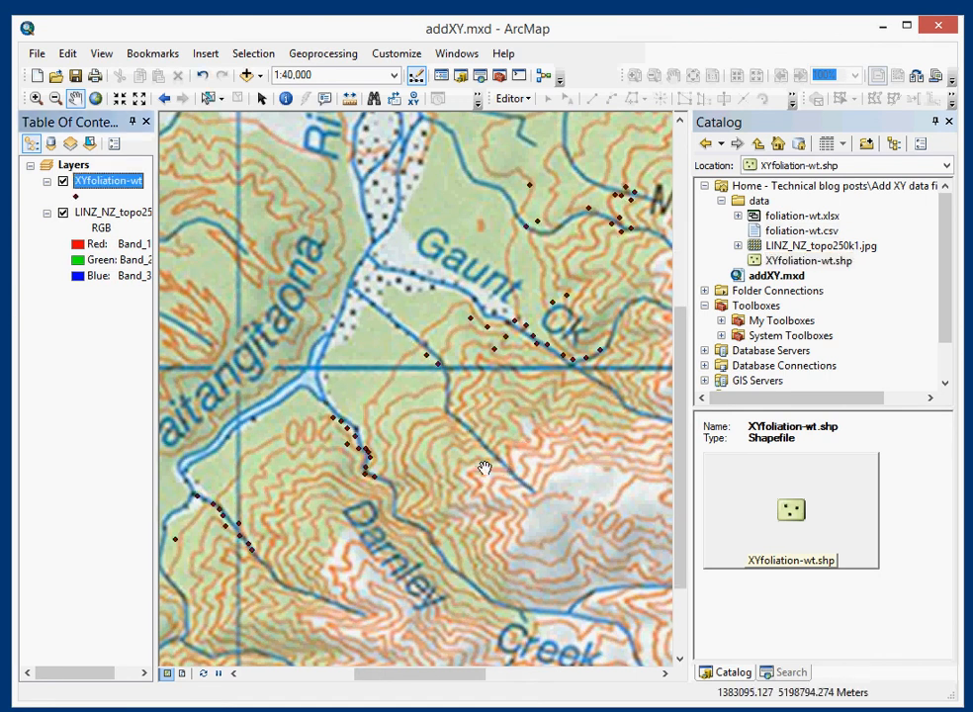
mouse_move(512, 340)
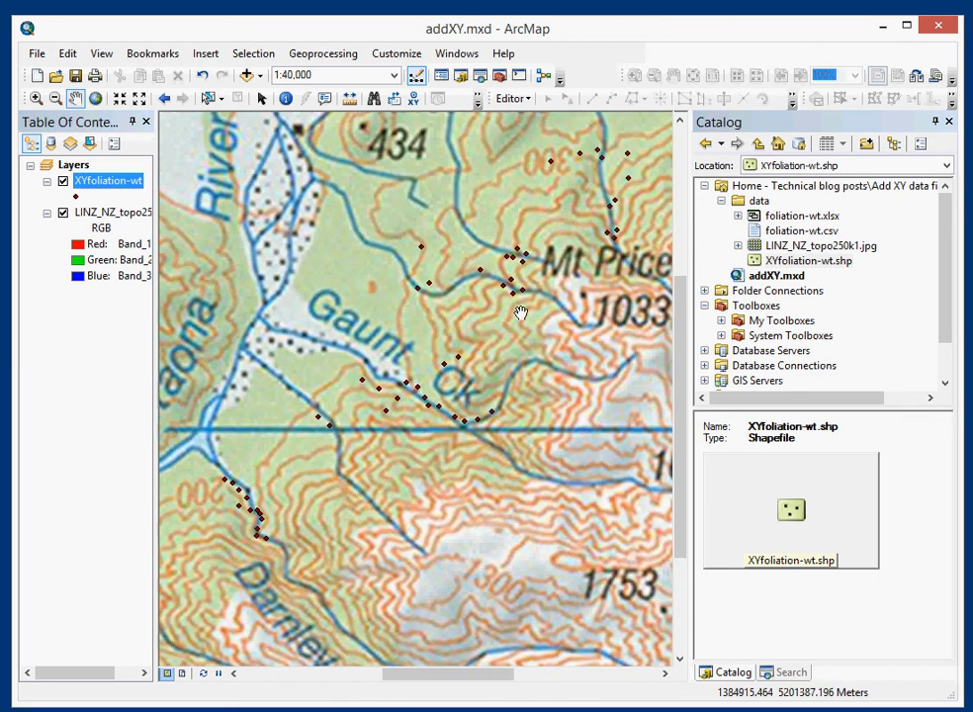
mouse_move(475, 427)
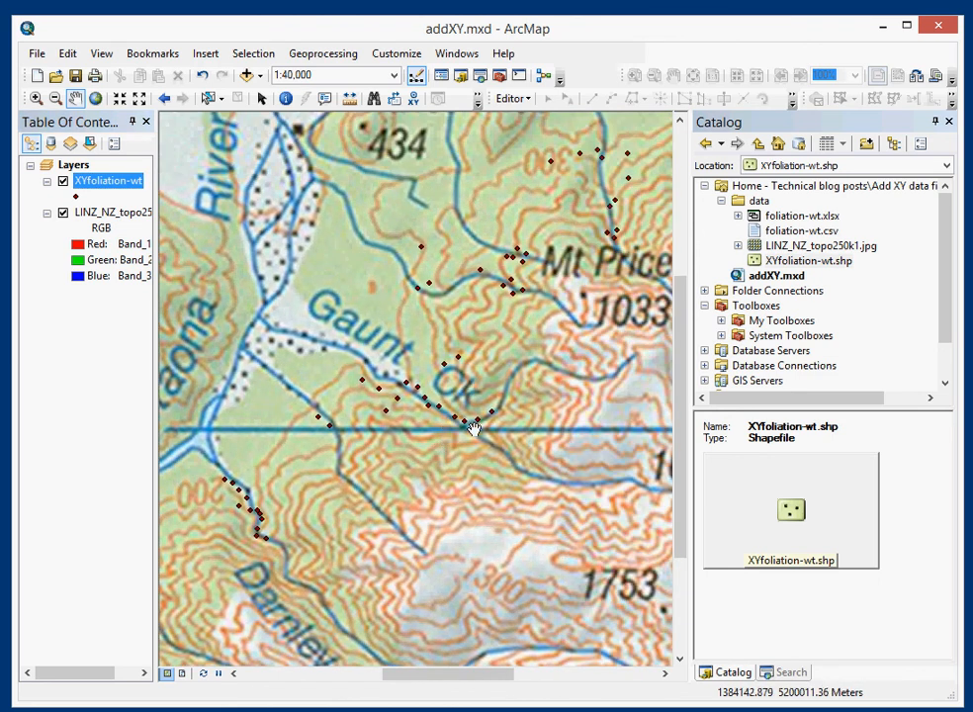
mouse_move(480, 429)
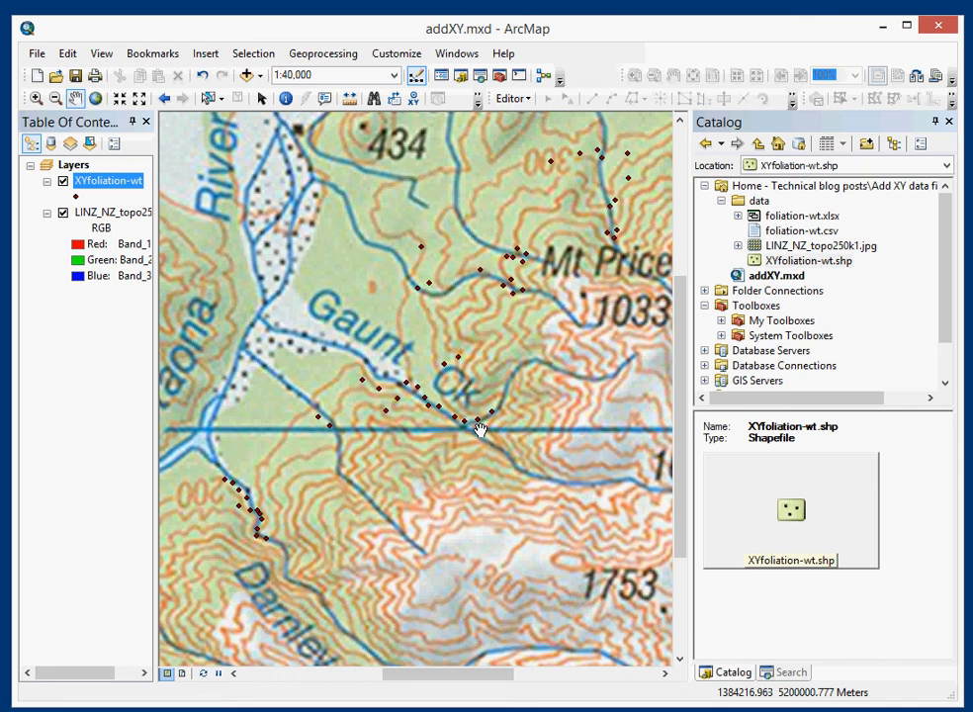
mouse_move(485, 416)
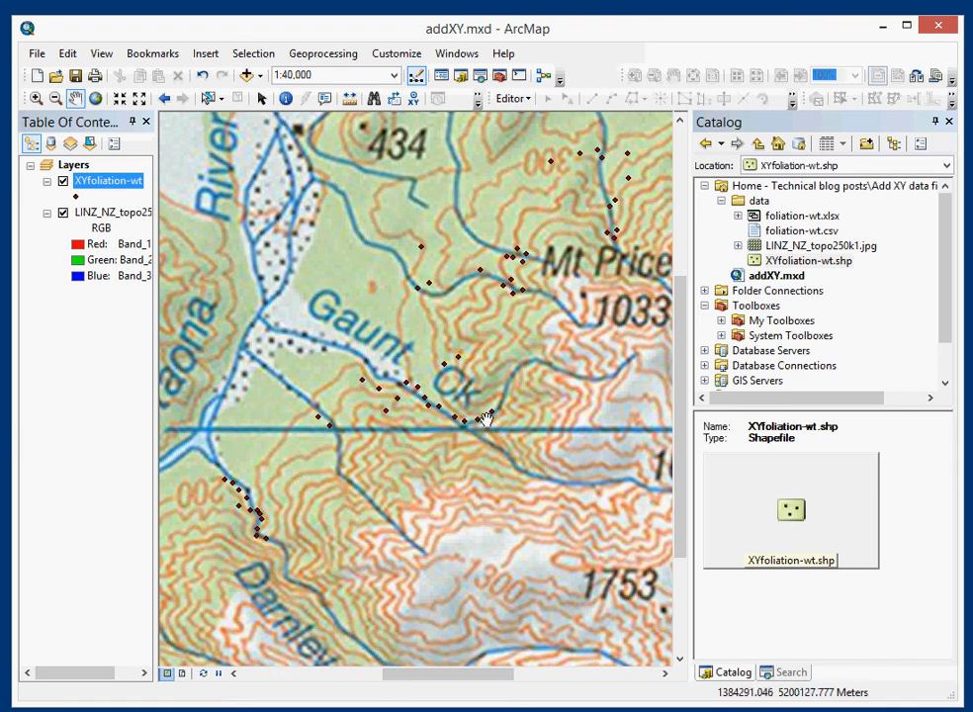
mouse_move(508, 352)
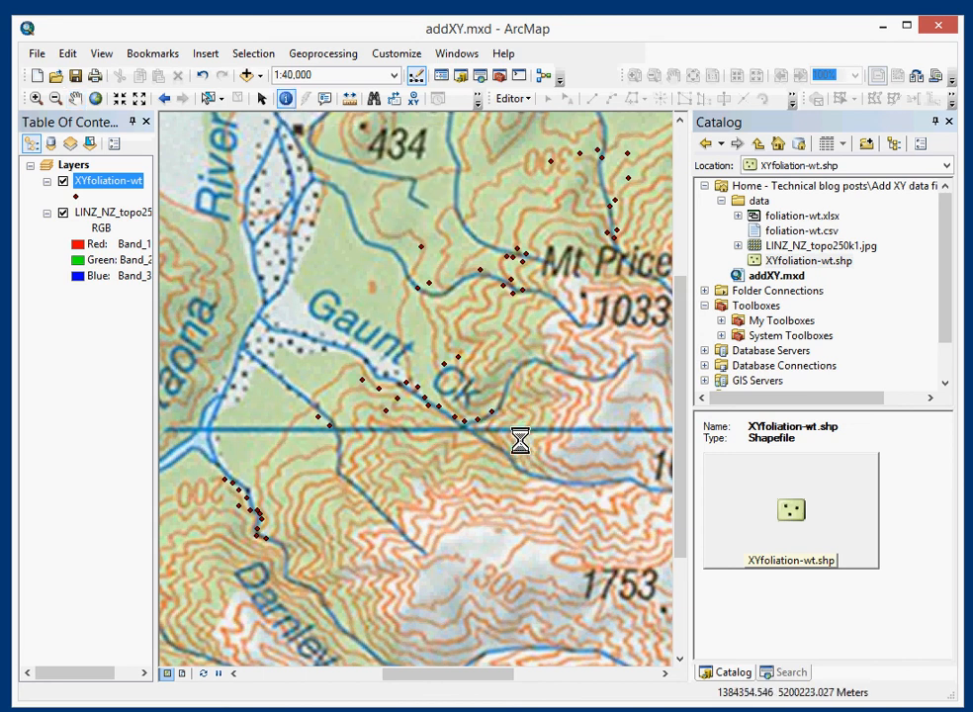
left_click(522, 441)
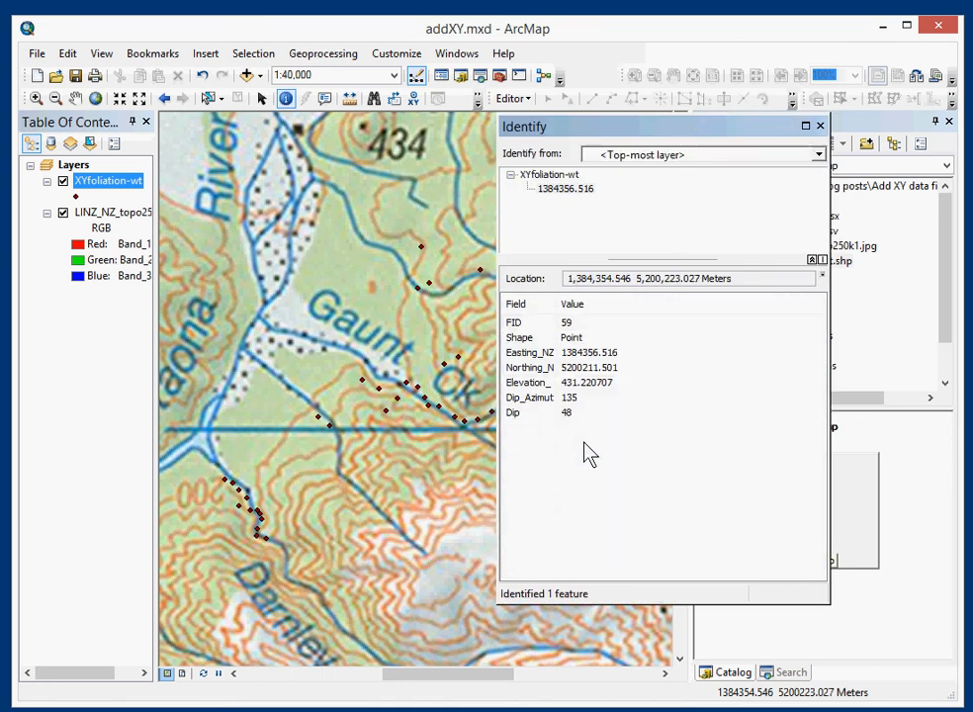
mouse_move(584, 435)
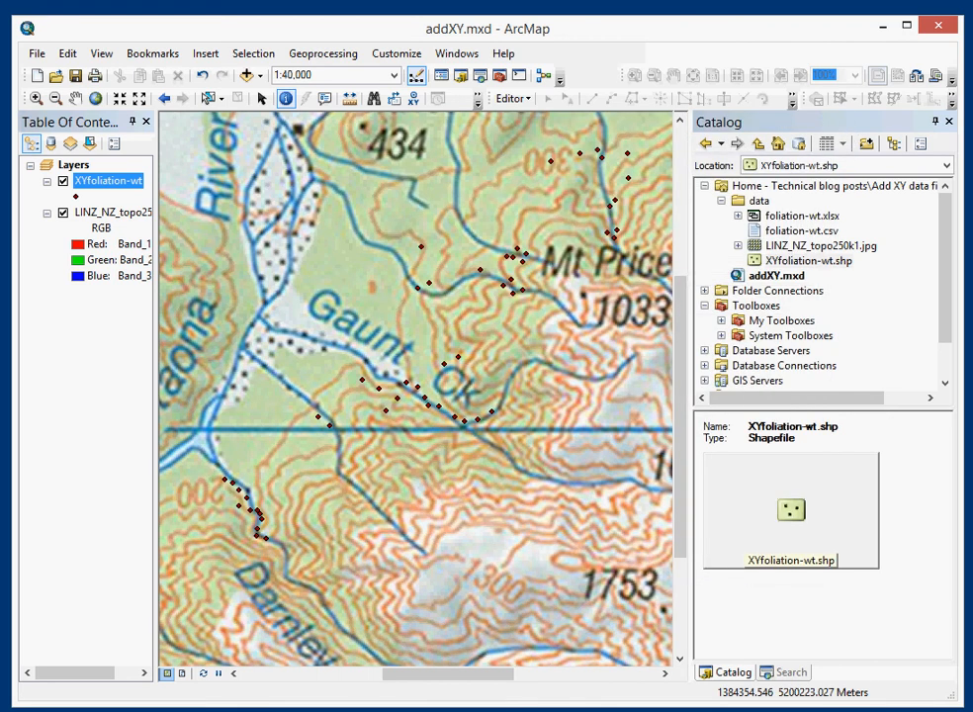
mouse_move(116, 190)
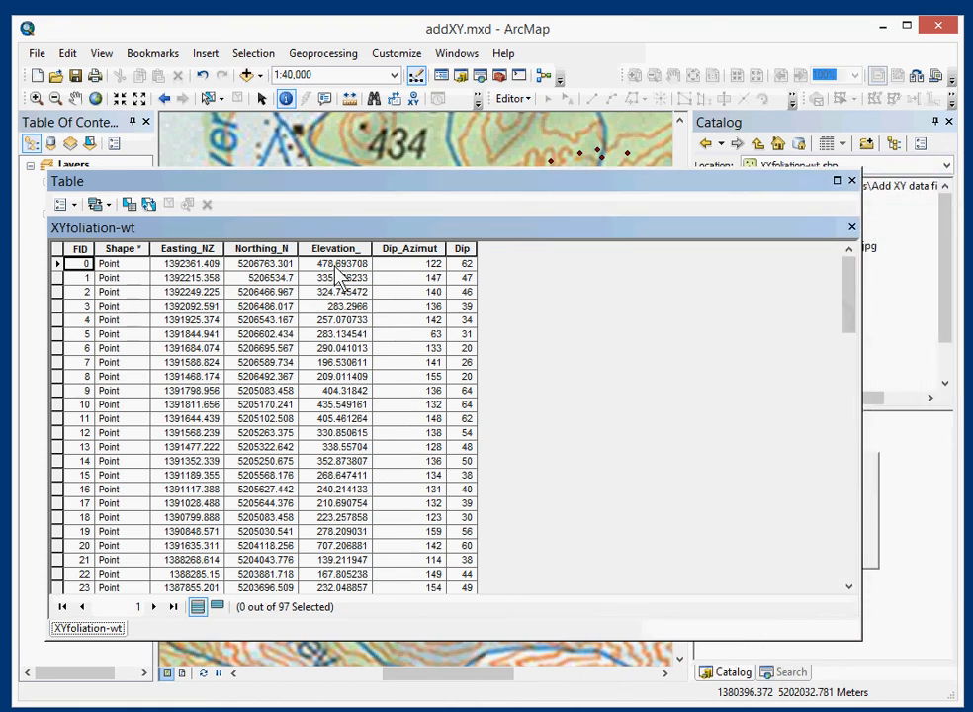
mouse_move(443, 325)
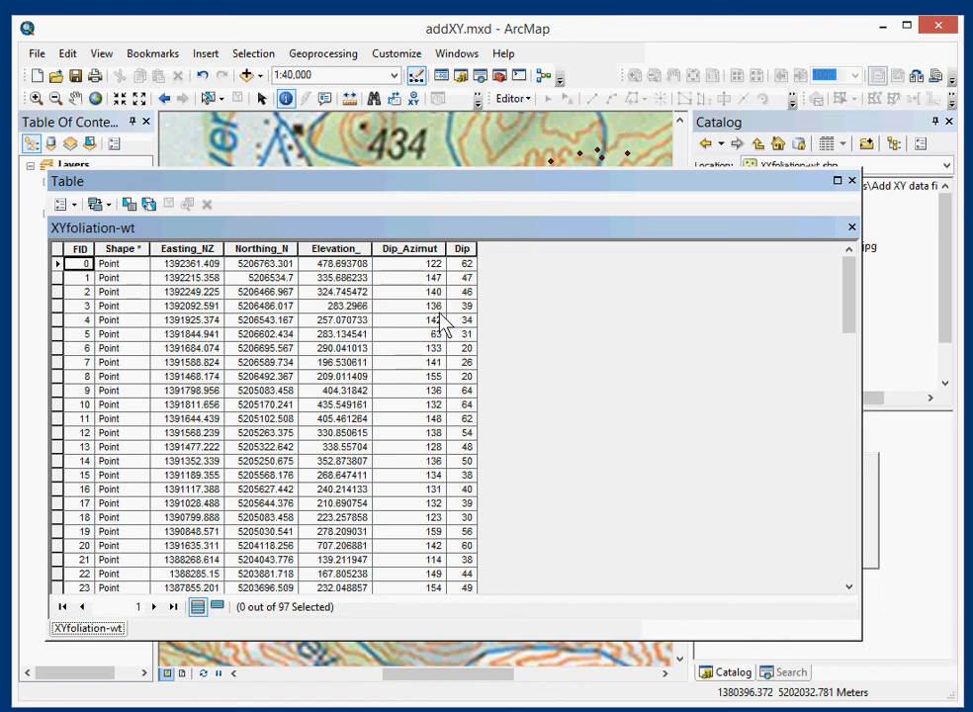
scroll("down", 3)
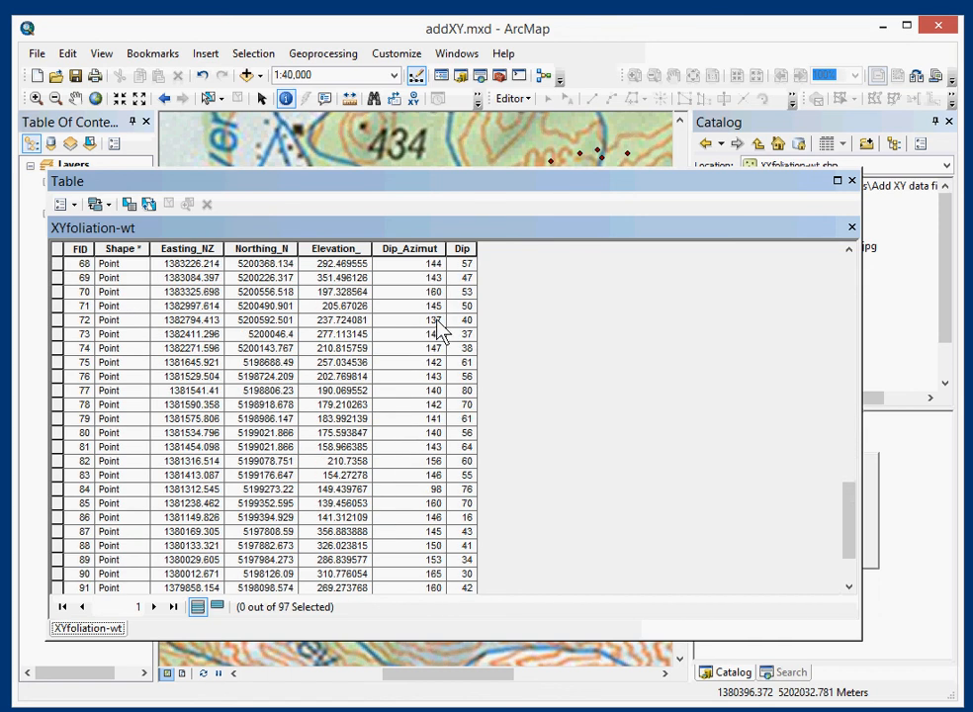
scroll("down", 3)
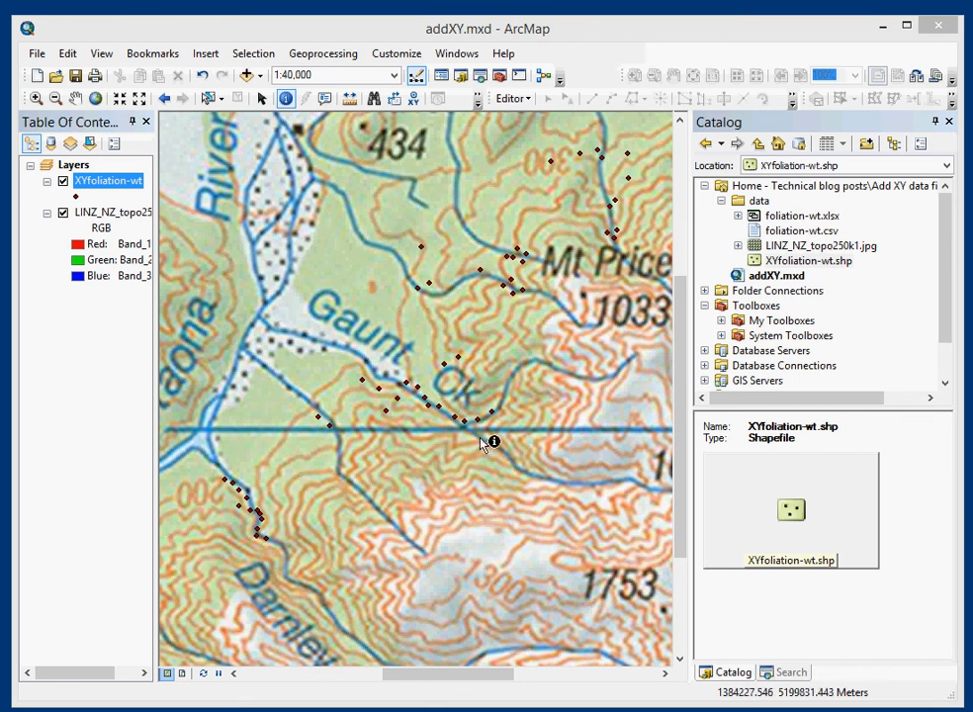
mouse_move(241, 111)
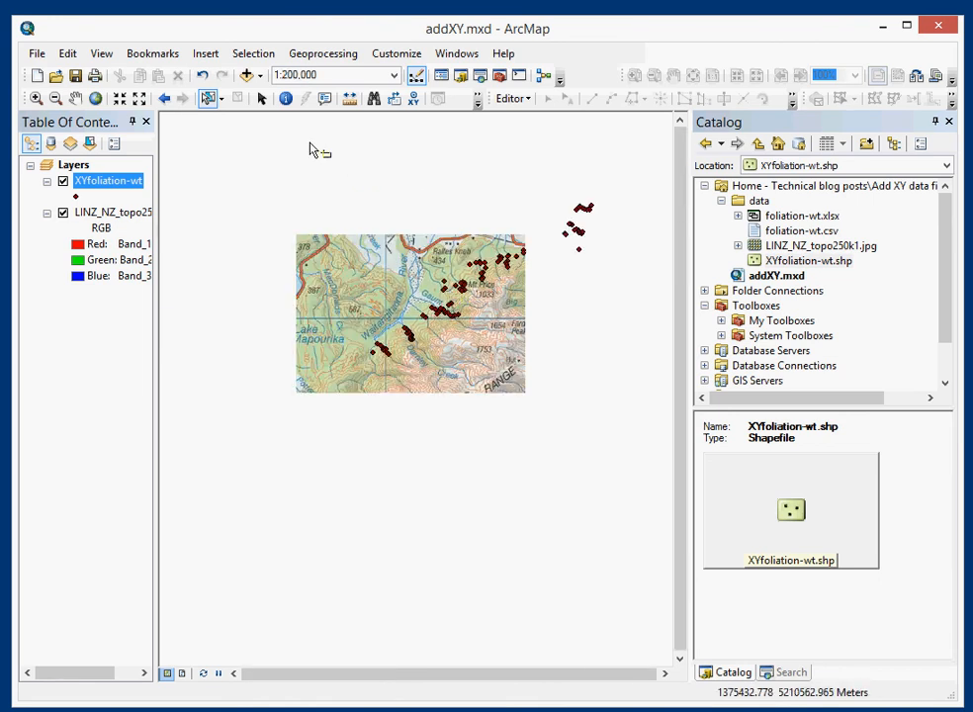
mouse_move(315, 148)
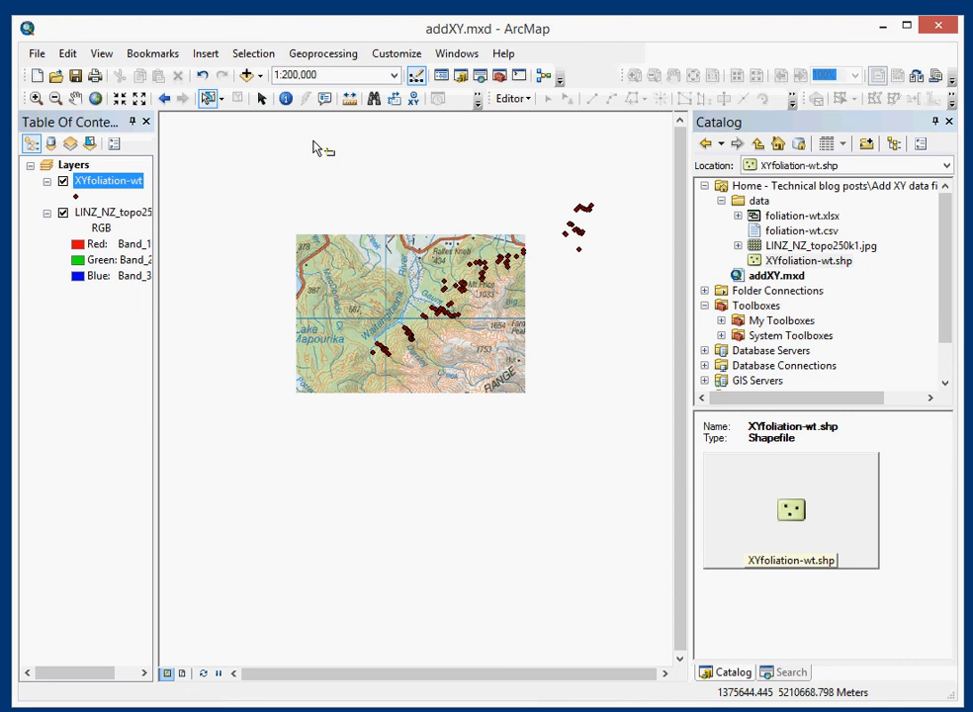
mouse_move(336, 156)
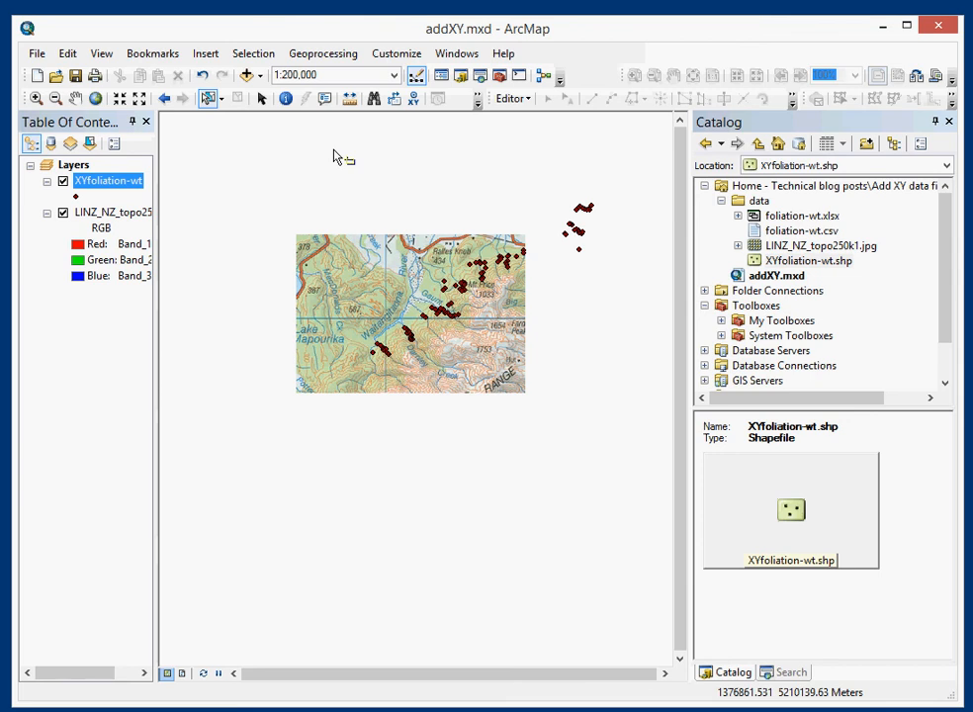
Step: Select all 97 foliation points with a dragged rectangle and reopen the attribute table
left_click_drag(333, 148, 621, 391)
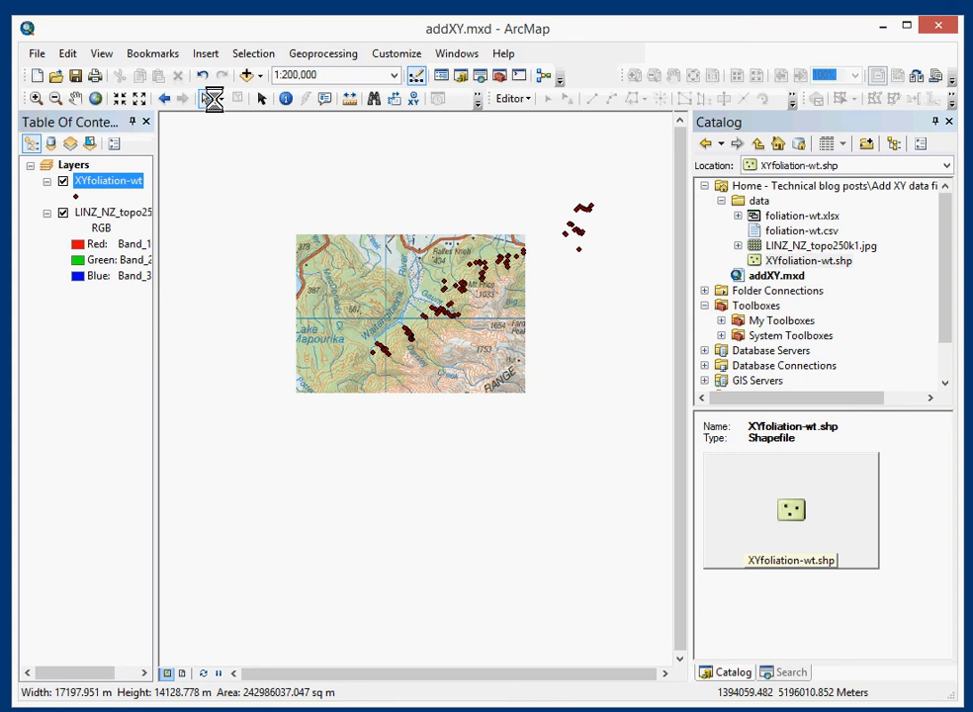
left_click(209, 98)
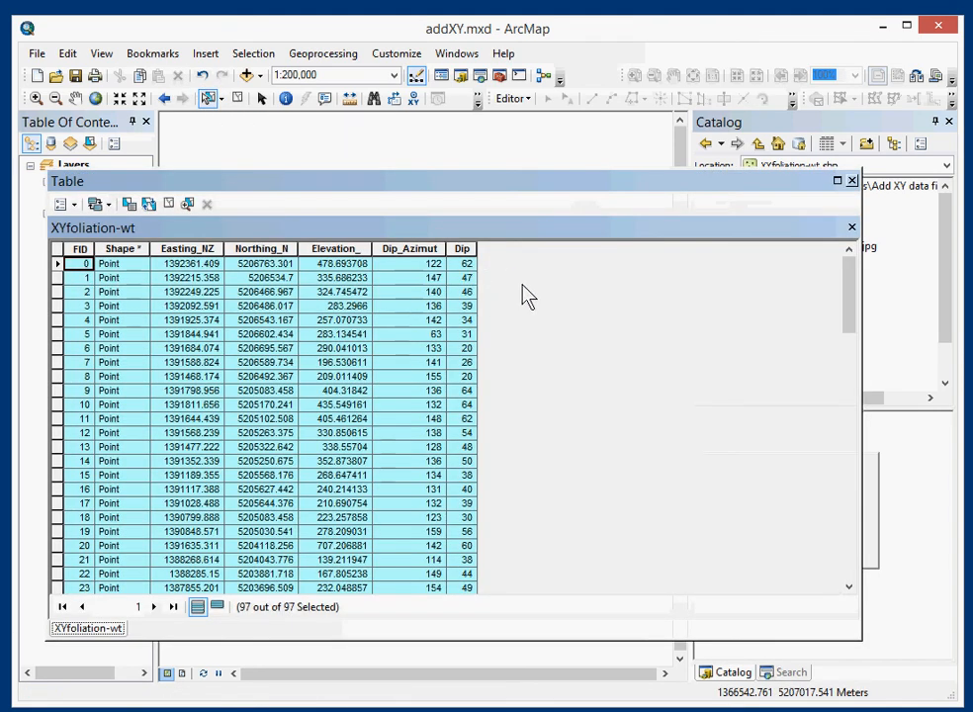
Step: Select only the FID 10 foliation record and zoom the map to that point
scroll("down", 3)
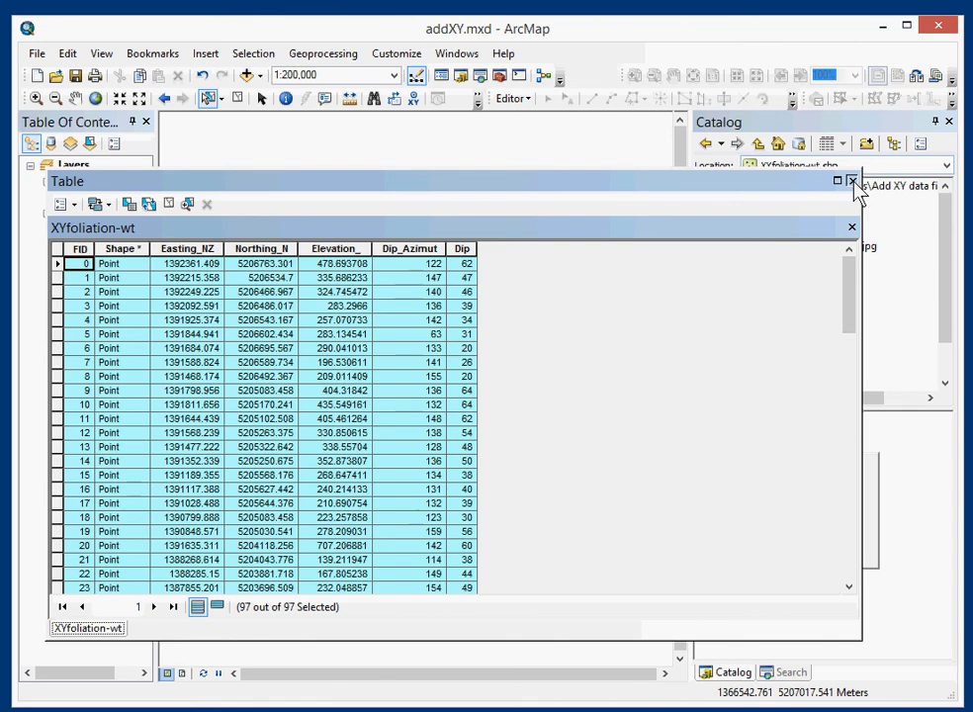
left_click(851, 181)
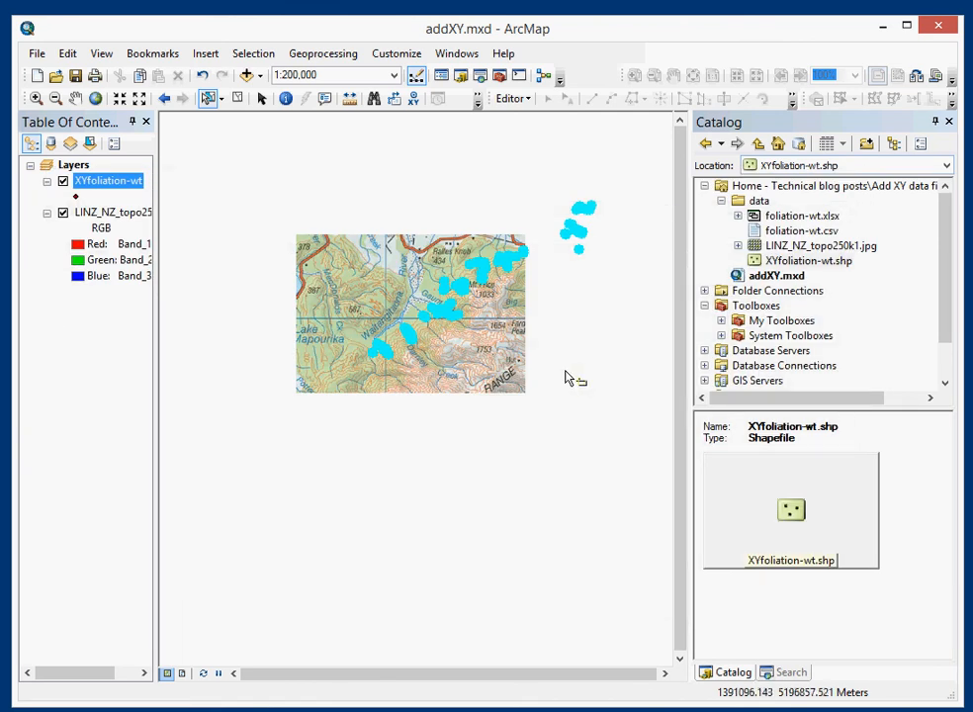
mouse_move(421, 407)
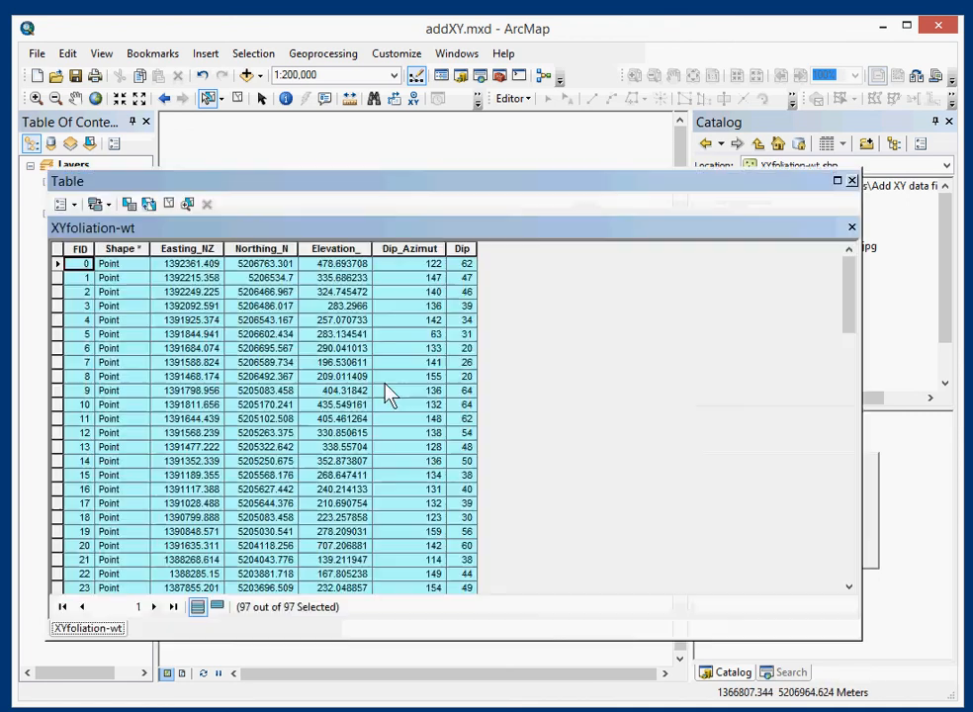
mouse_move(55, 413)
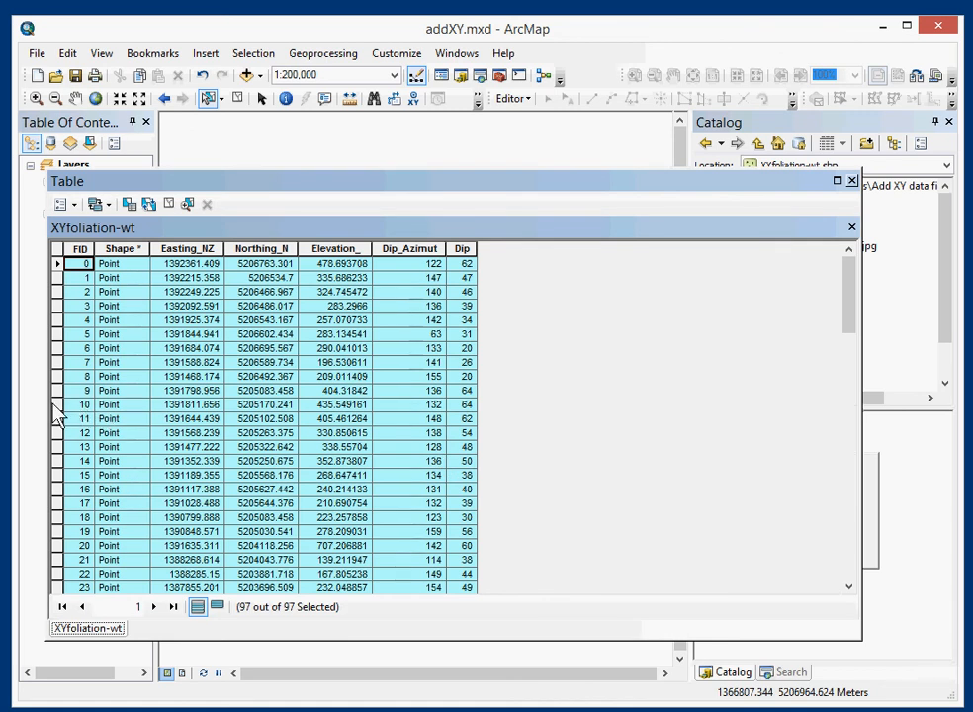
left_click(57, 404)
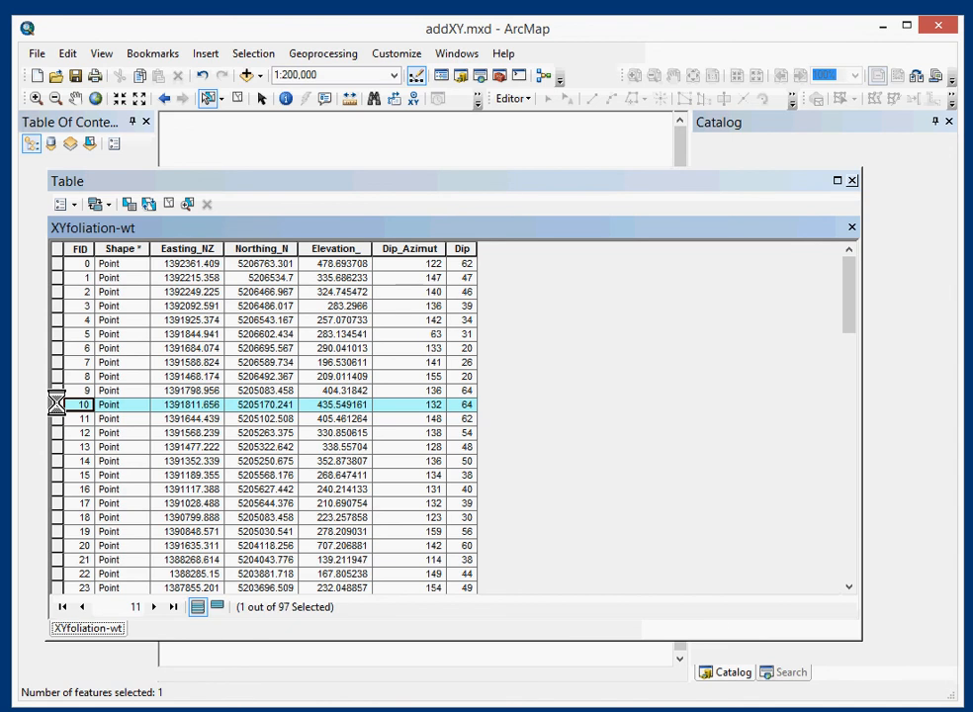
right_click(84, 404)
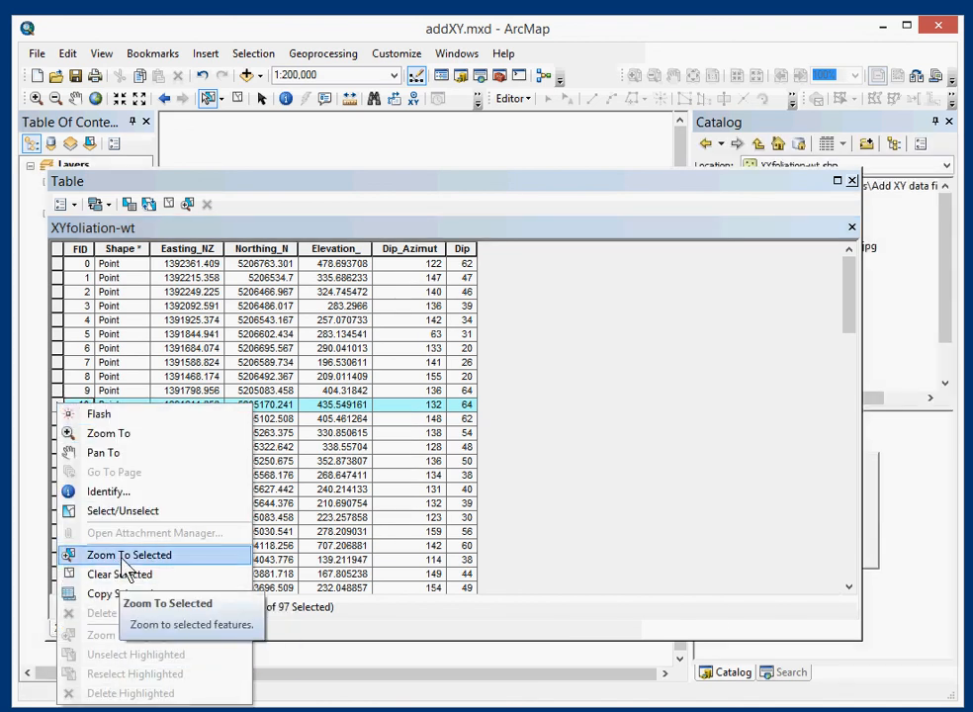
left_click(129, 555)
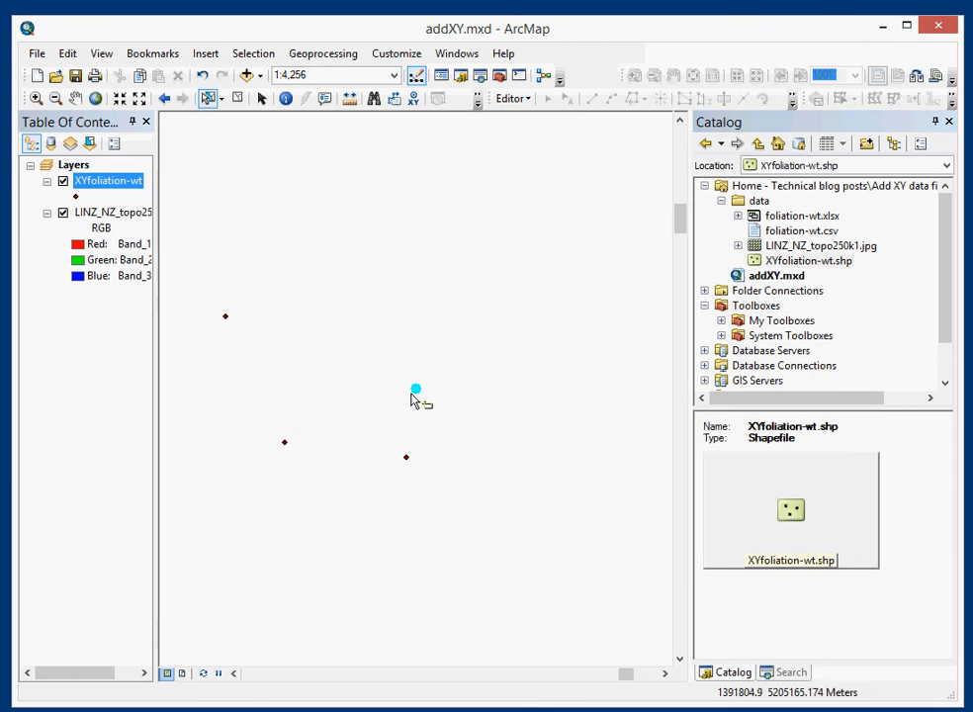
mouse_move(423, 406)
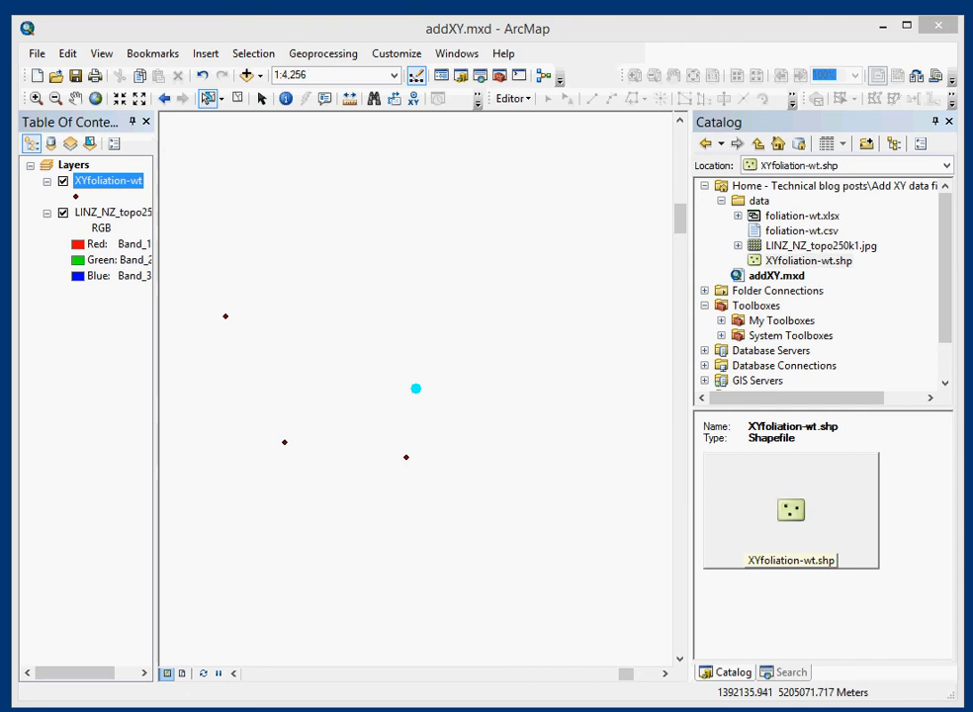
mouse_move(420, 403)
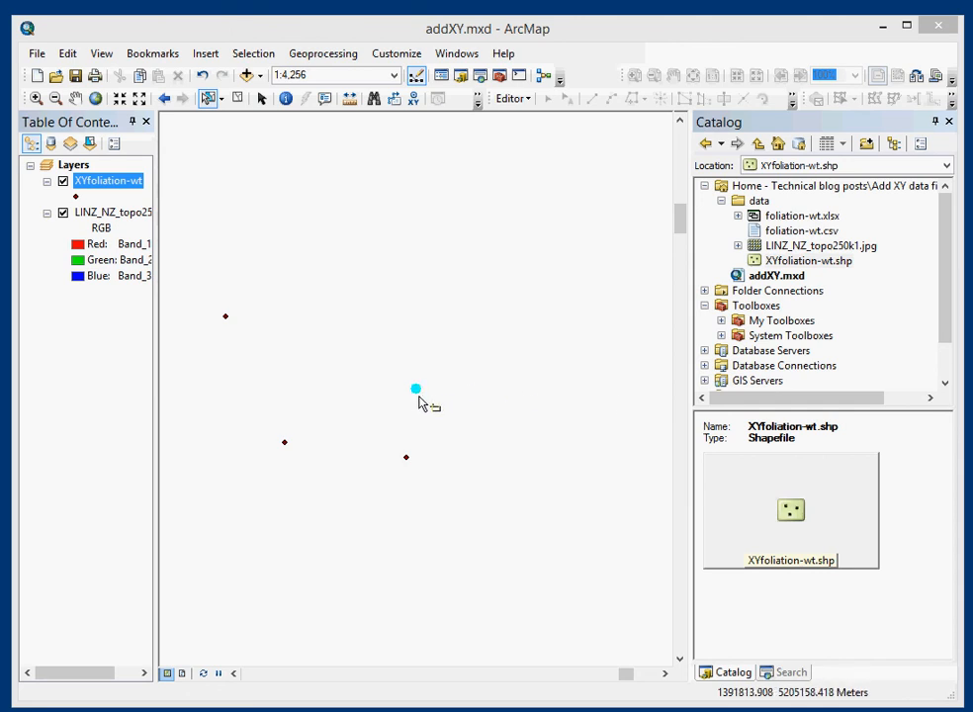
mouse_move(380, 378)
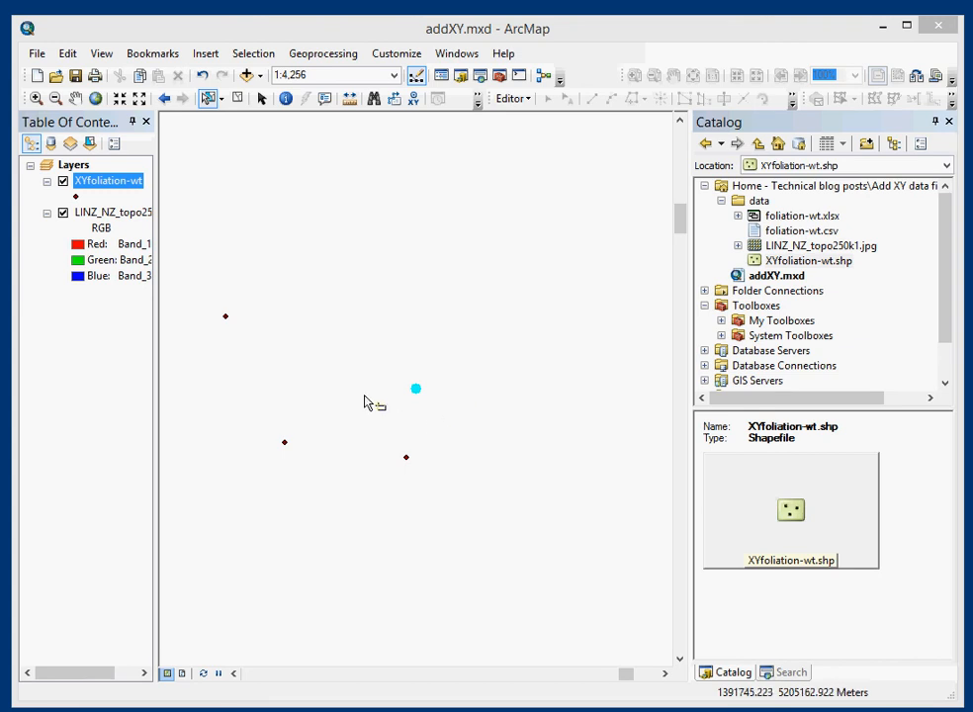
mouse_move(374, 398)
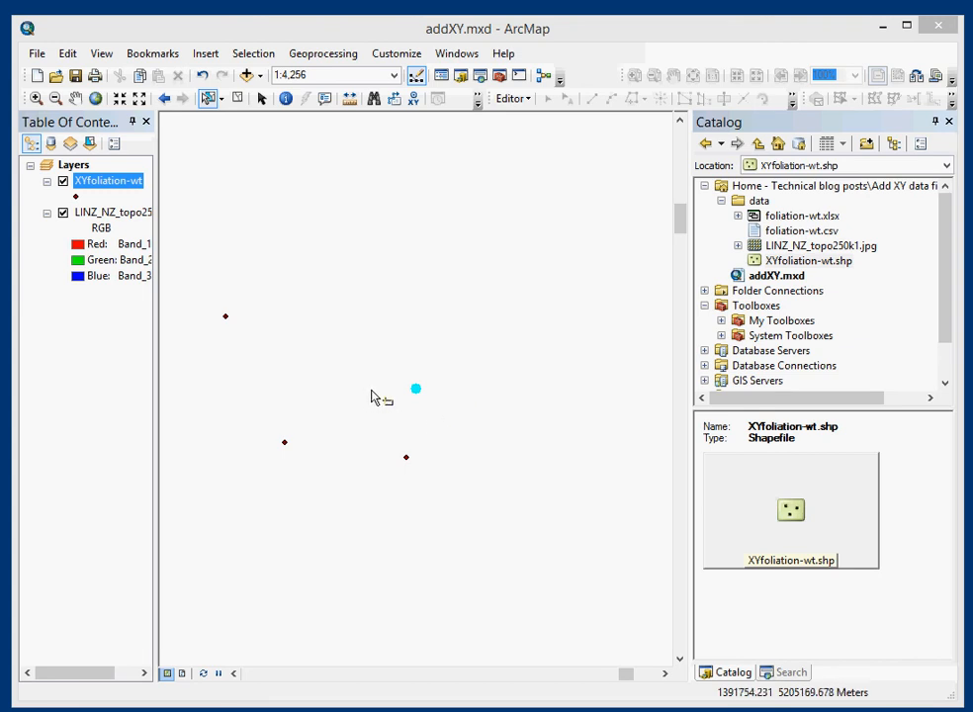
mouse_move(495, 404)
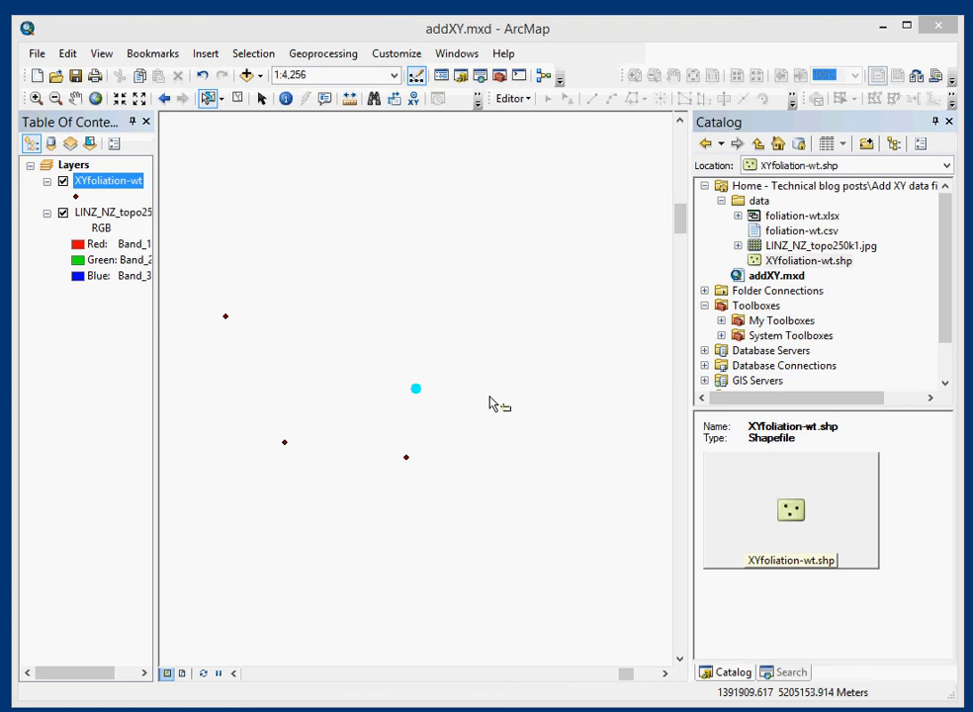